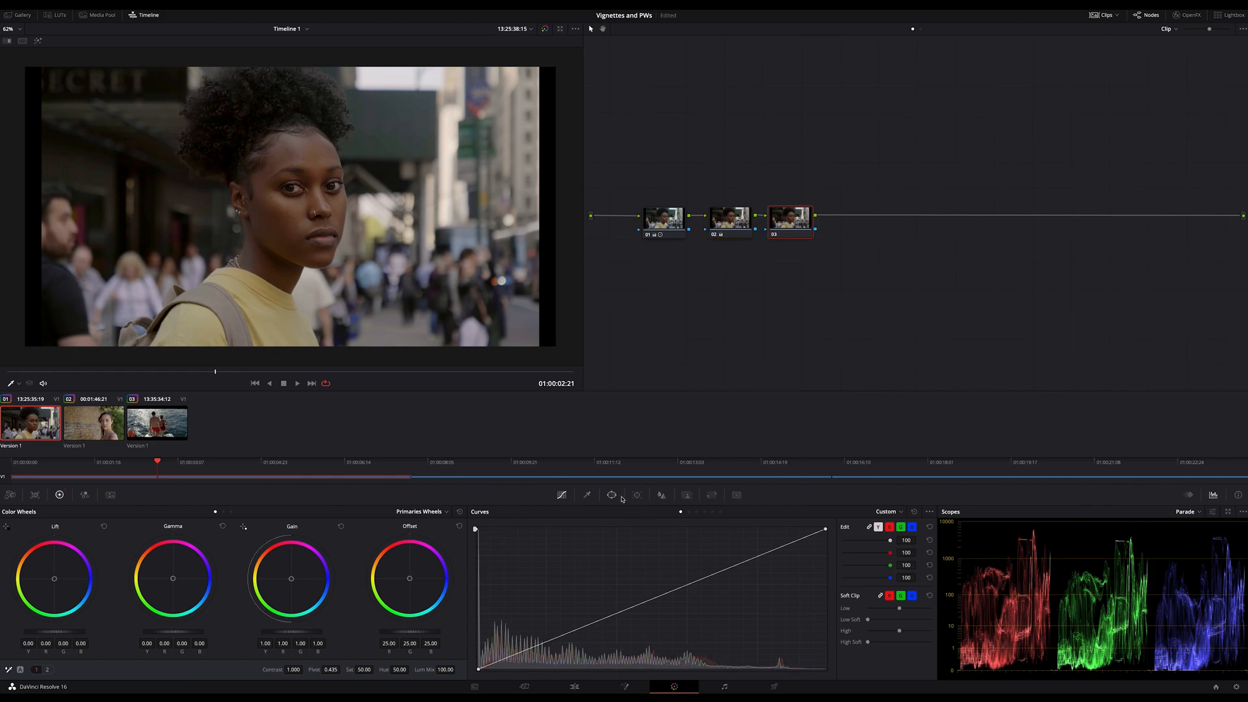
Bring up the power window controls for node 03 of the portrait shot.
click(611, 494)
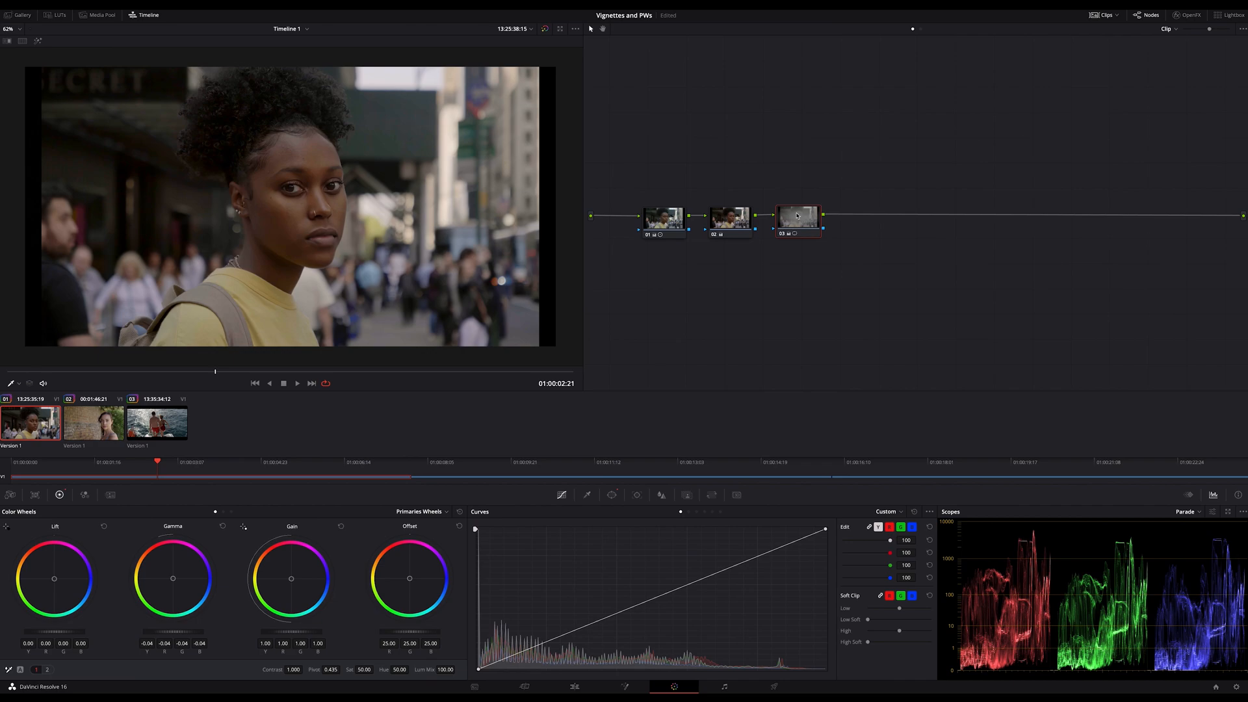
right_click(796, 215)
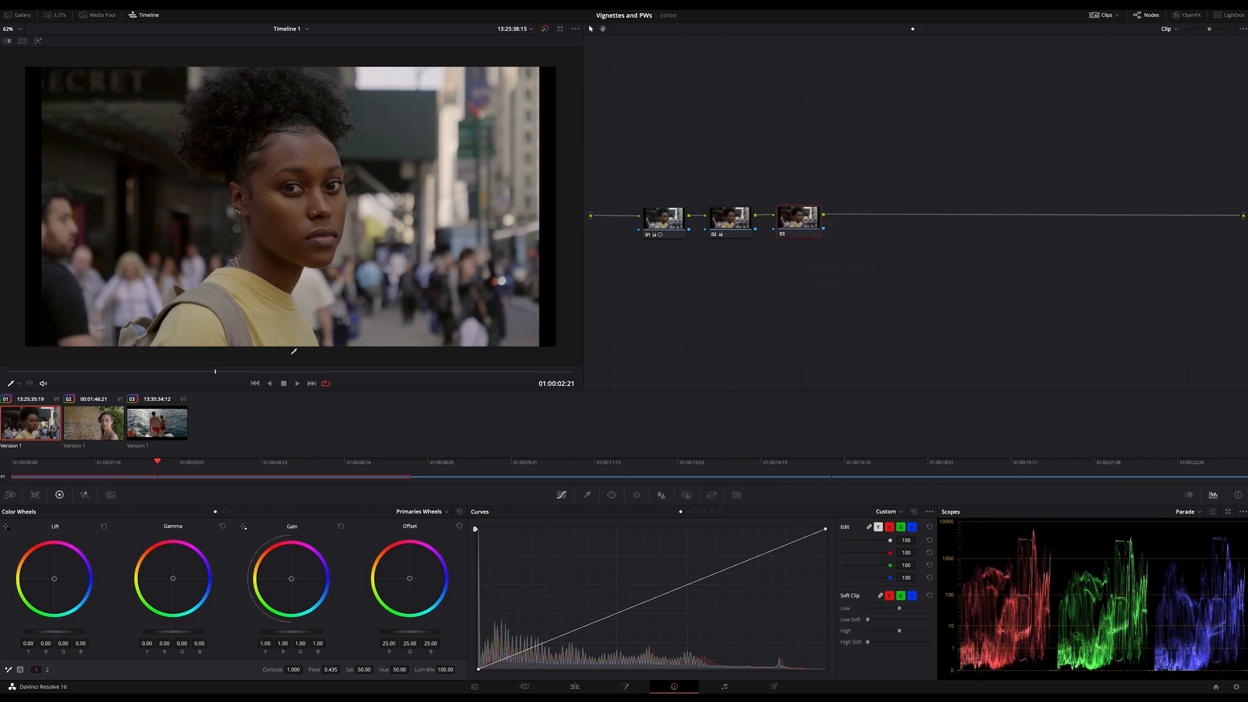
mouse_move(286, 418)
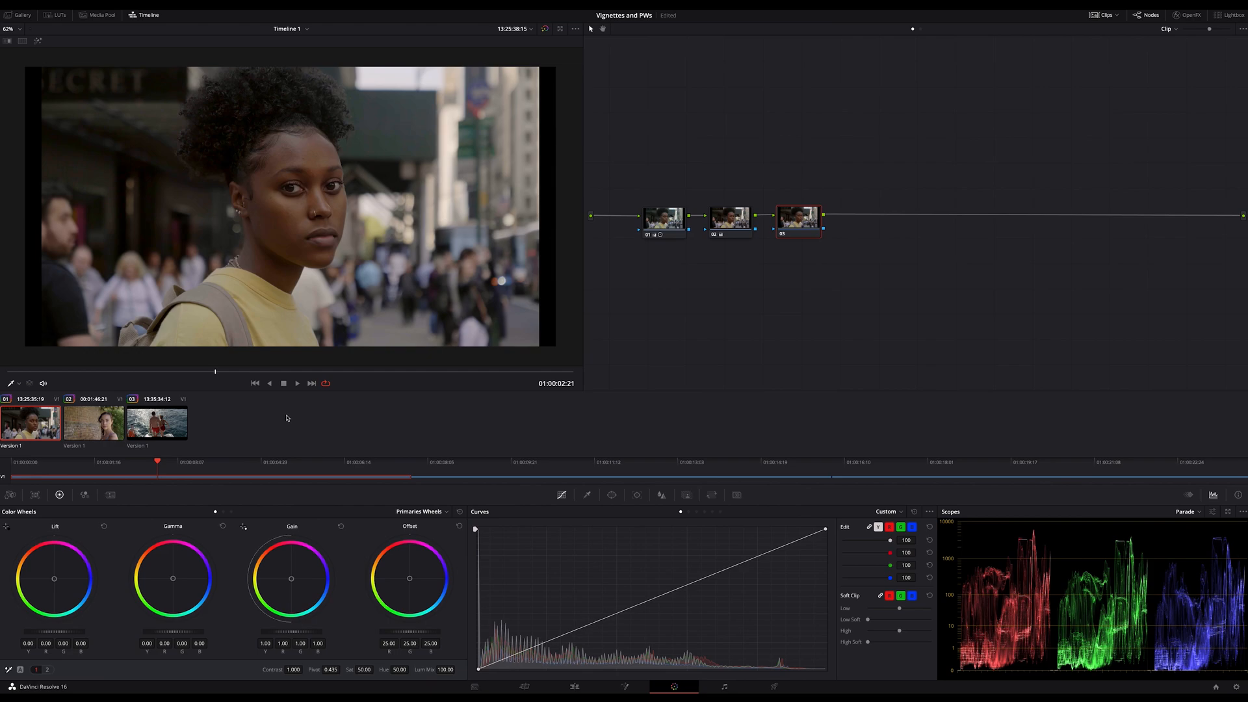
mouse_move(311, 419)
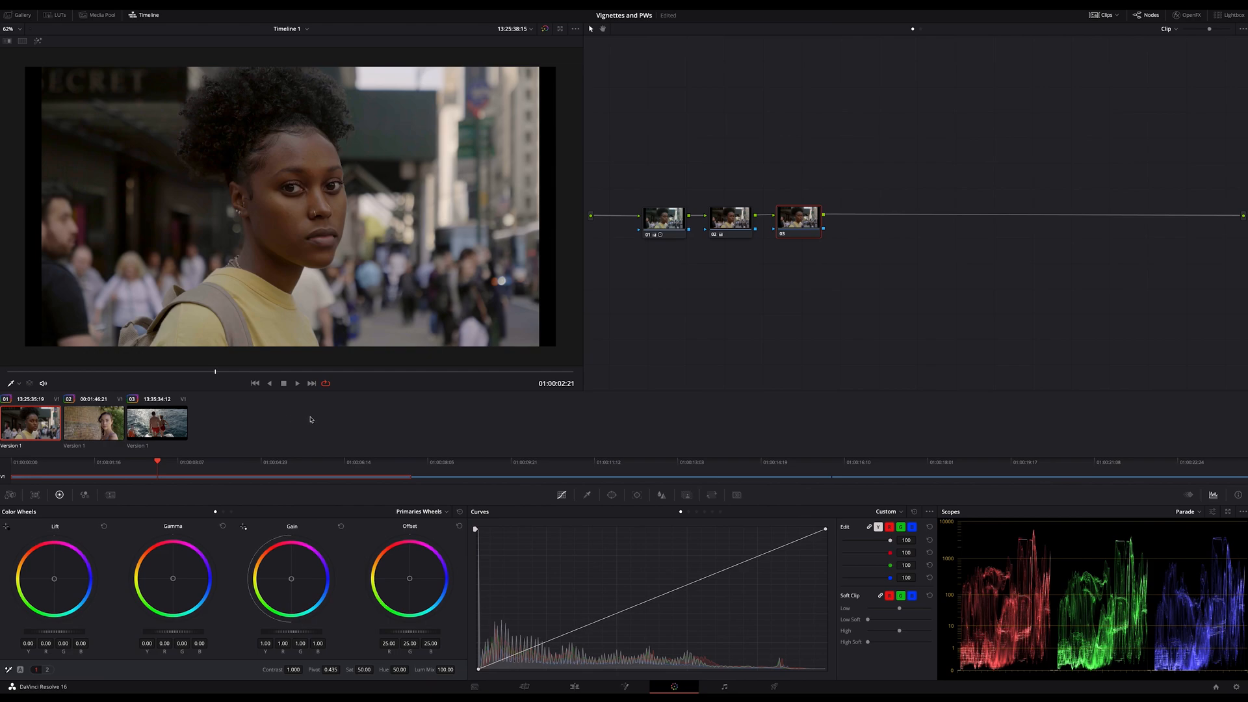
mouse_move(739, 327)
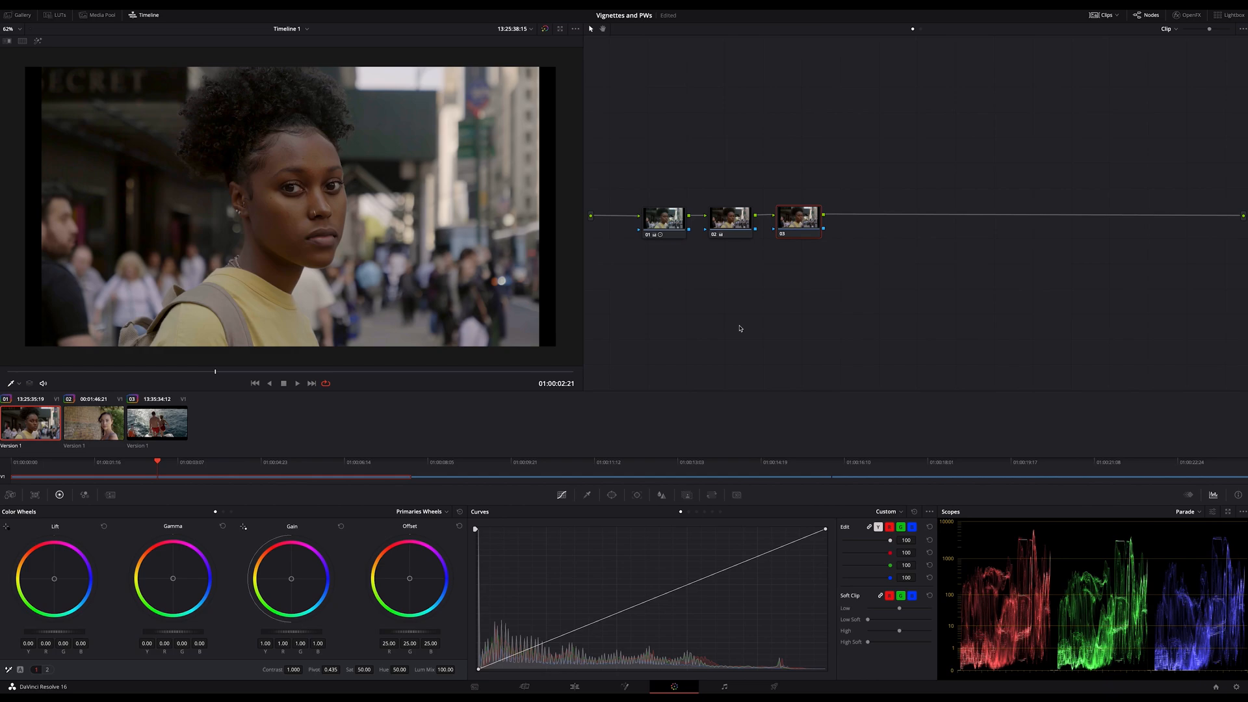
mouse_move(740, 330)
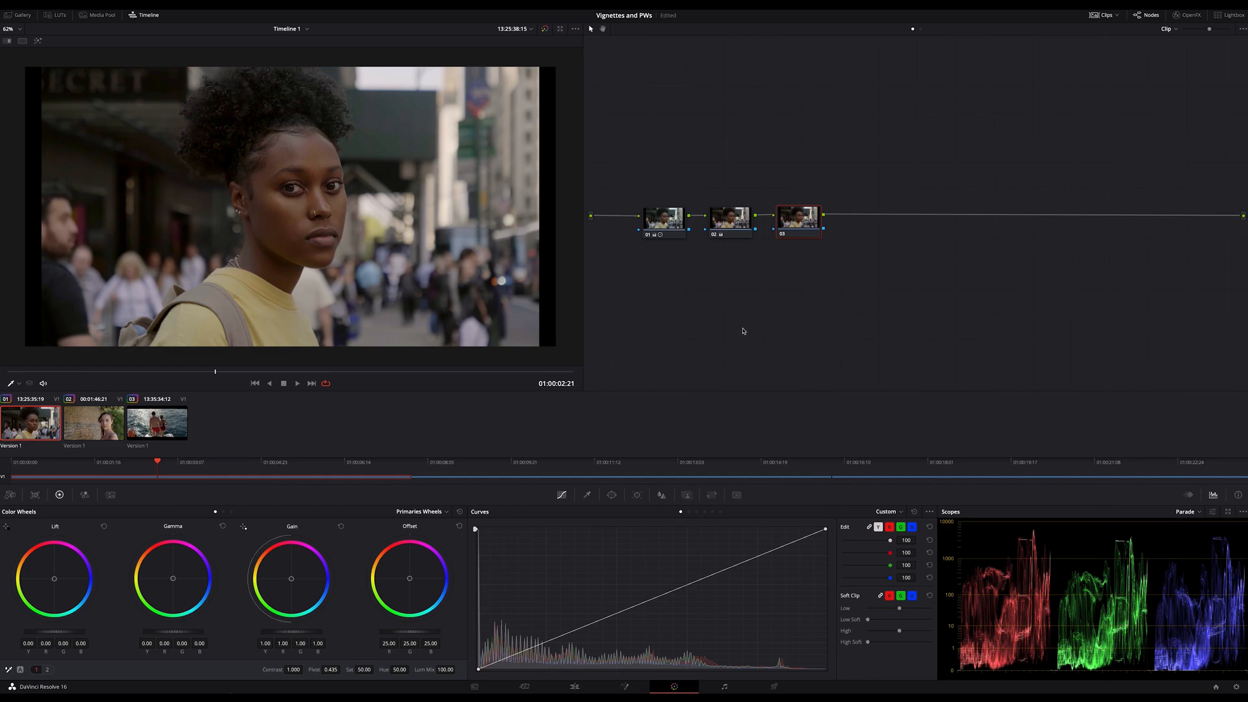
mouse_move(737, 332)
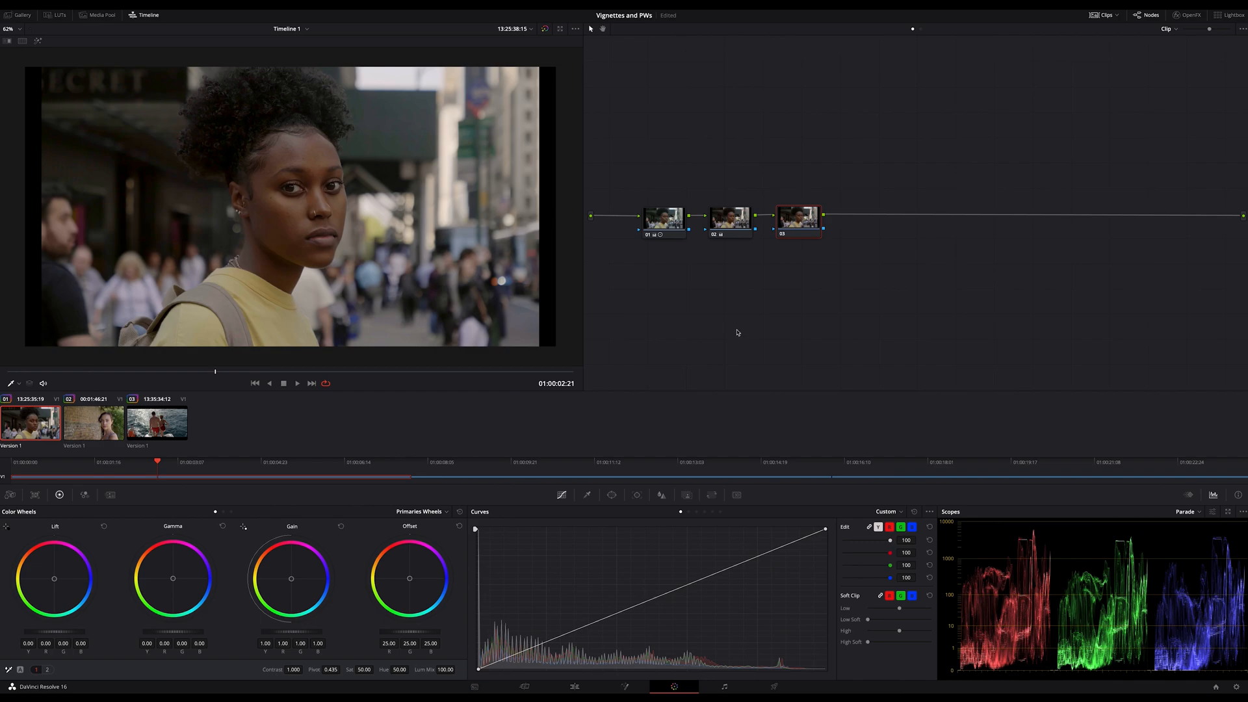
mouse_move(725, 334)
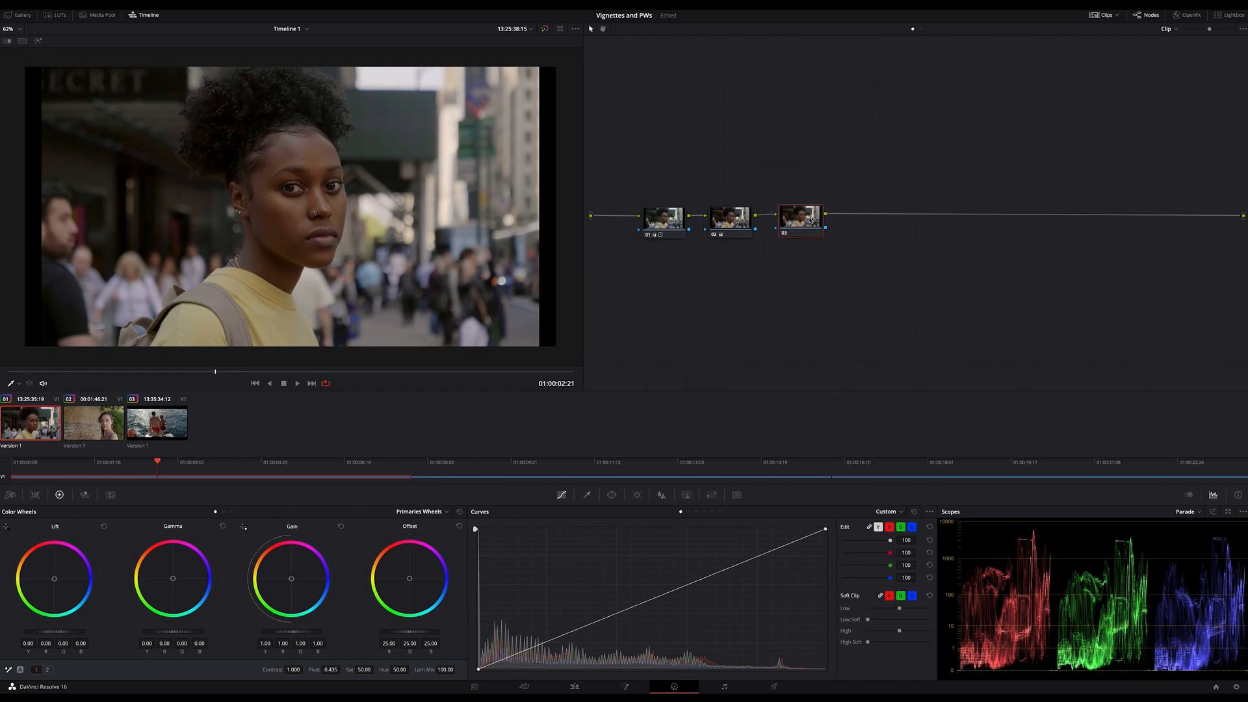
click(800, 217)
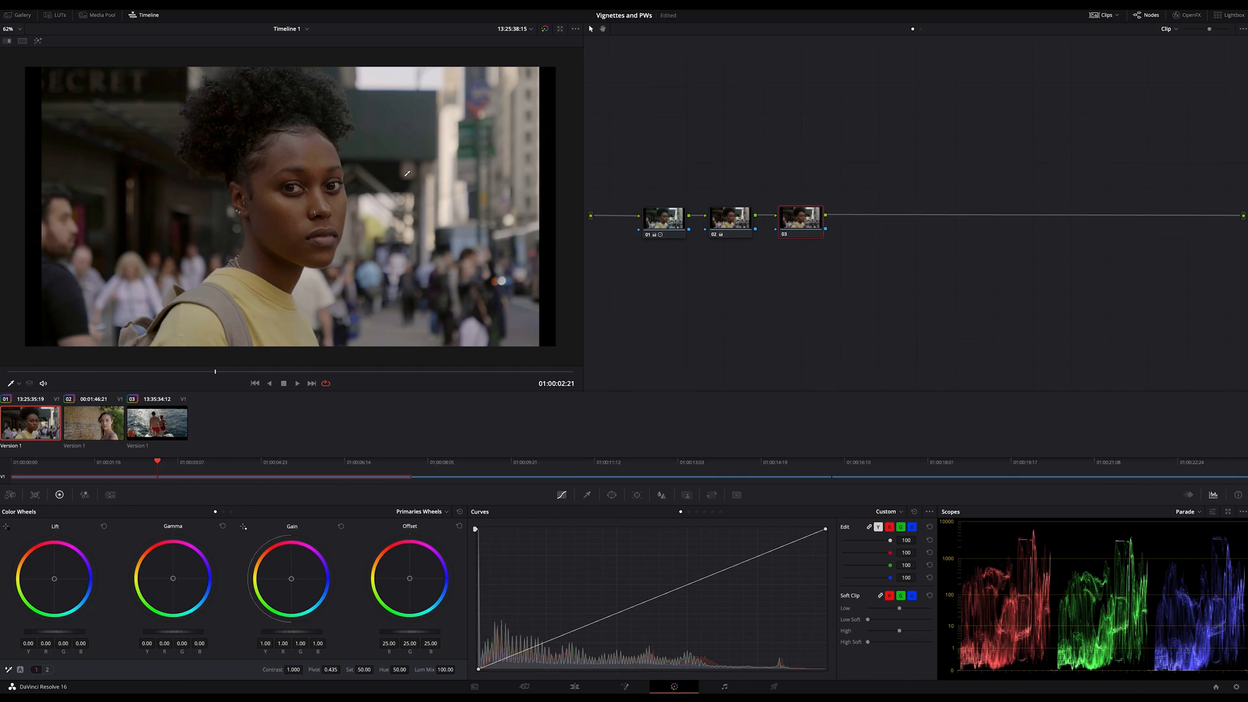
mouse_move(277, 82)
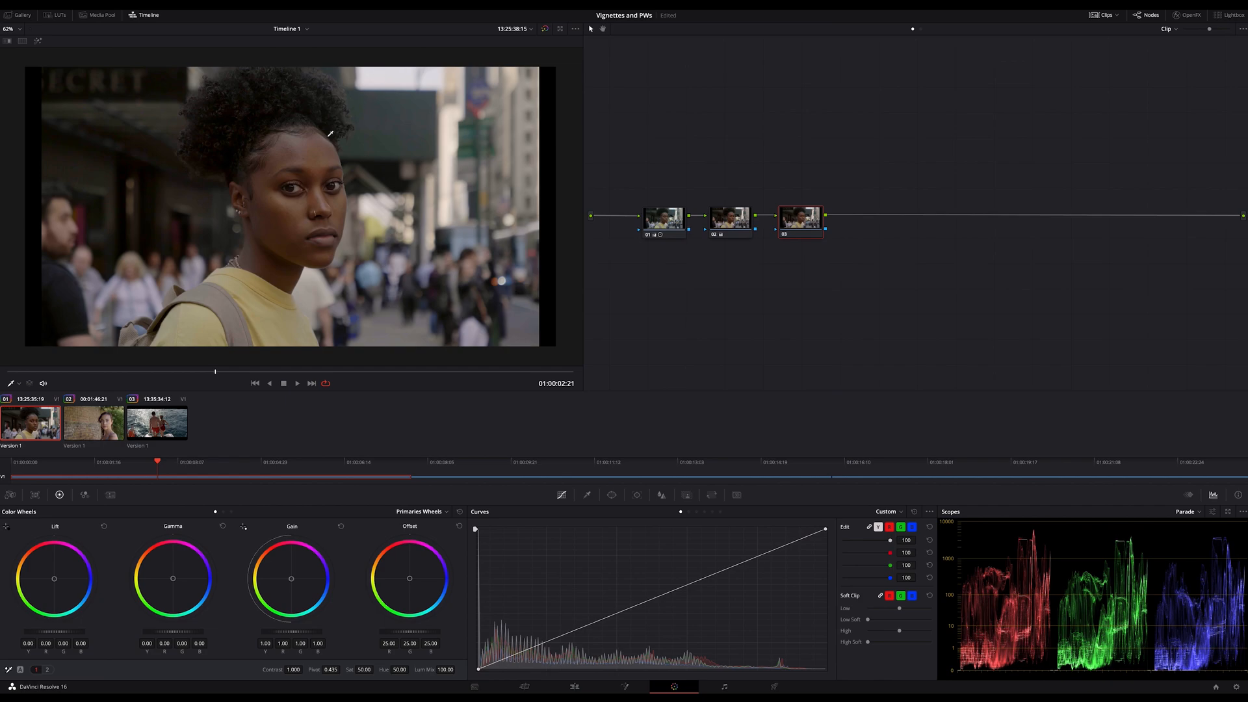
mouse_move(305, 142)
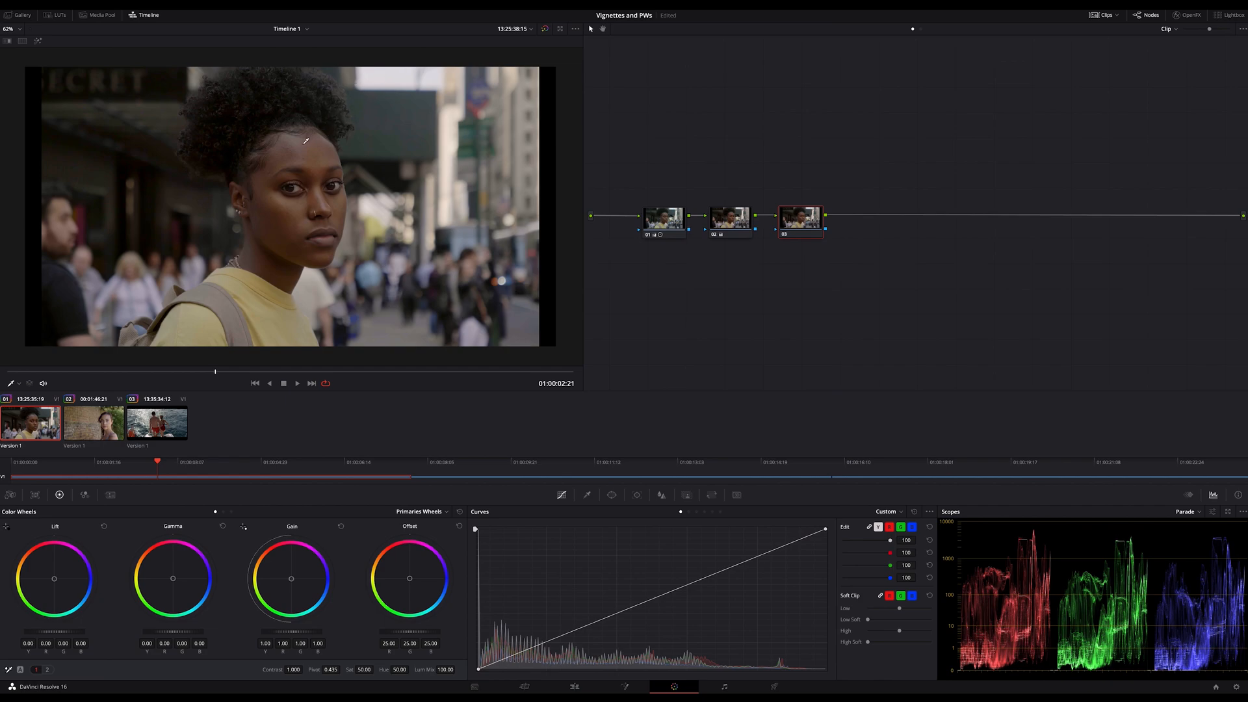
mouse_move(262, 269)
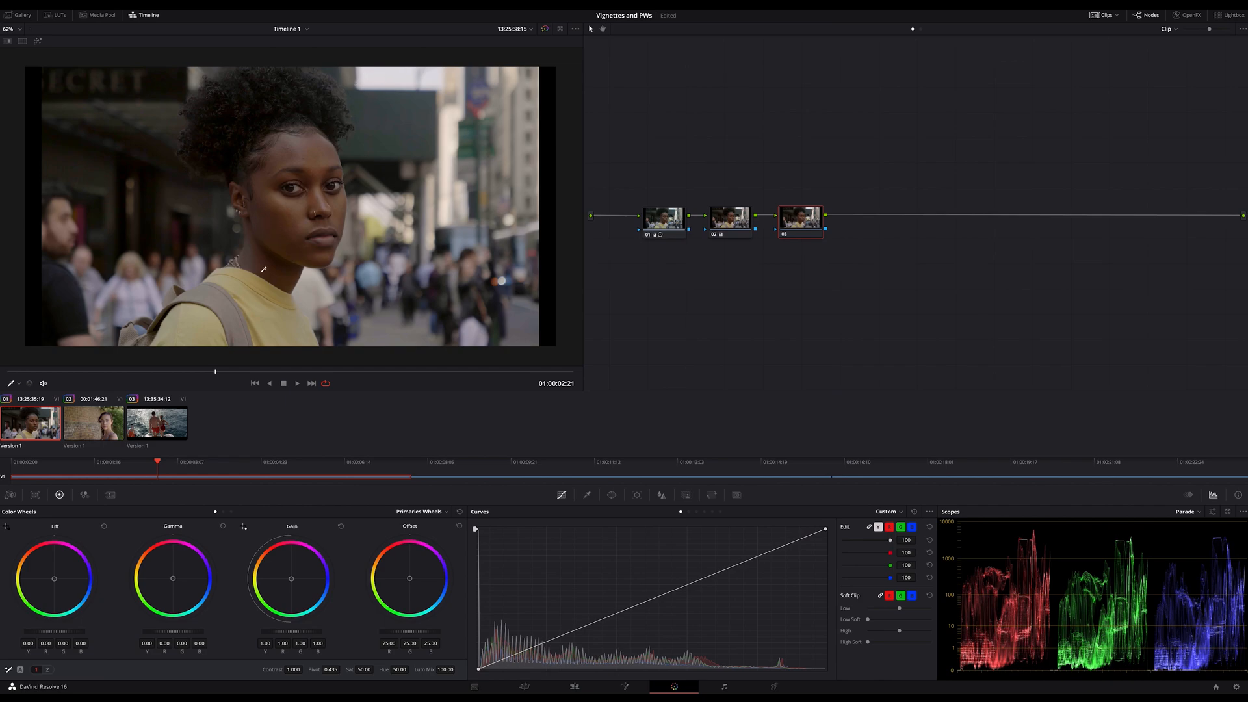
mouse_move(372, 276)
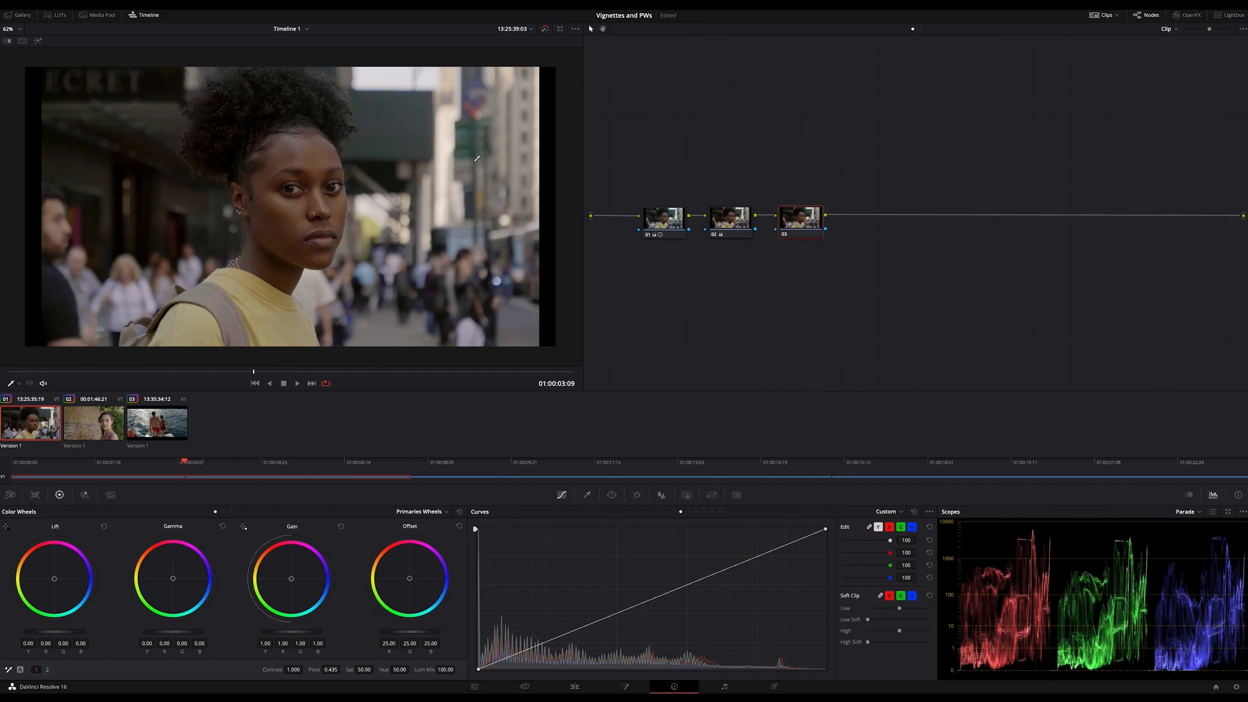
mouse_move(413, 114)
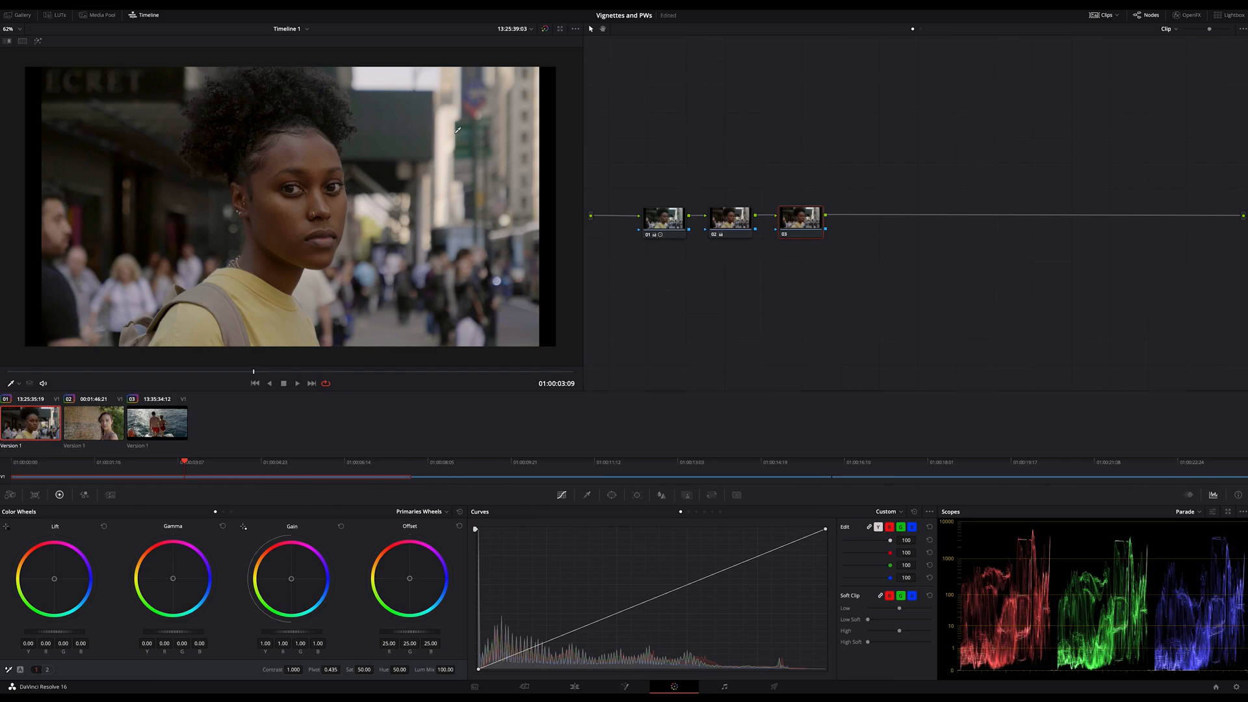
mouse_move(705, 269)
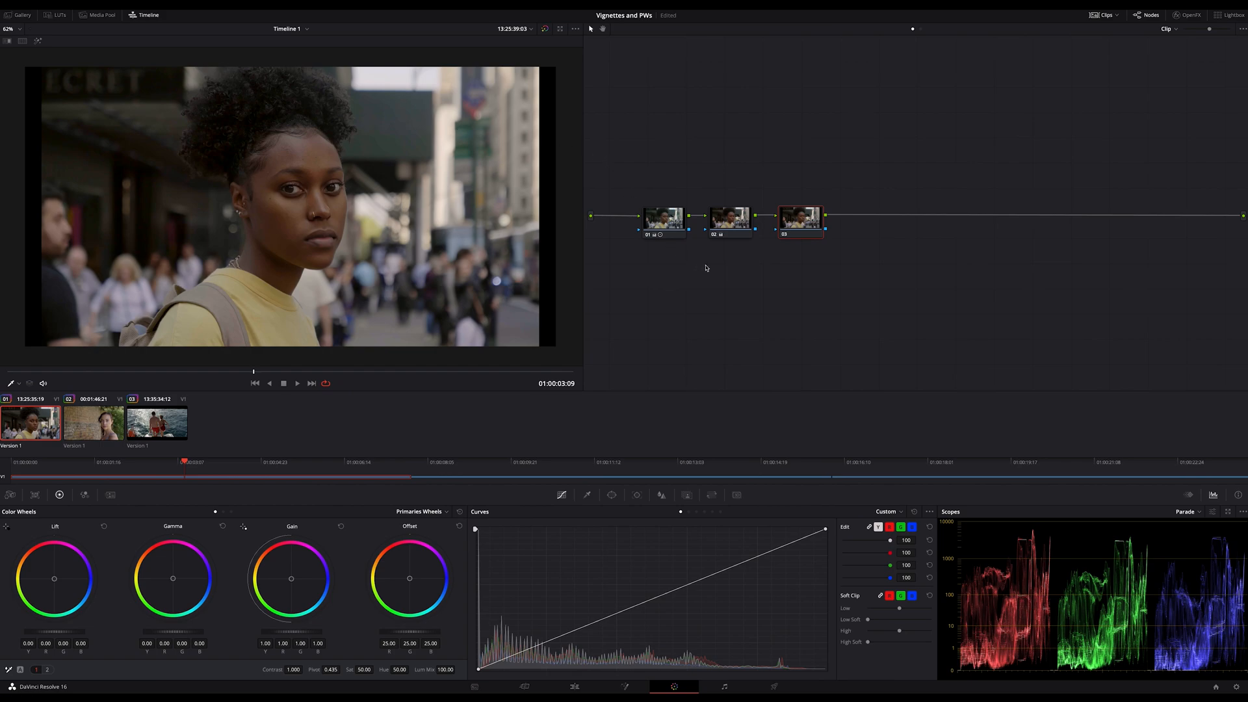
mouse_move(709, 269)
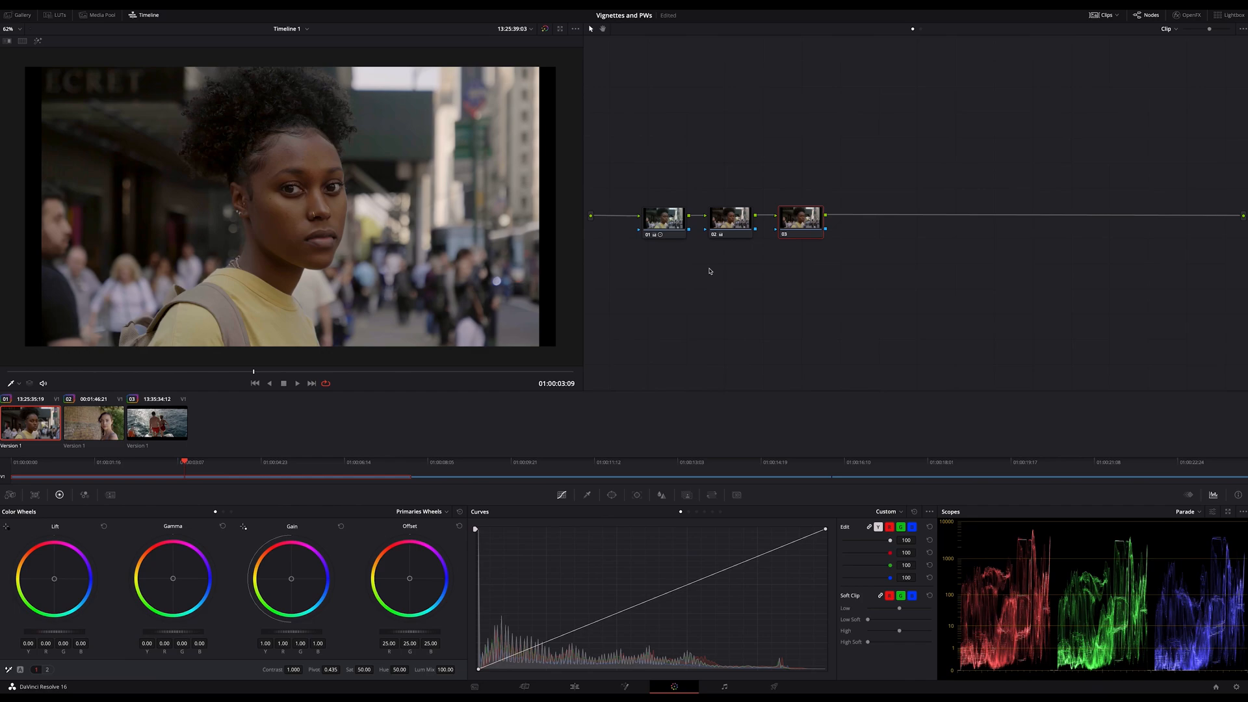
mouse_move(466, 300)
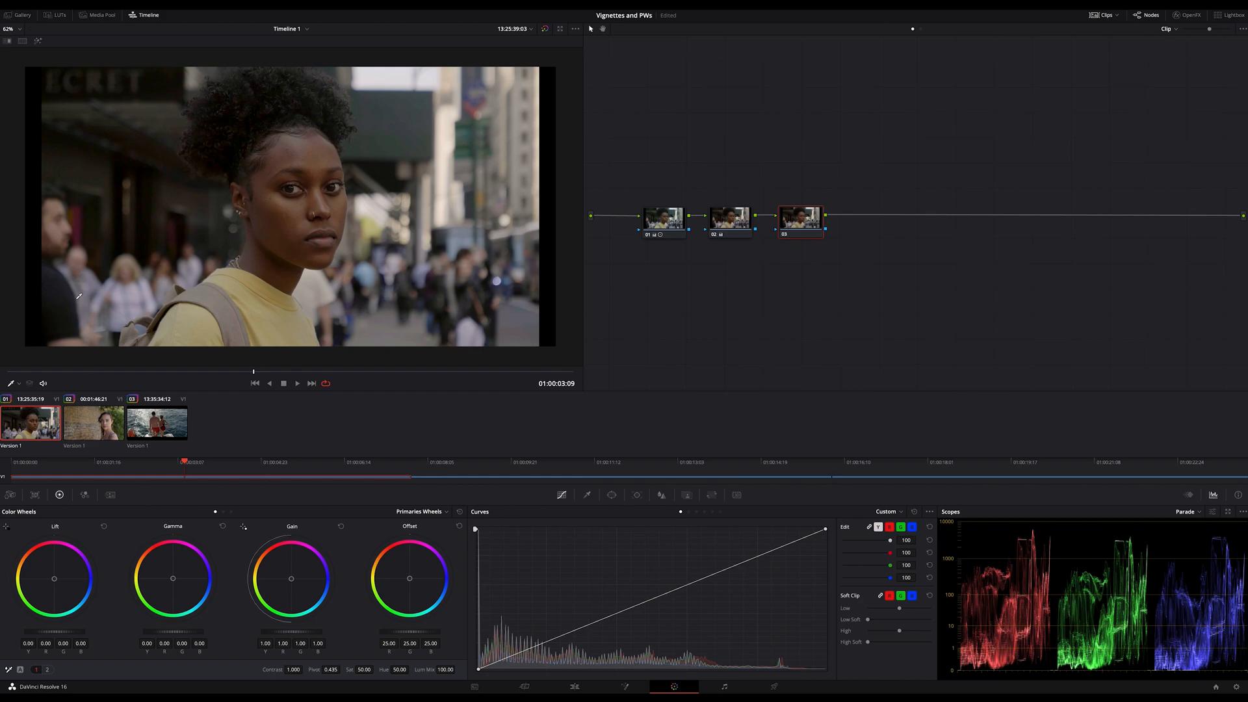
mouse_move(71, 372)
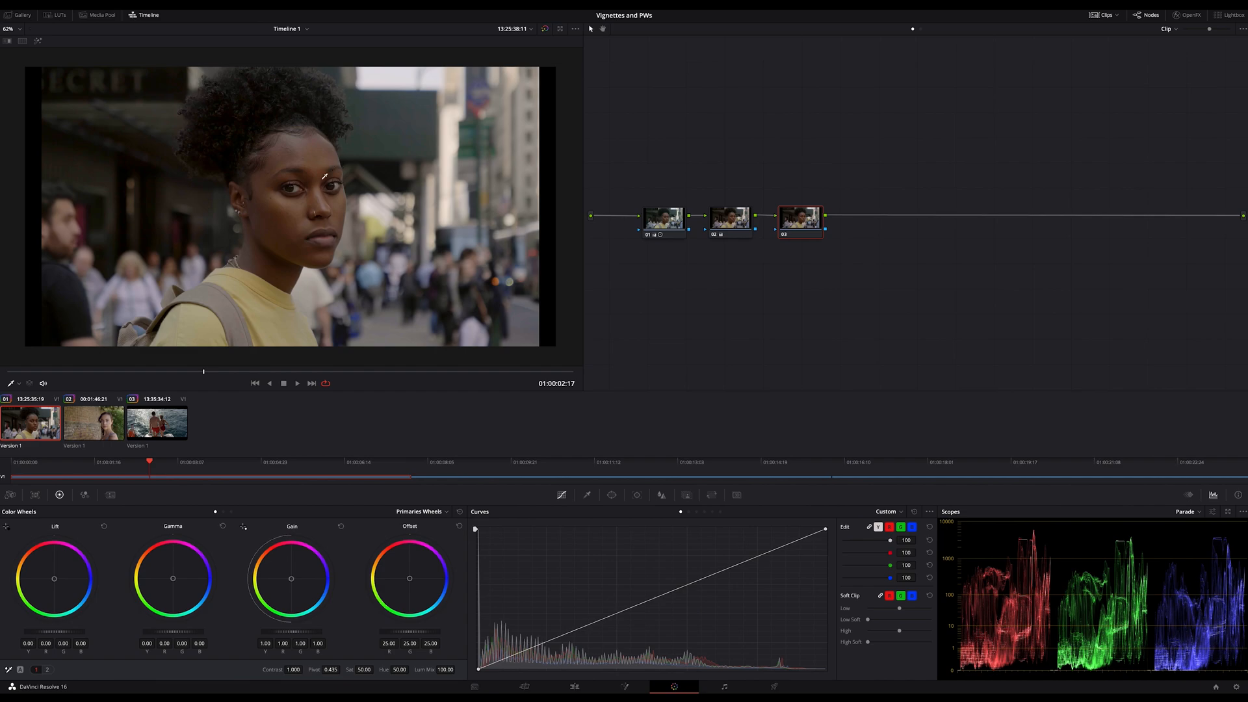
mouse_move(414, 132)
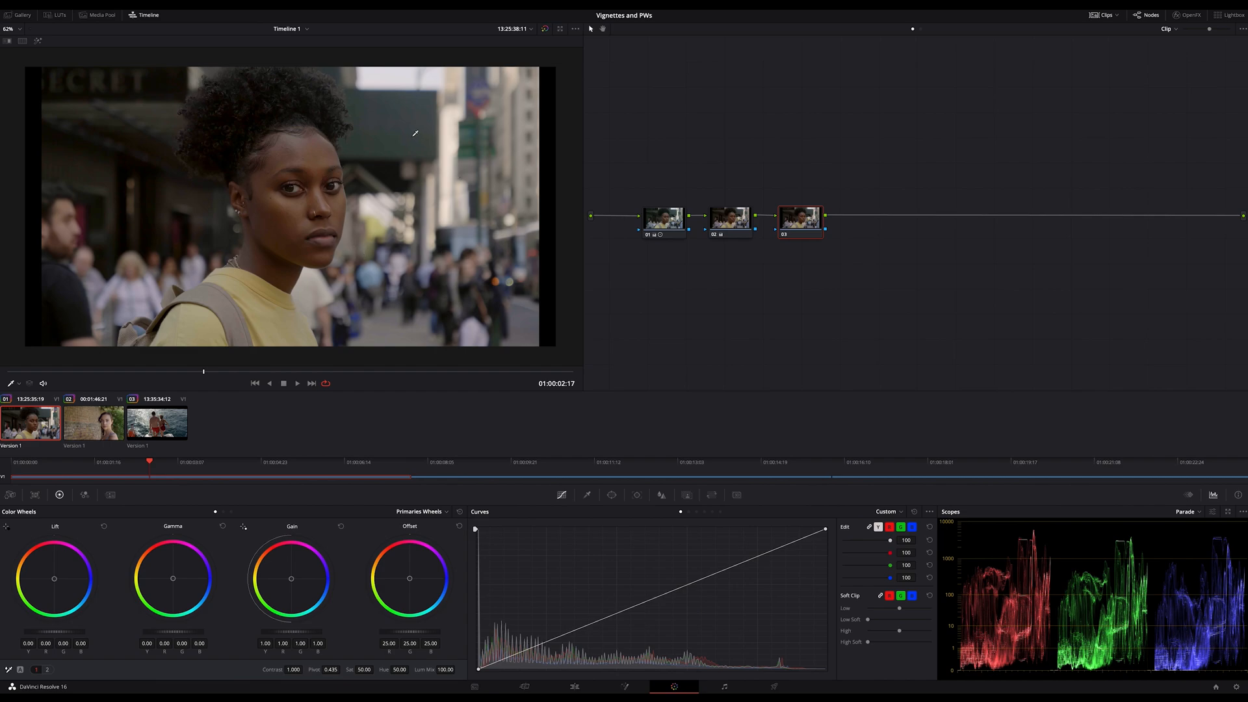
mouse_move(366, 99)
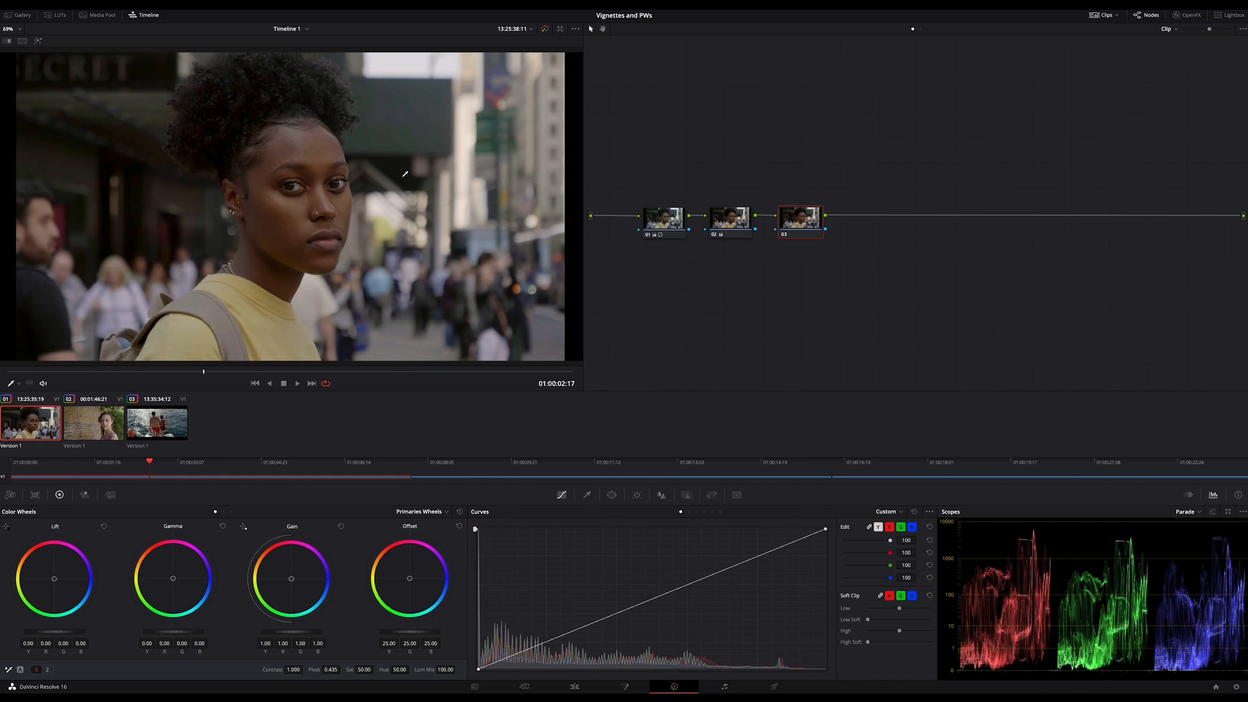
mouse_move(411, 187)
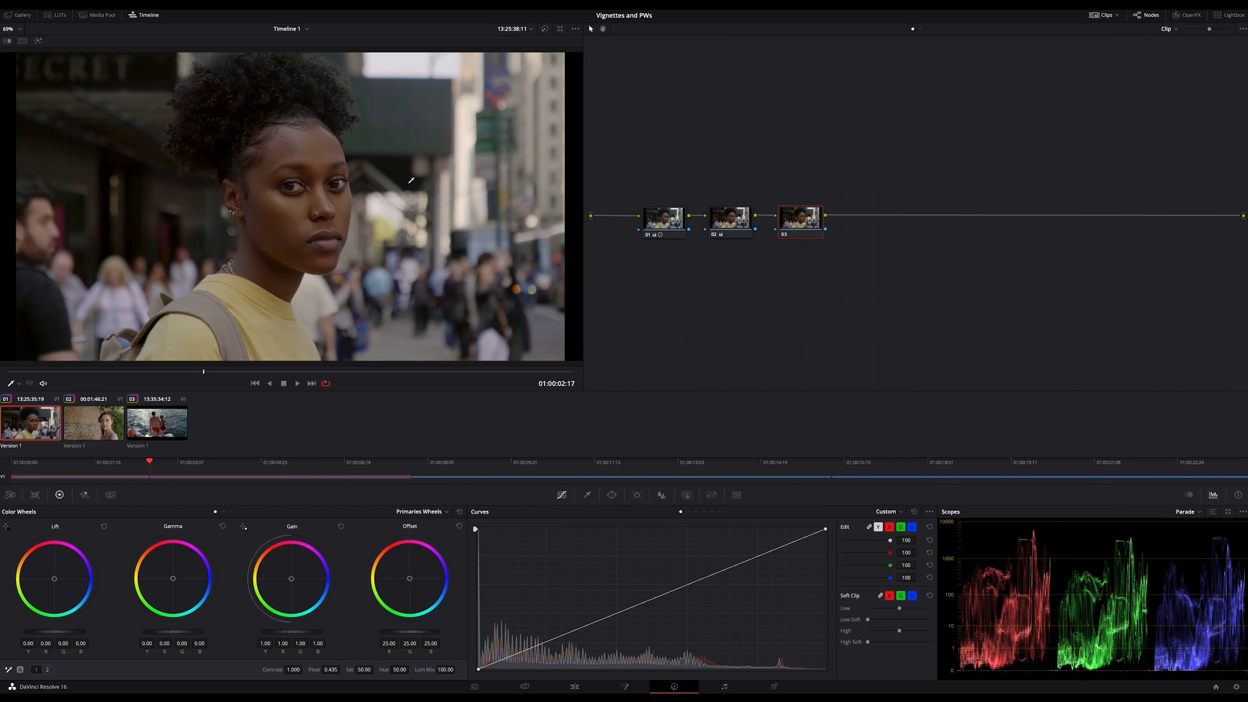
mouse_move(737, 267)
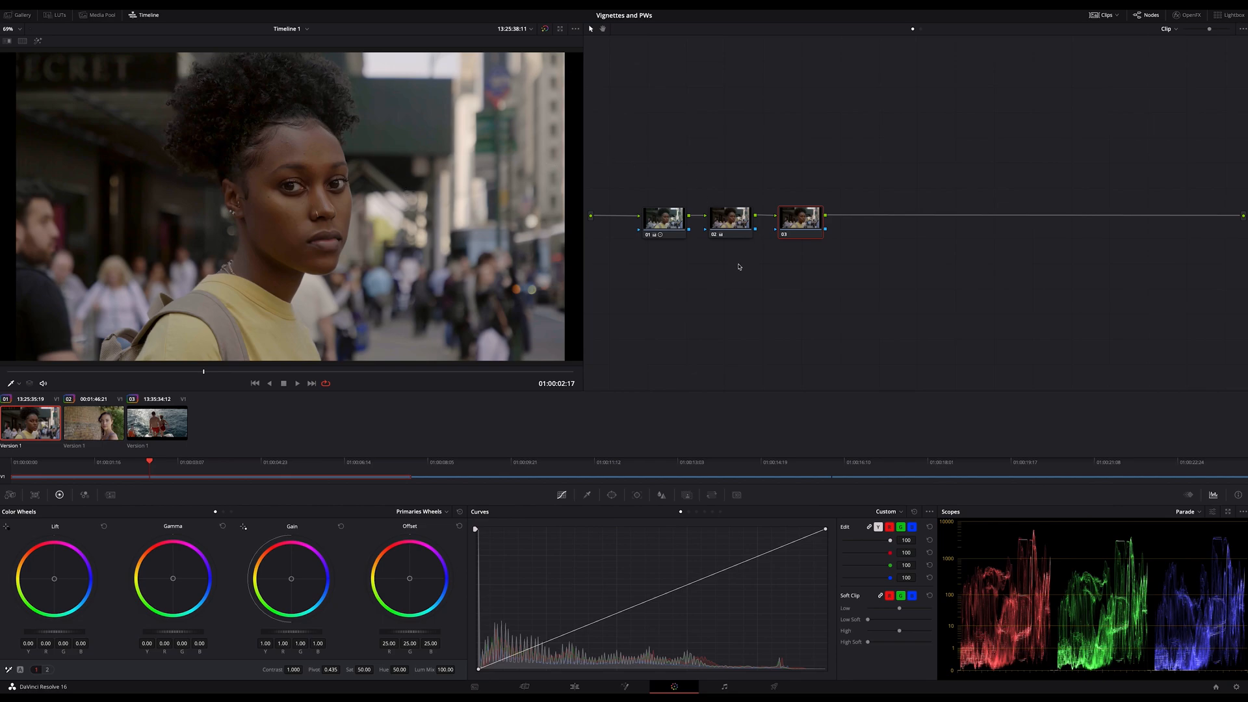
mouse_move(723, 271)
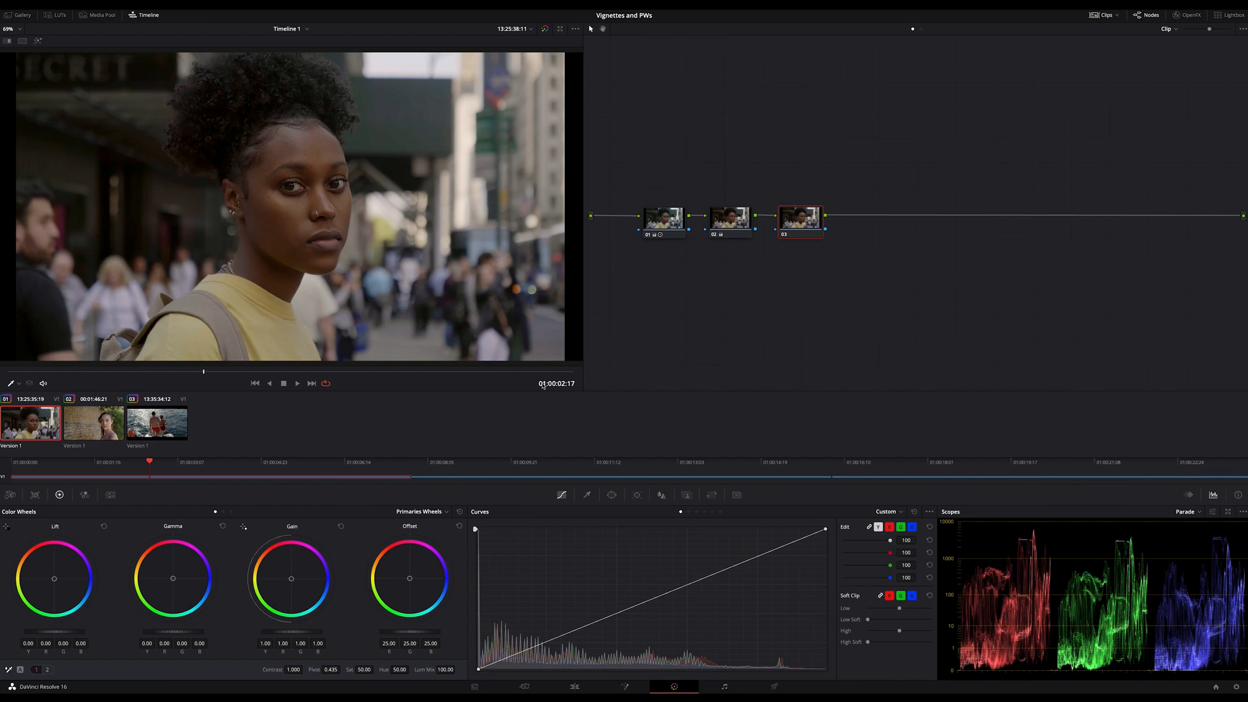
mouse_move(710, 298)
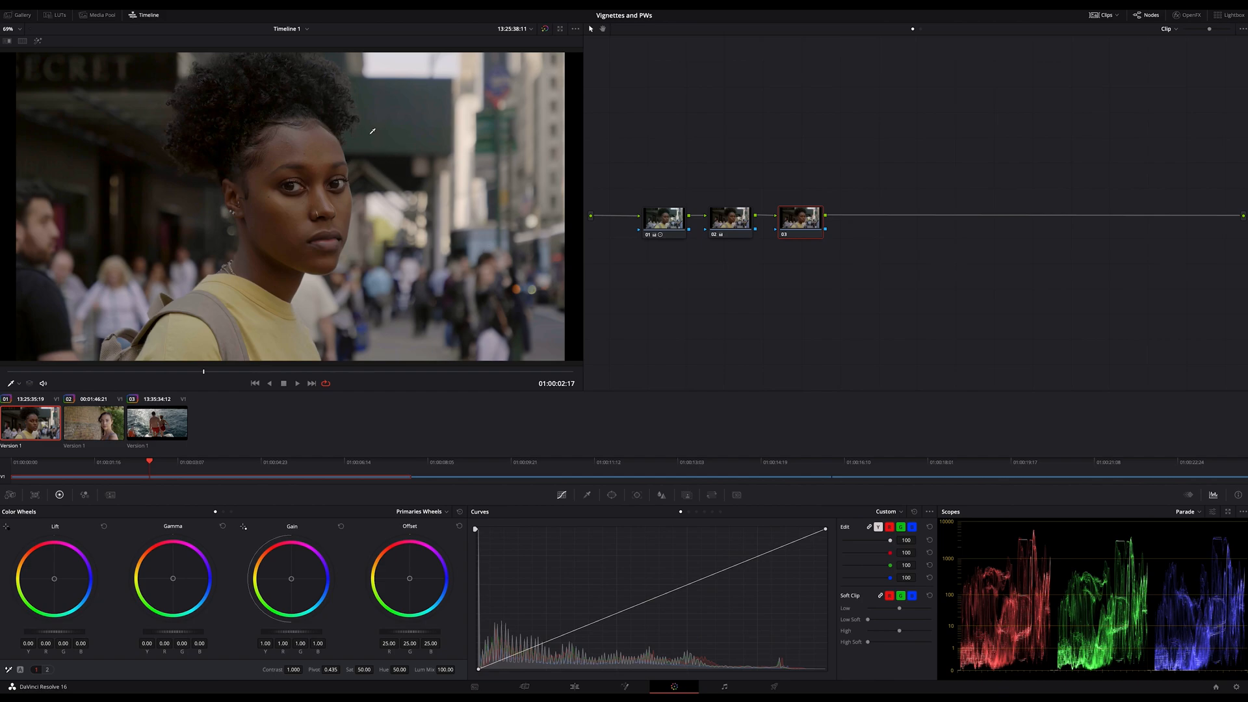
mouse_move(312, 148)
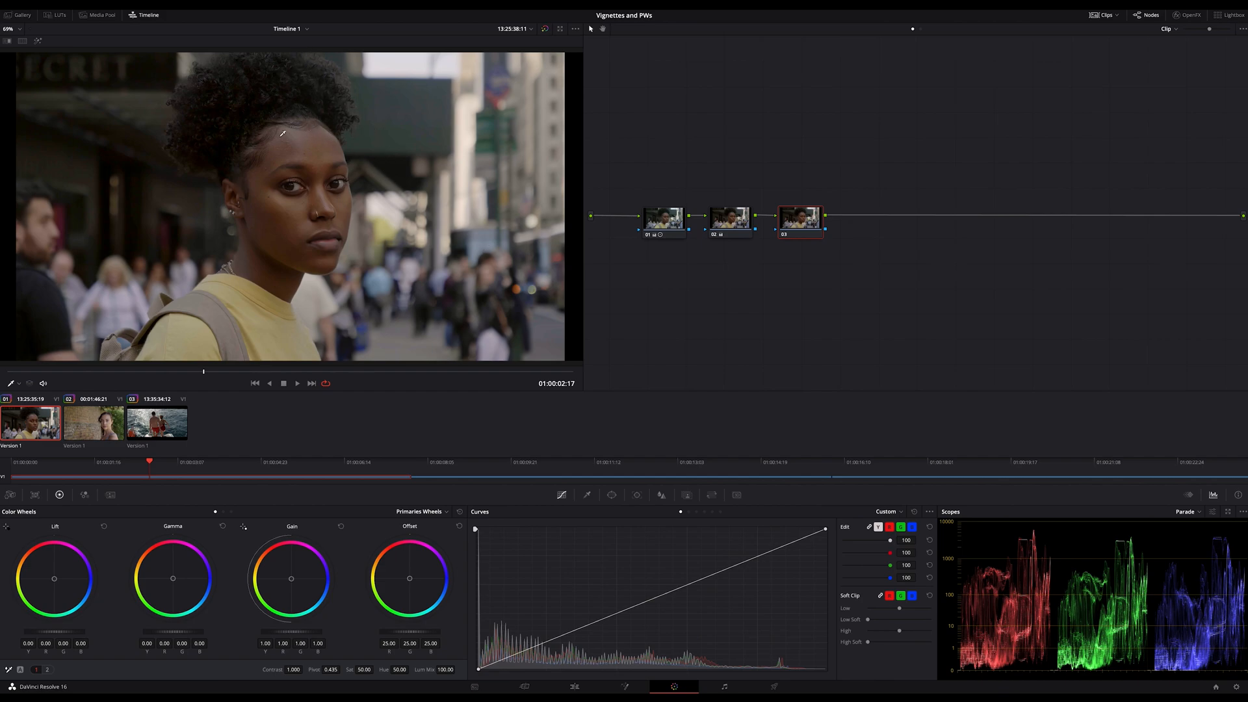
mouse_move(414, 78)
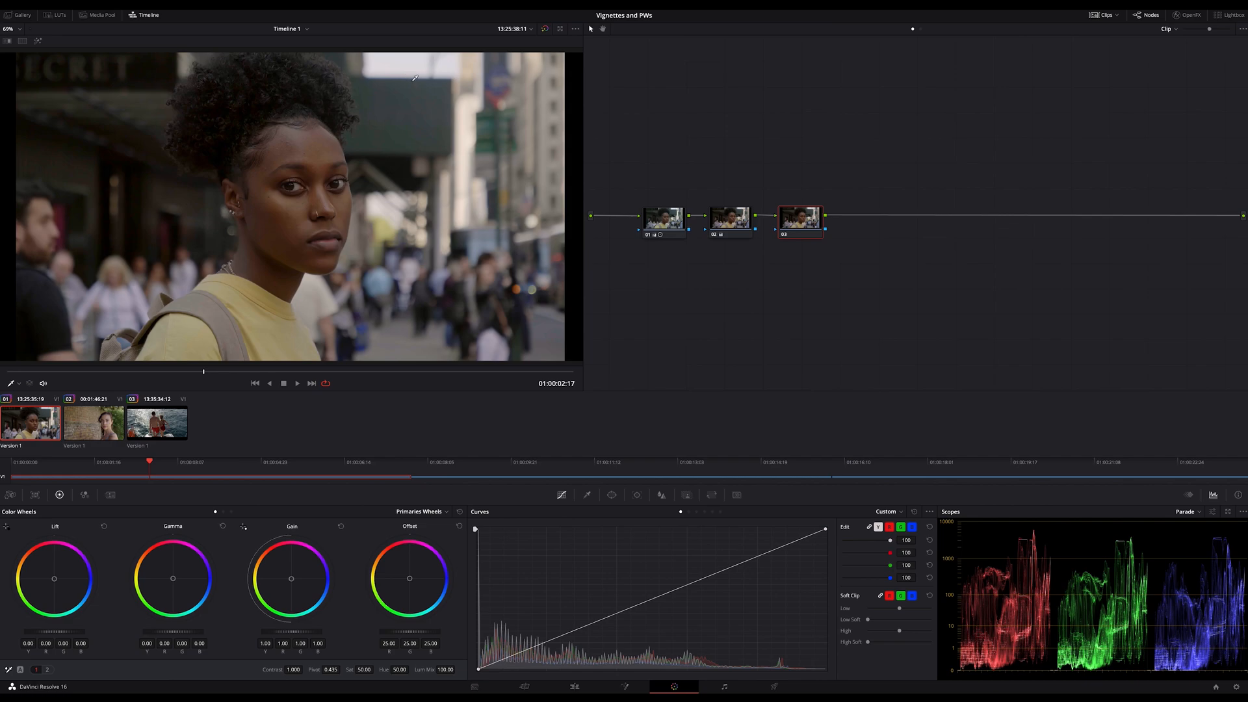
mouse_move(452, 178)
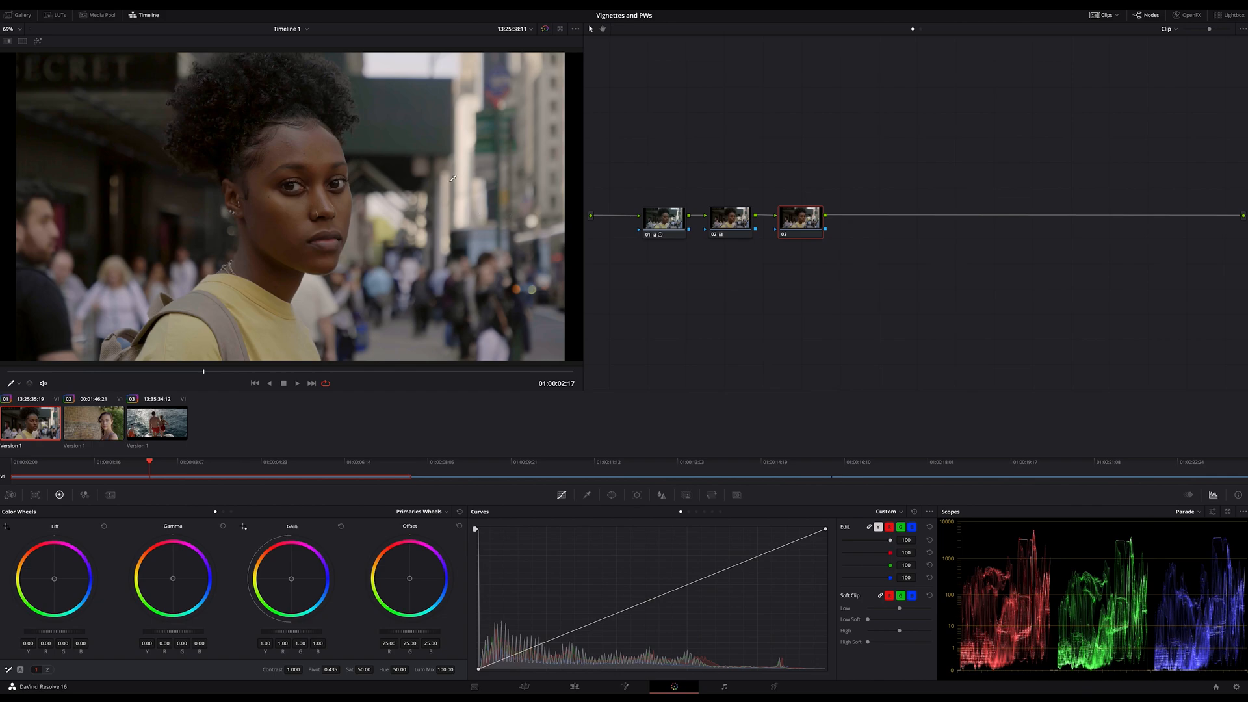
mouse_move(489, 233)
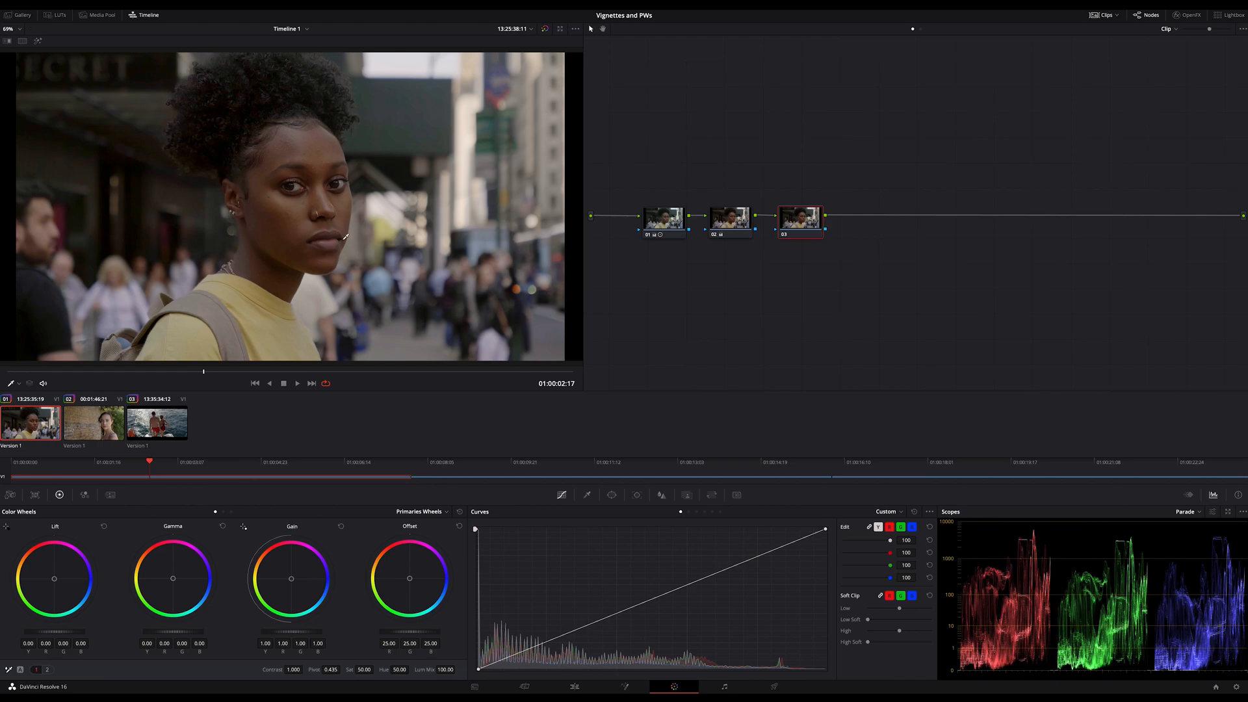
mouse_move(374, 289)
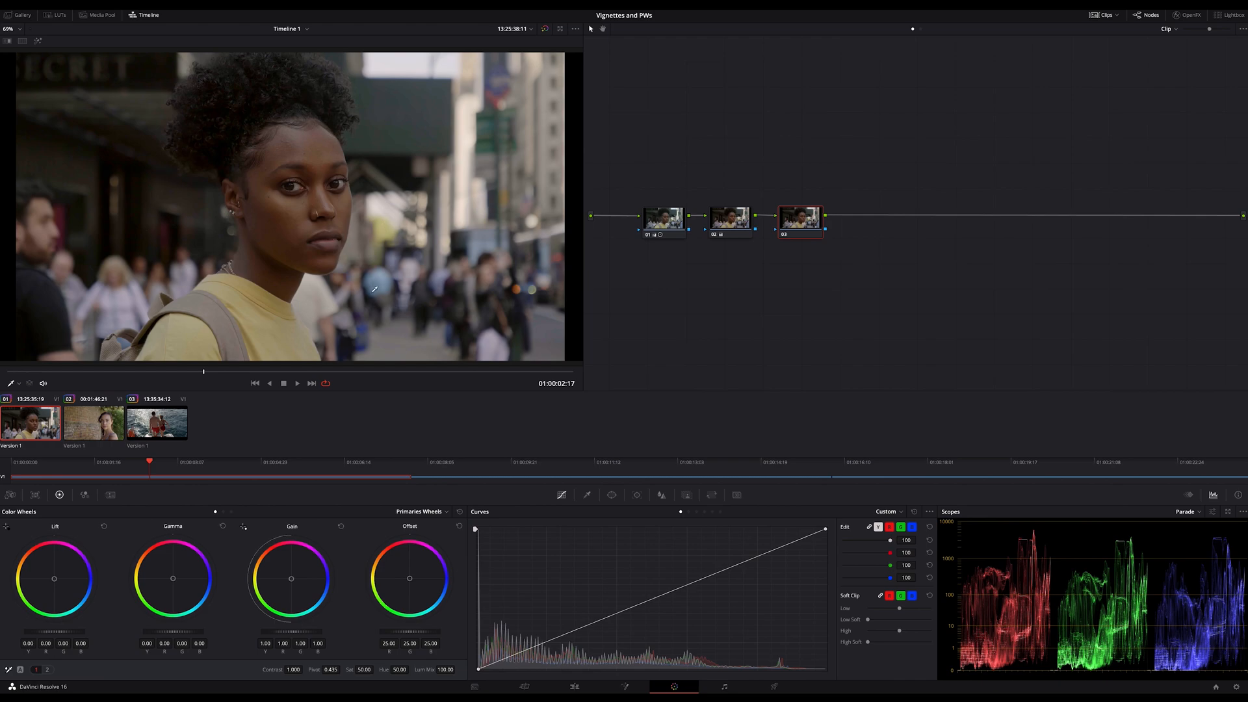
mouse_move(469, 269)
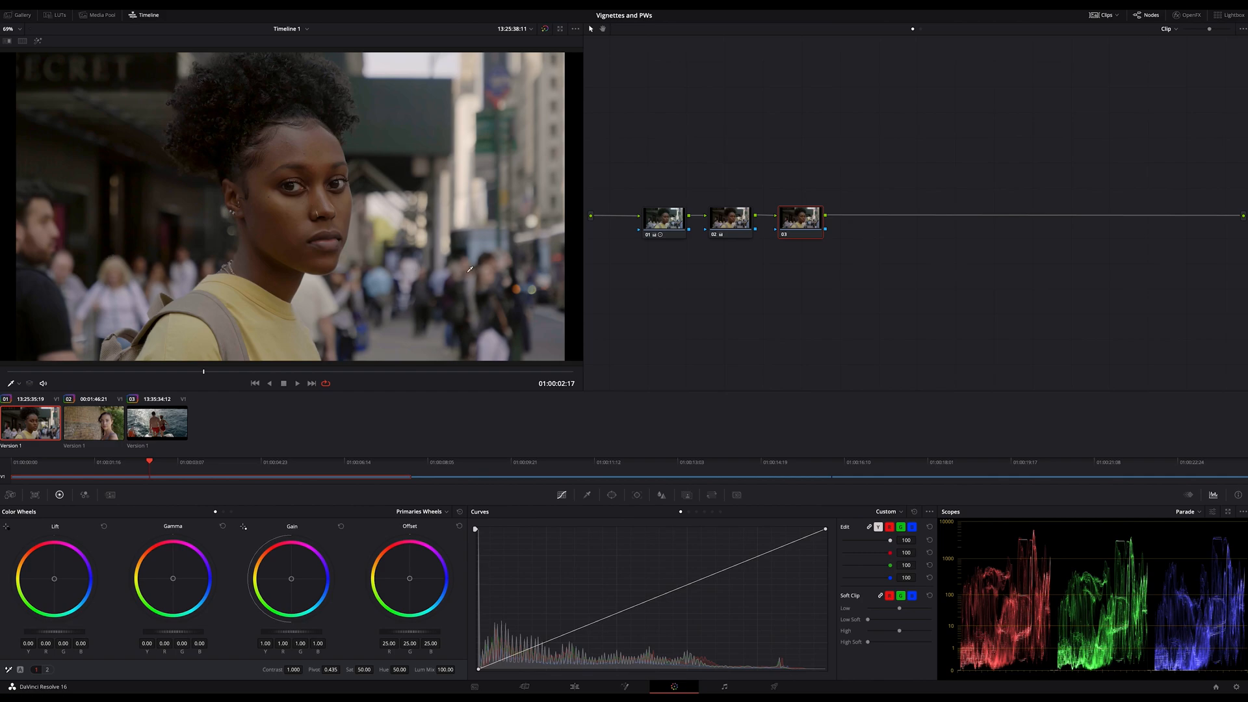
mouse_move(462, 161)
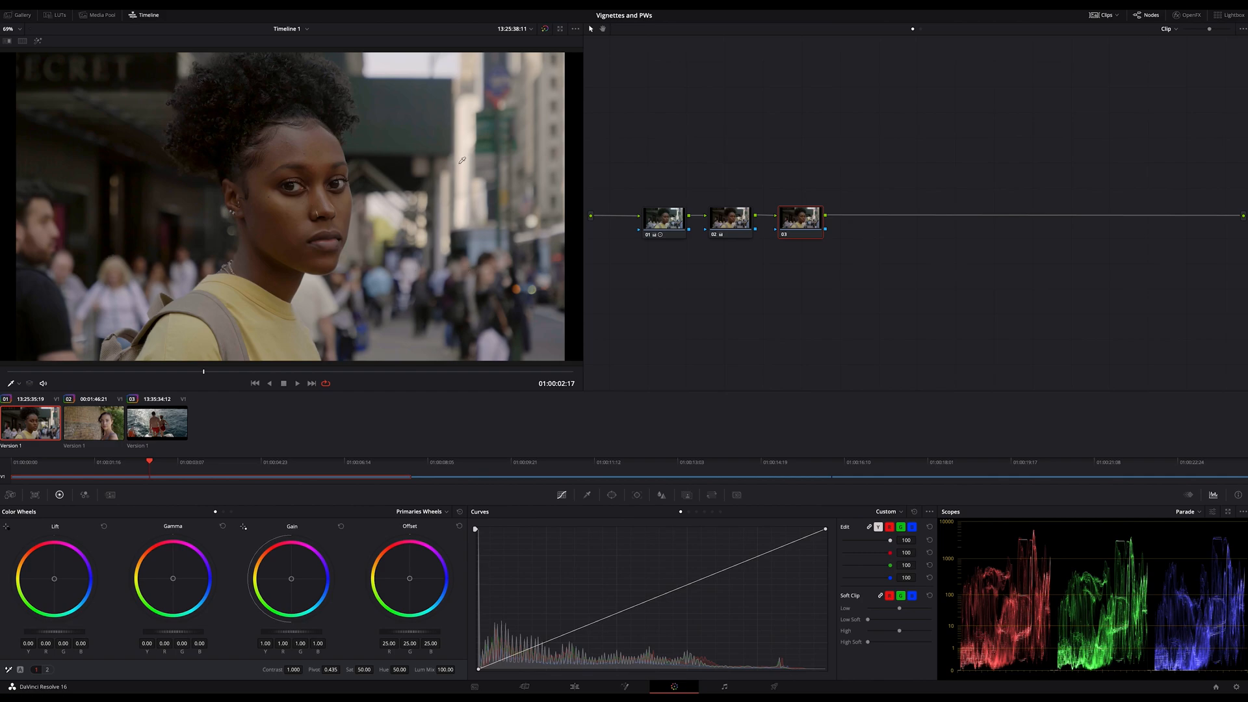
mouse_move(290, 198)
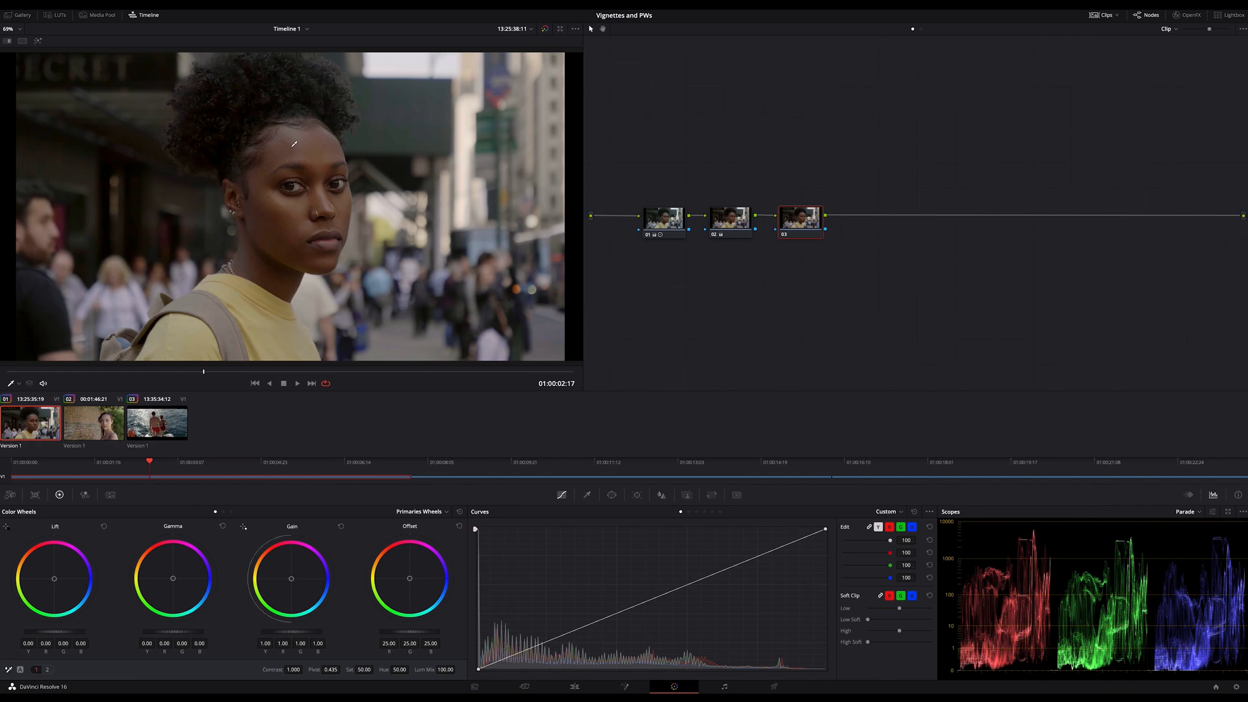
mouse_move(302, 128)
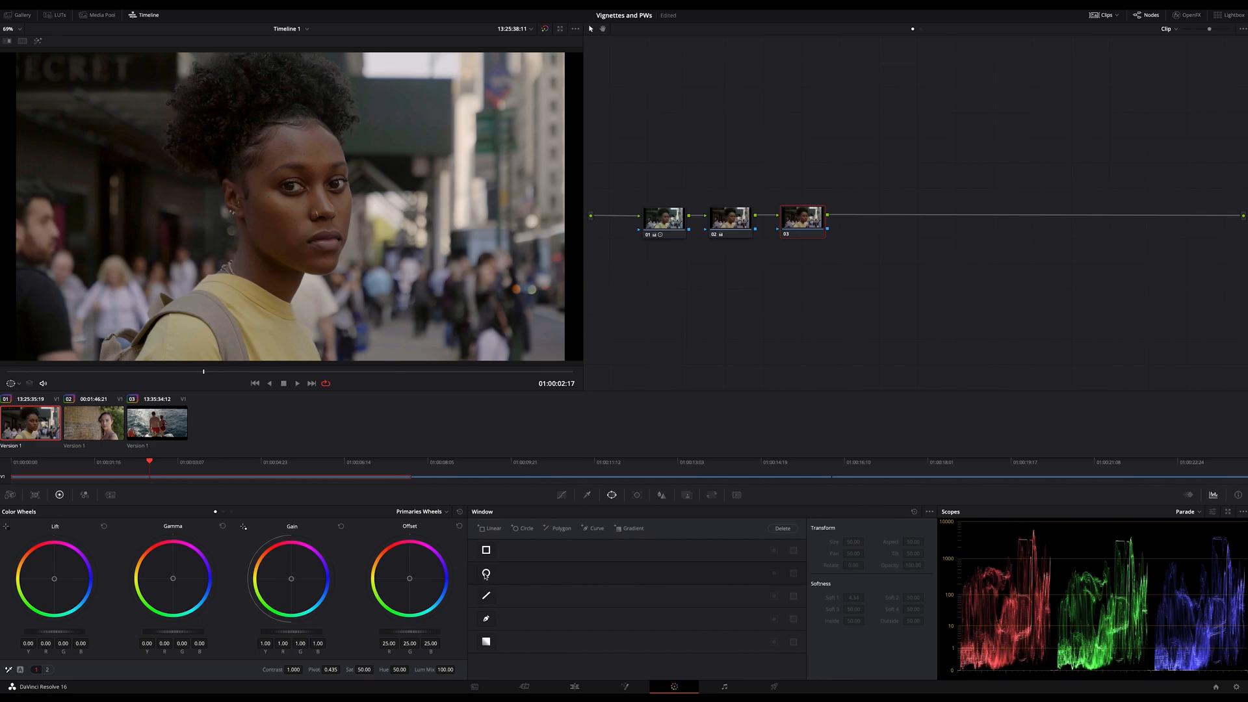
Add an oval window over the woman's face and convert it to an editable curve shape.
click(486, 573)
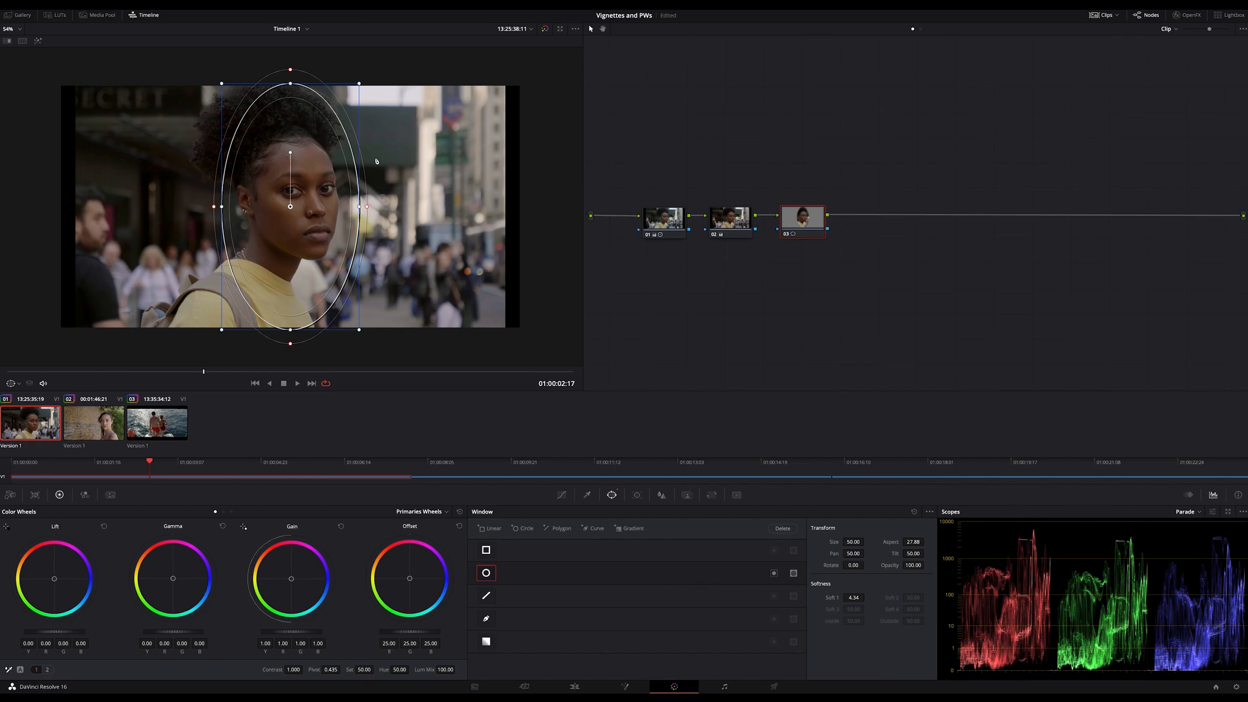
mouse_move(378, 113)
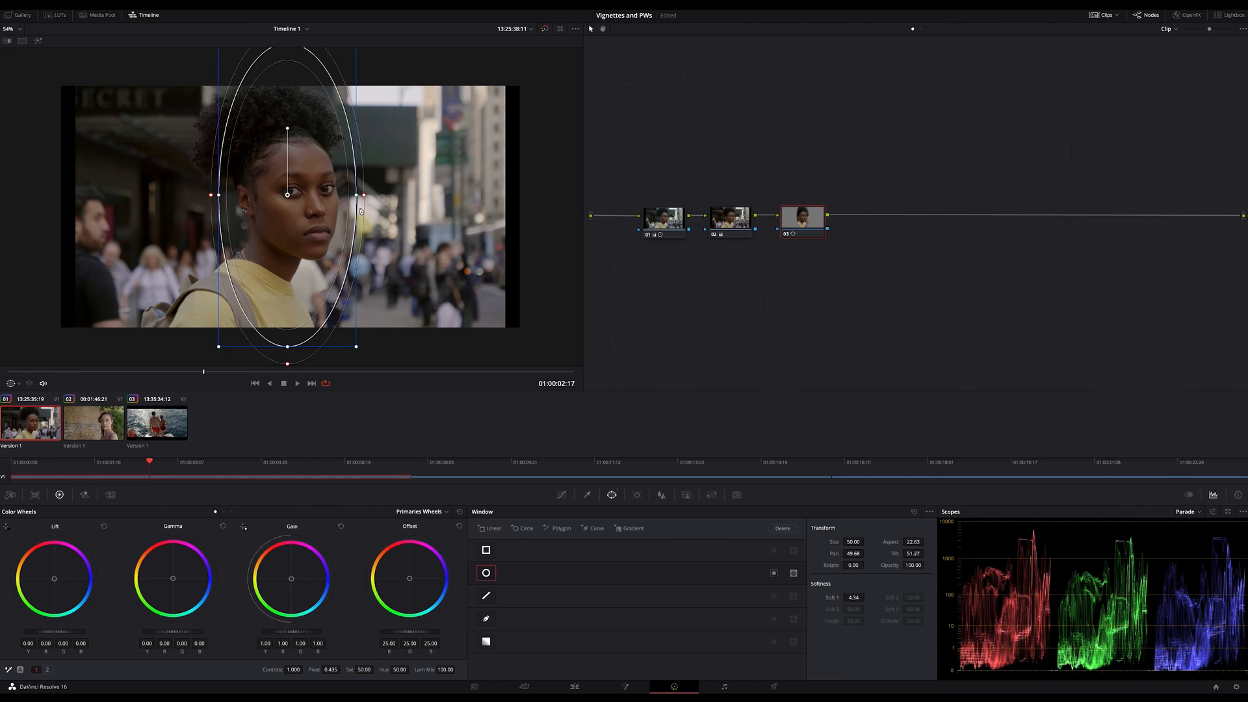
drag(365, 195, 371, 196)
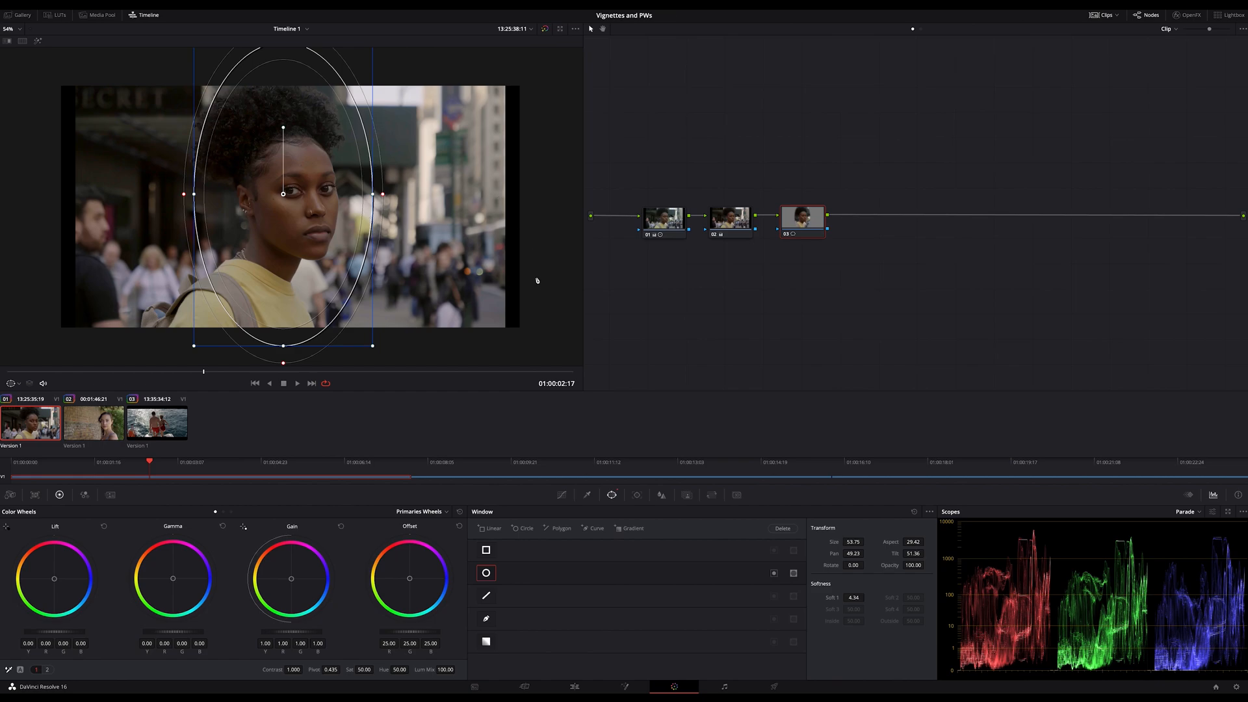
mouse_move(795, 382)
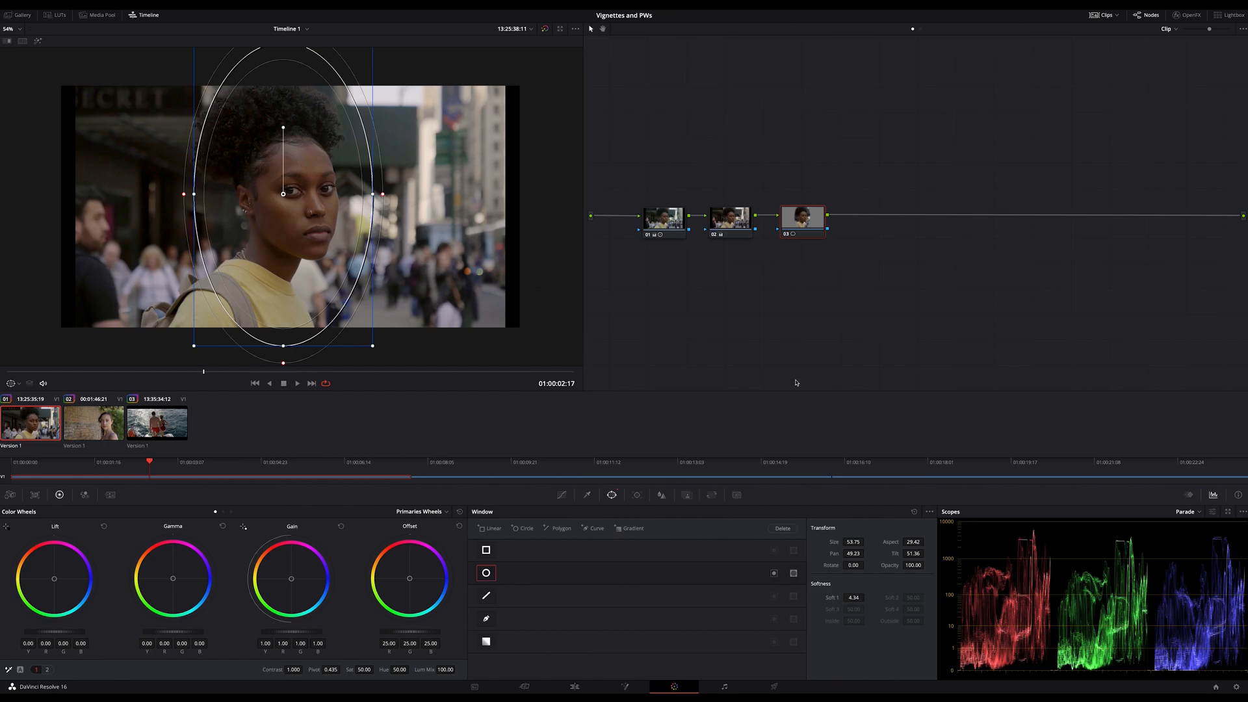
mouse_move(744, 369)
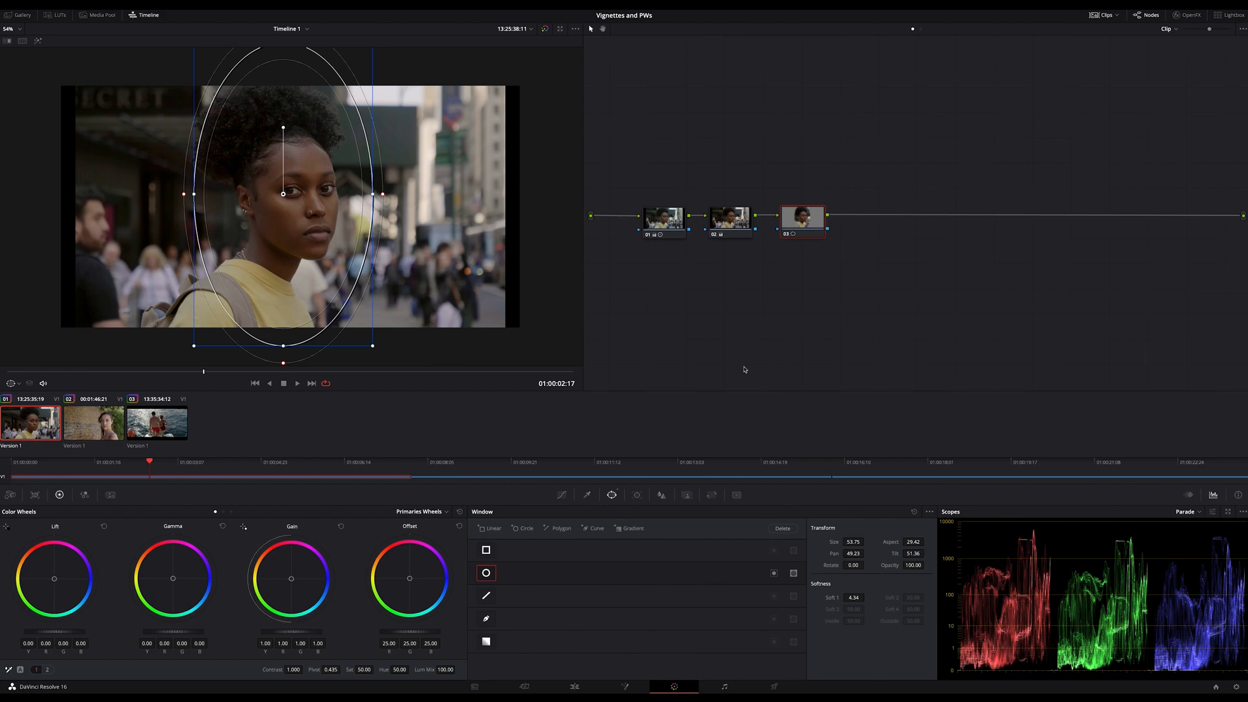
mouse_move(676, 383)
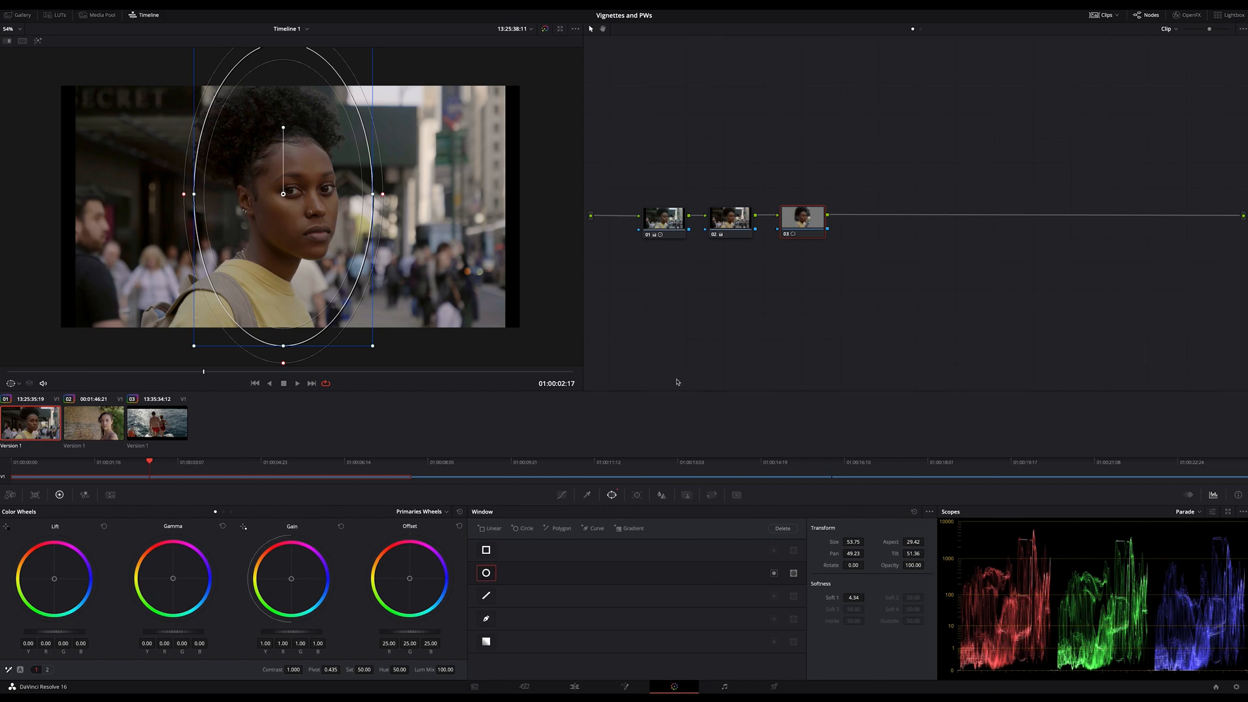
click(928, 512)
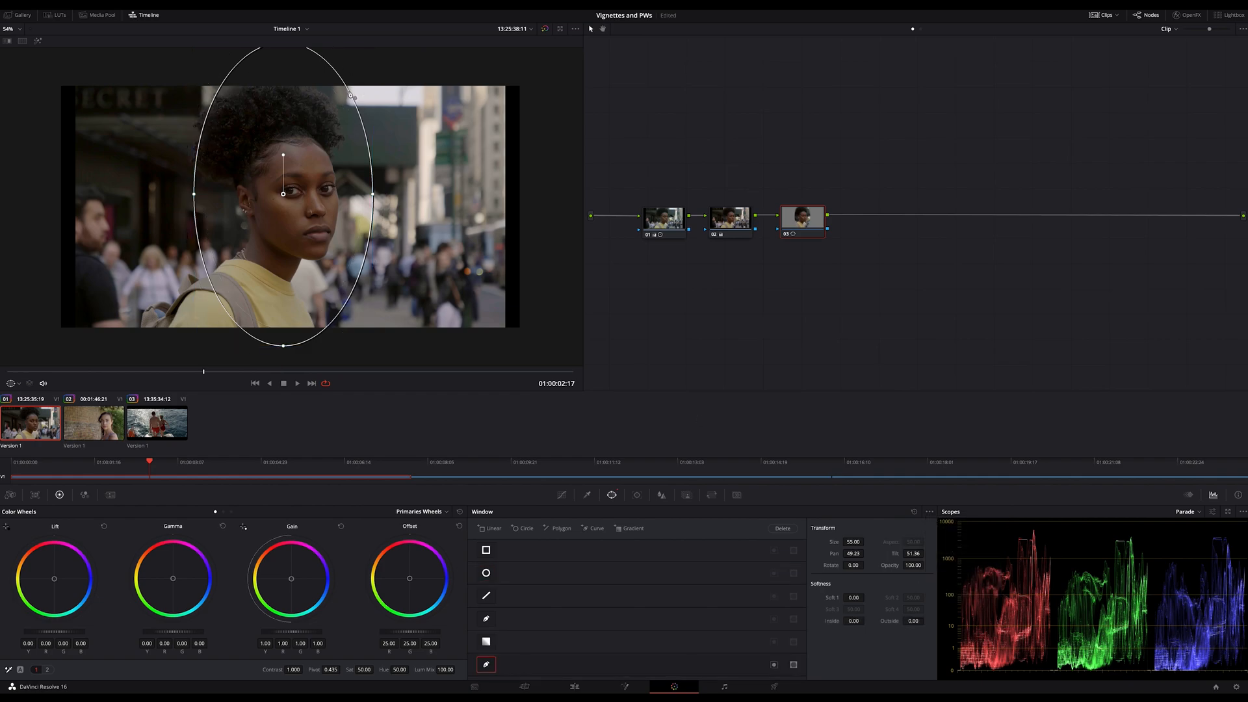
Reshape the curve window's points outward around the woman's hair and figure.
drag(350, 94, 390, 67)
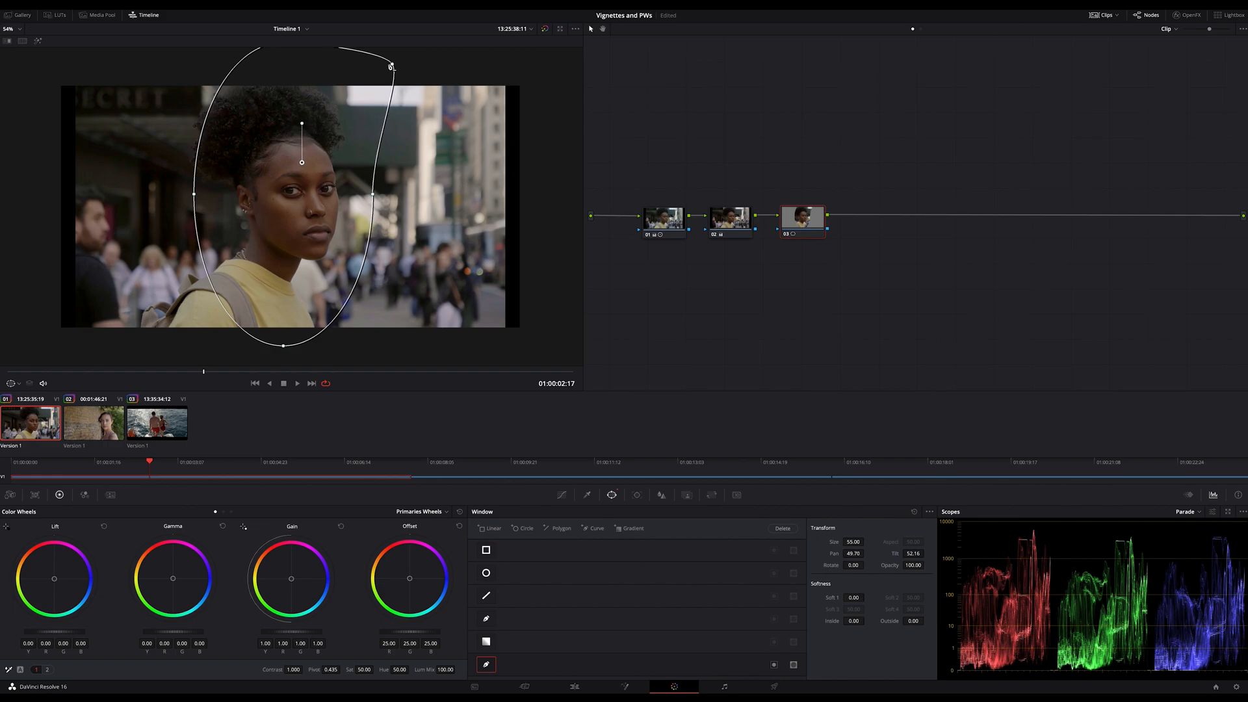
drag(351, 196, 374, 199)
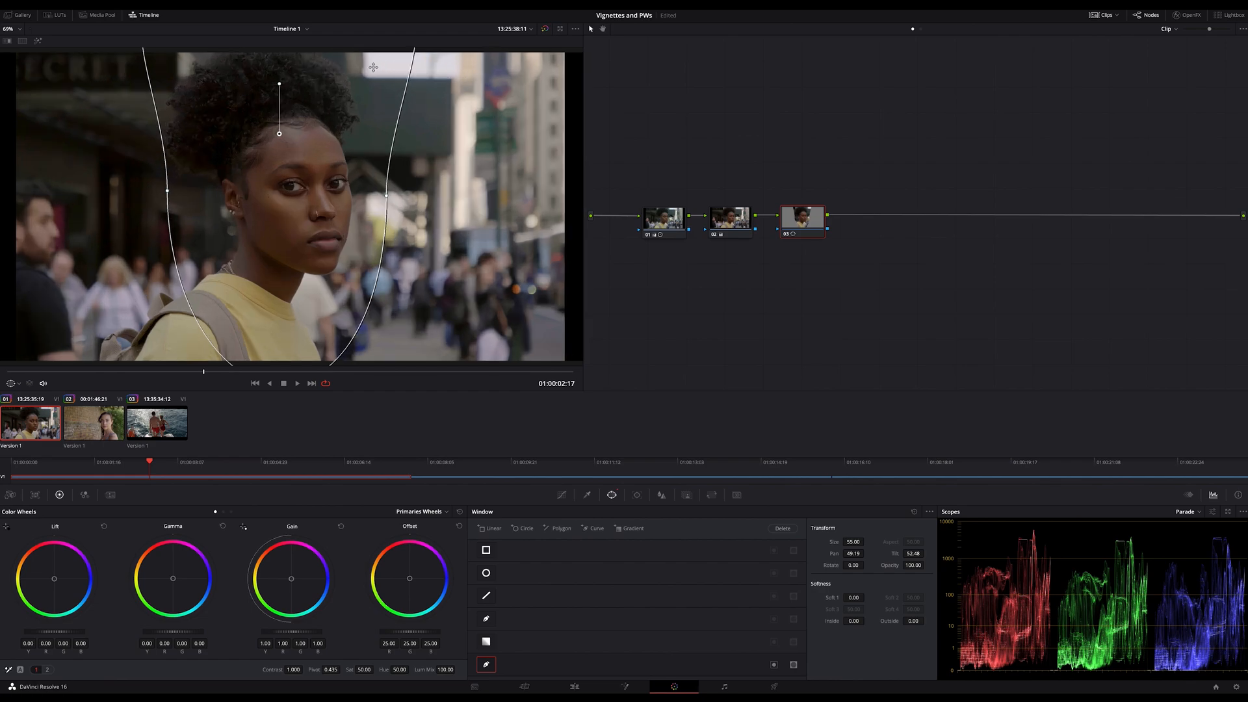
mouse_move(865, 585)
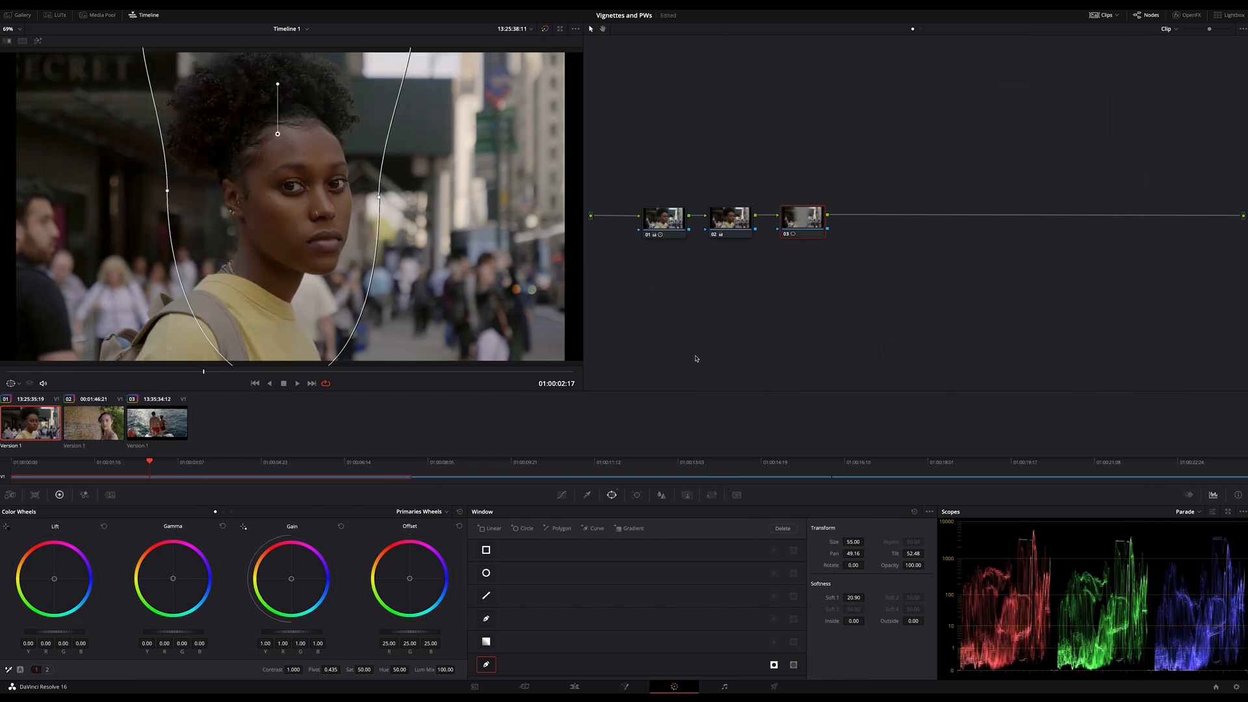
Add parallel node 05 alongside node 03.
click(561, 494)
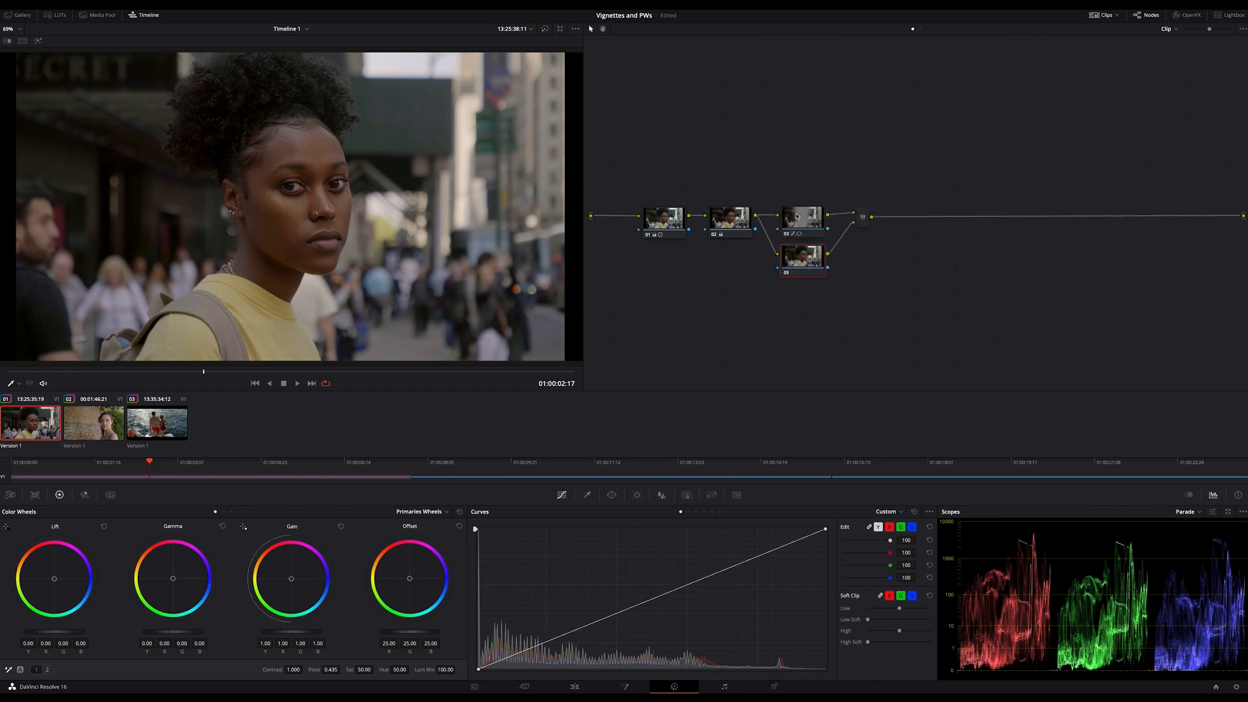
Add a tall oval window to node 05 and convert it to an editable curve shape.
click(611, 495)
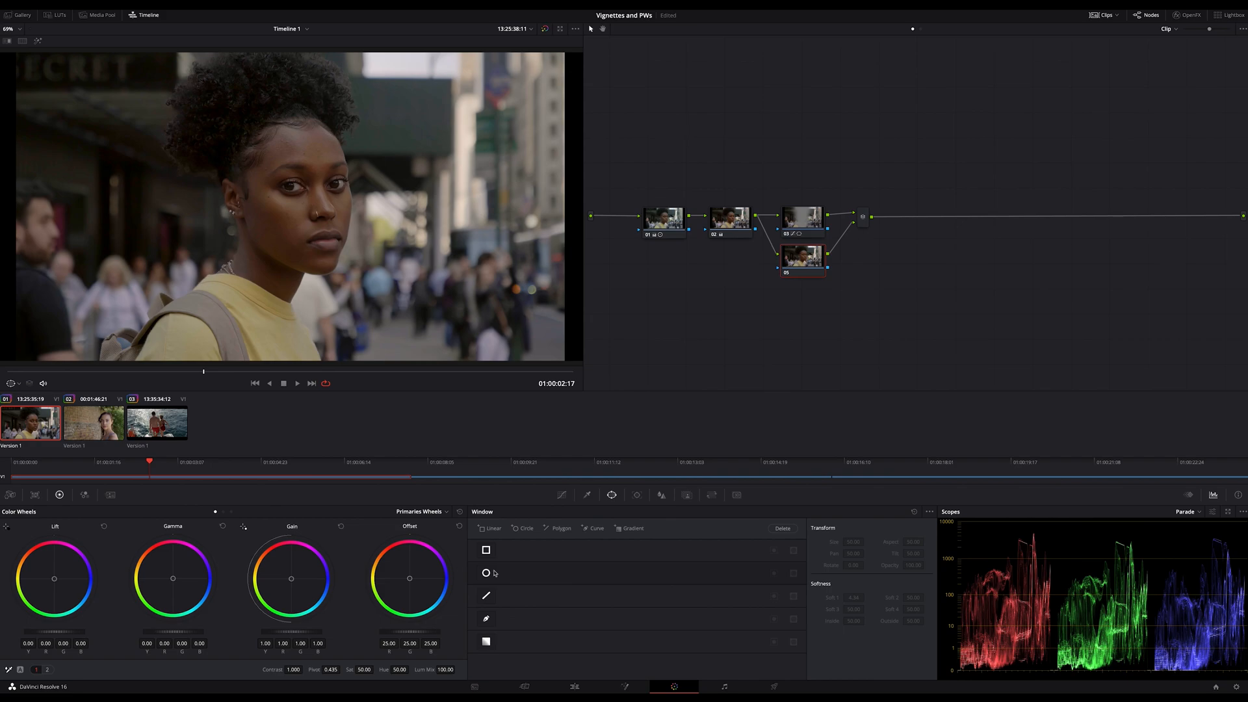
click(485, 572)
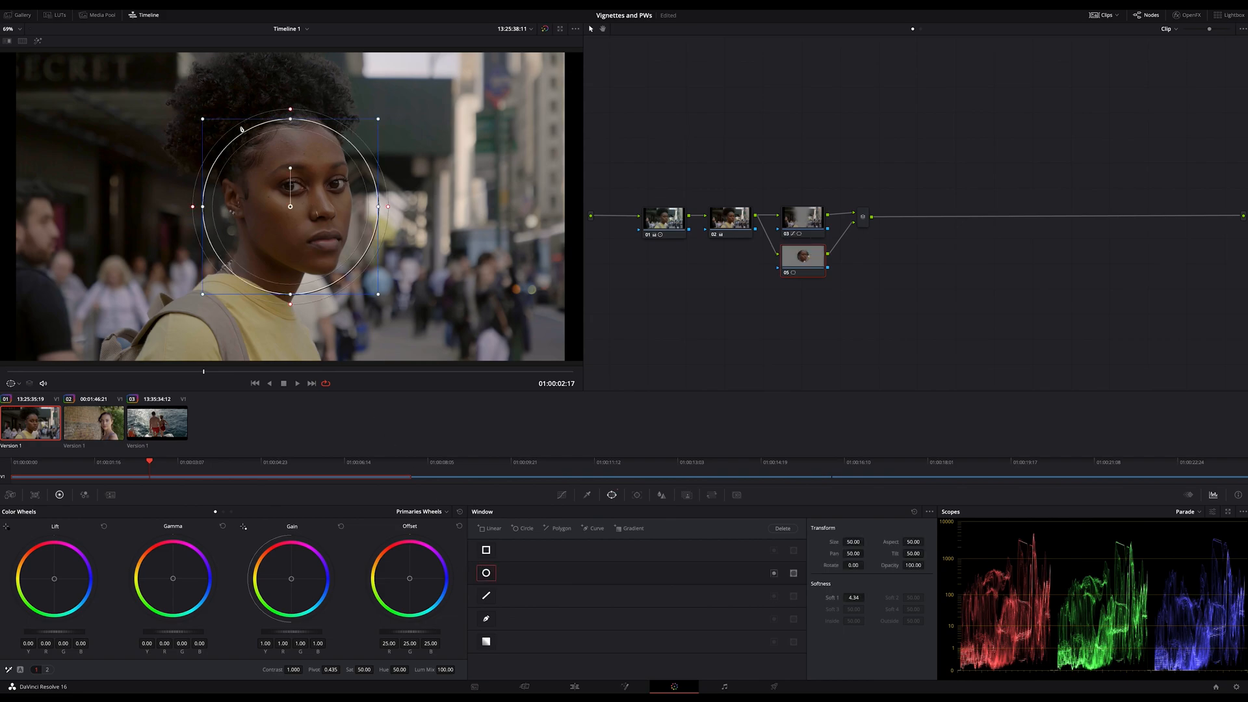
drag(288, 120, 288, 60)
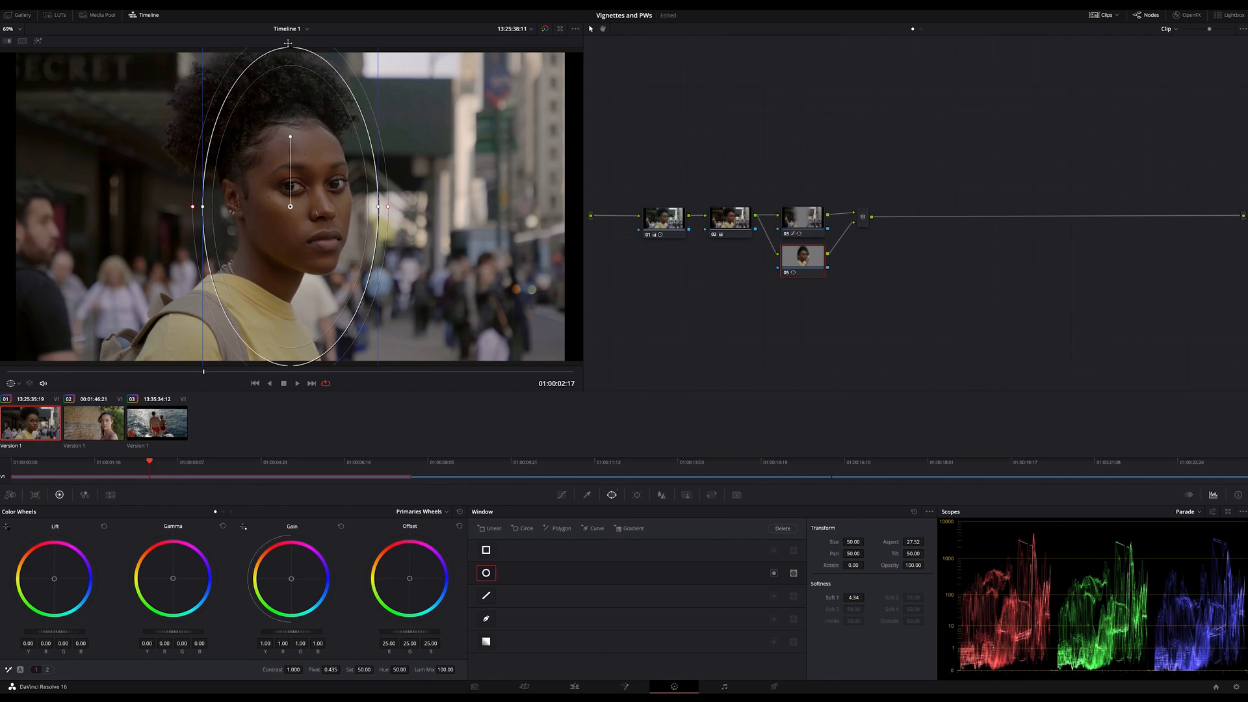
click(928, 511)
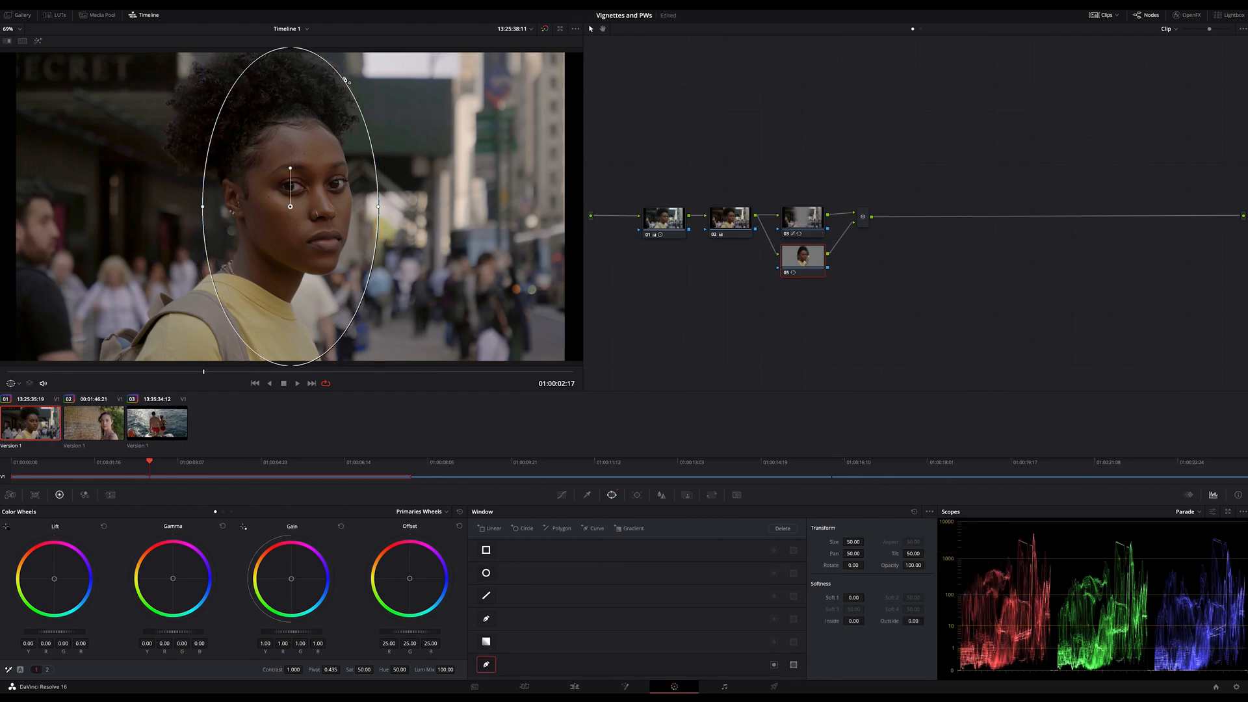
Reshape the curve window around the woman, past the frame top, with feathered edges.
drag(346, 81, 402, 49)
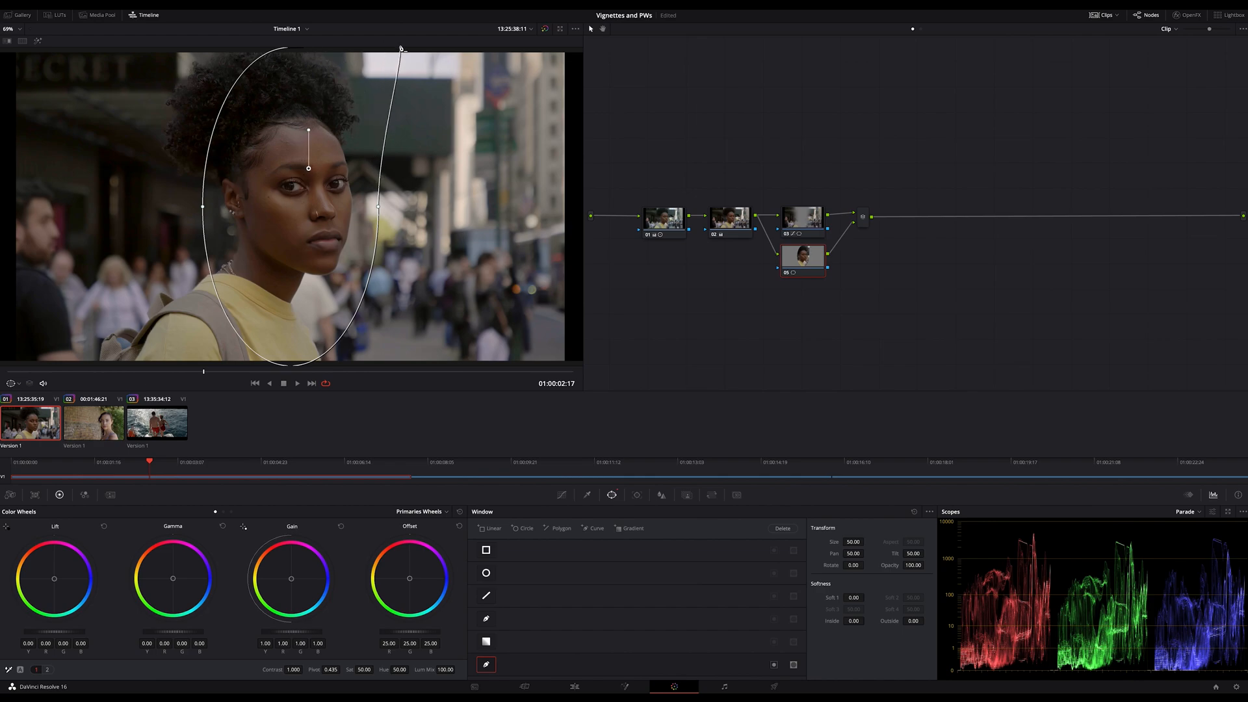
drag(401, 49, 442, 51)
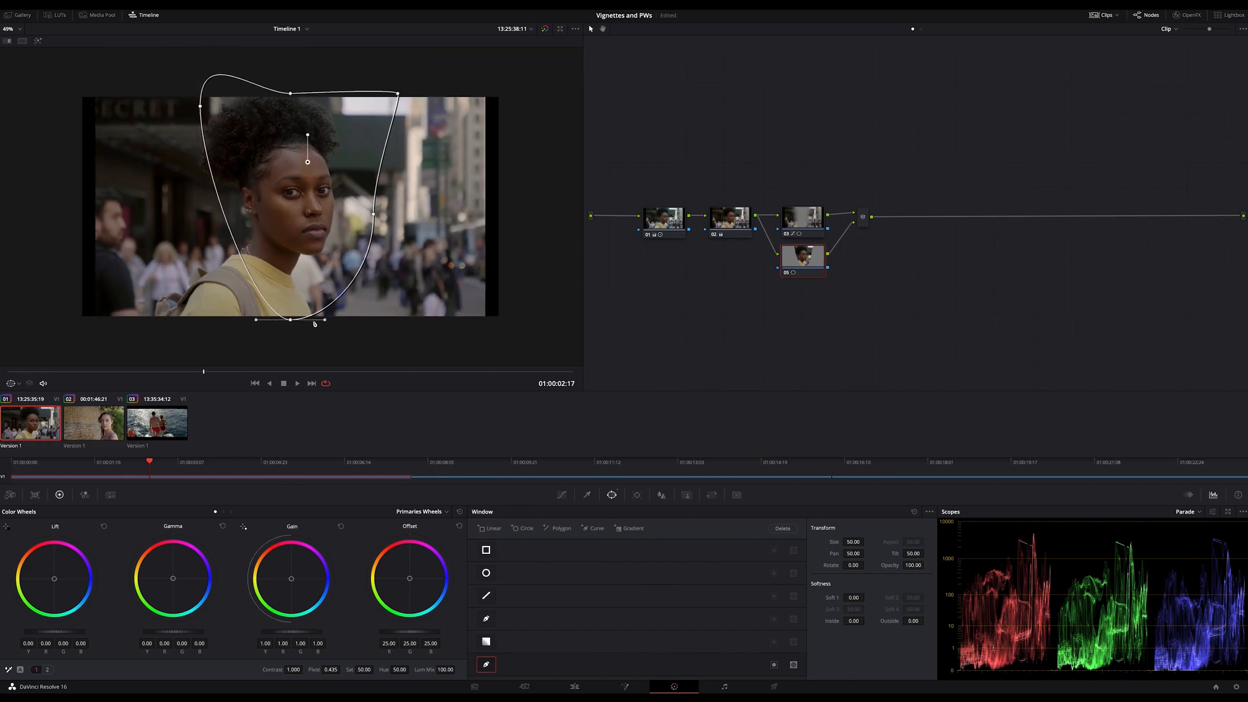
drag(314, 319, 380, 326)
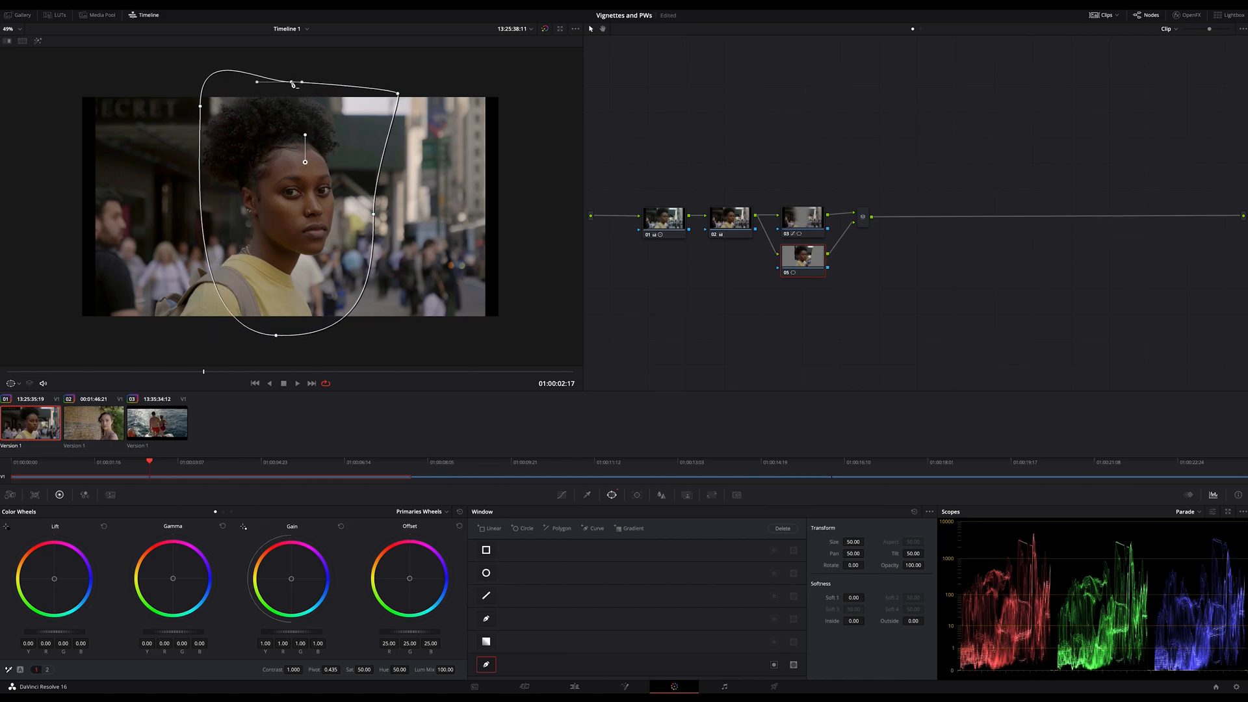
drag(396, 95, 413, 84)
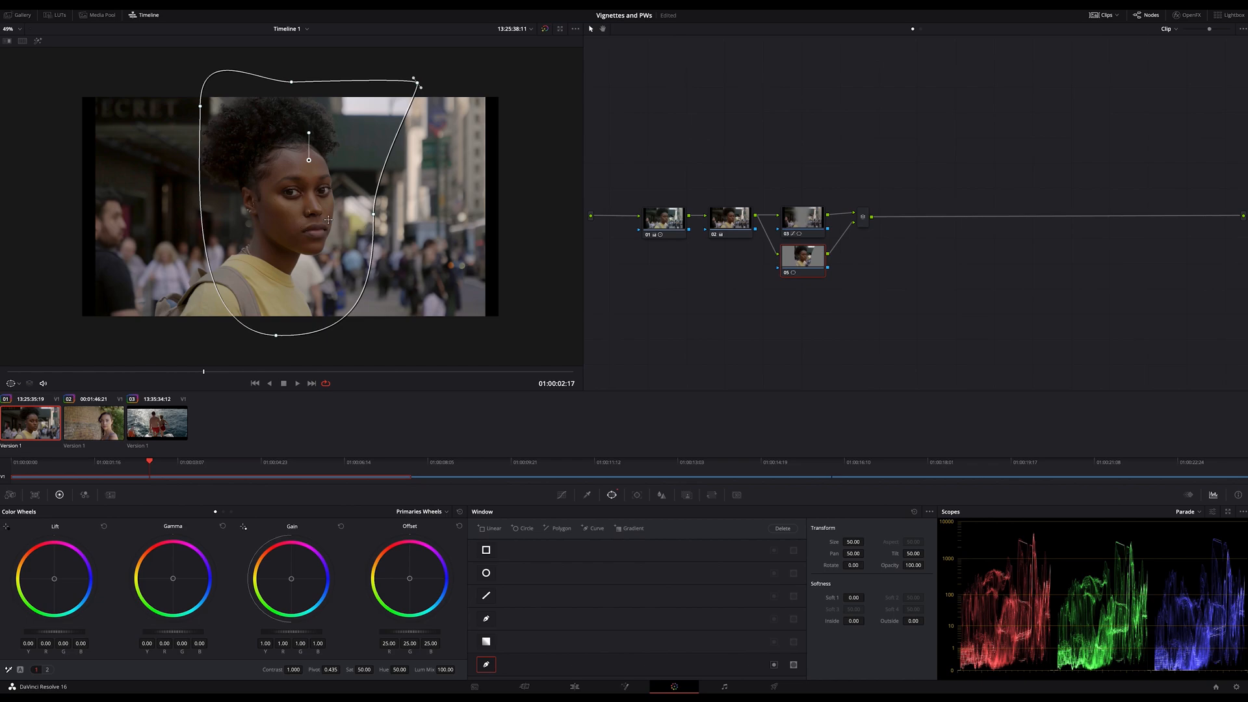
drag(414, 85, 362, 173)
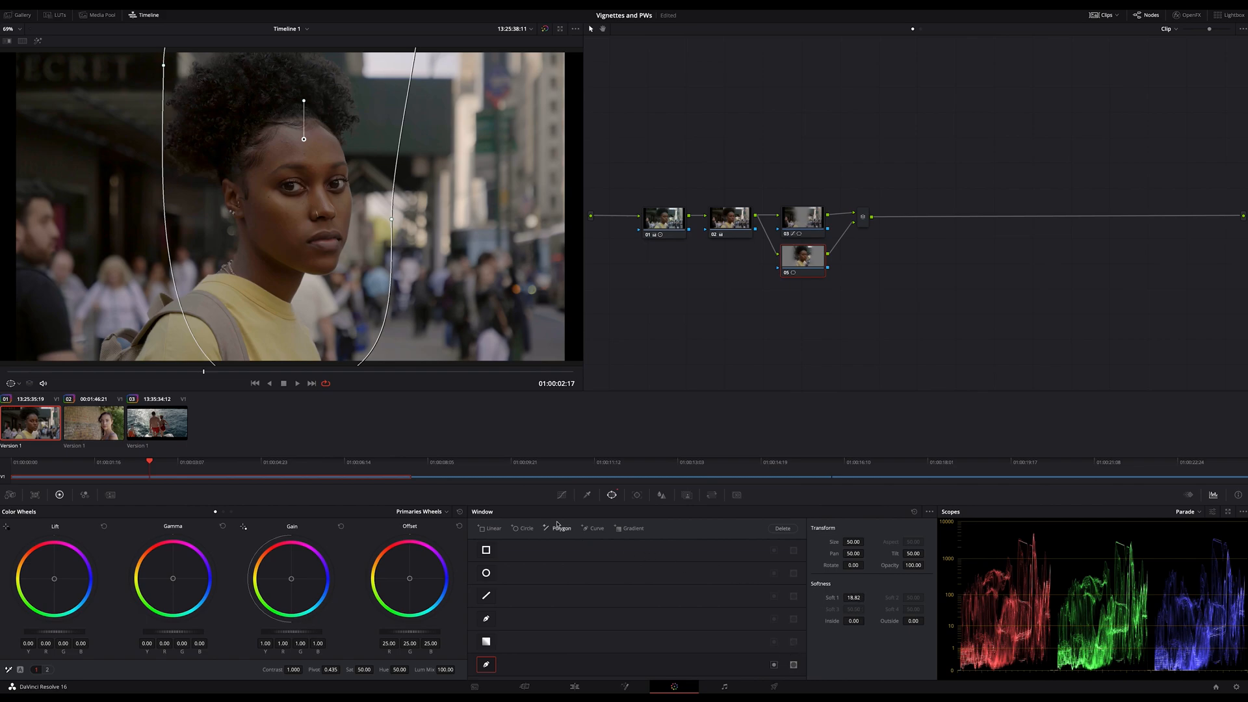
Darken node 05's area with the curve, then add parallel node 06 with a circular window.
click(560, 494)
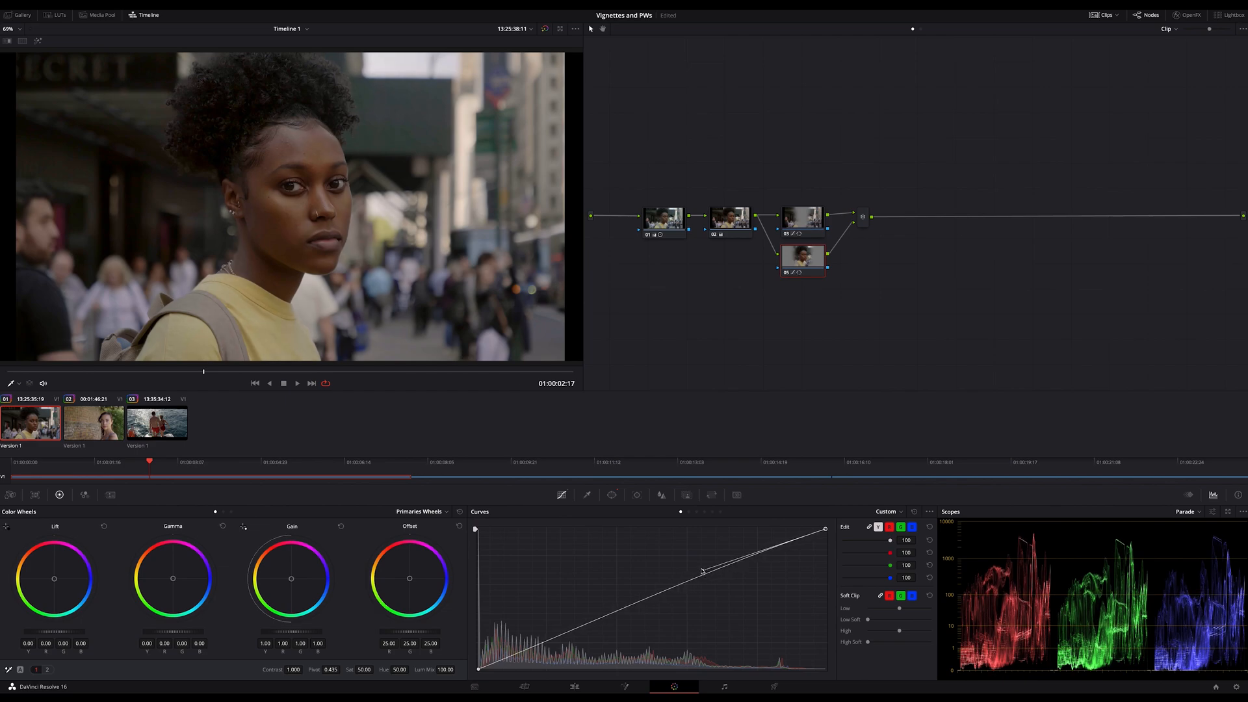
drag(701, 570, 699, 566)
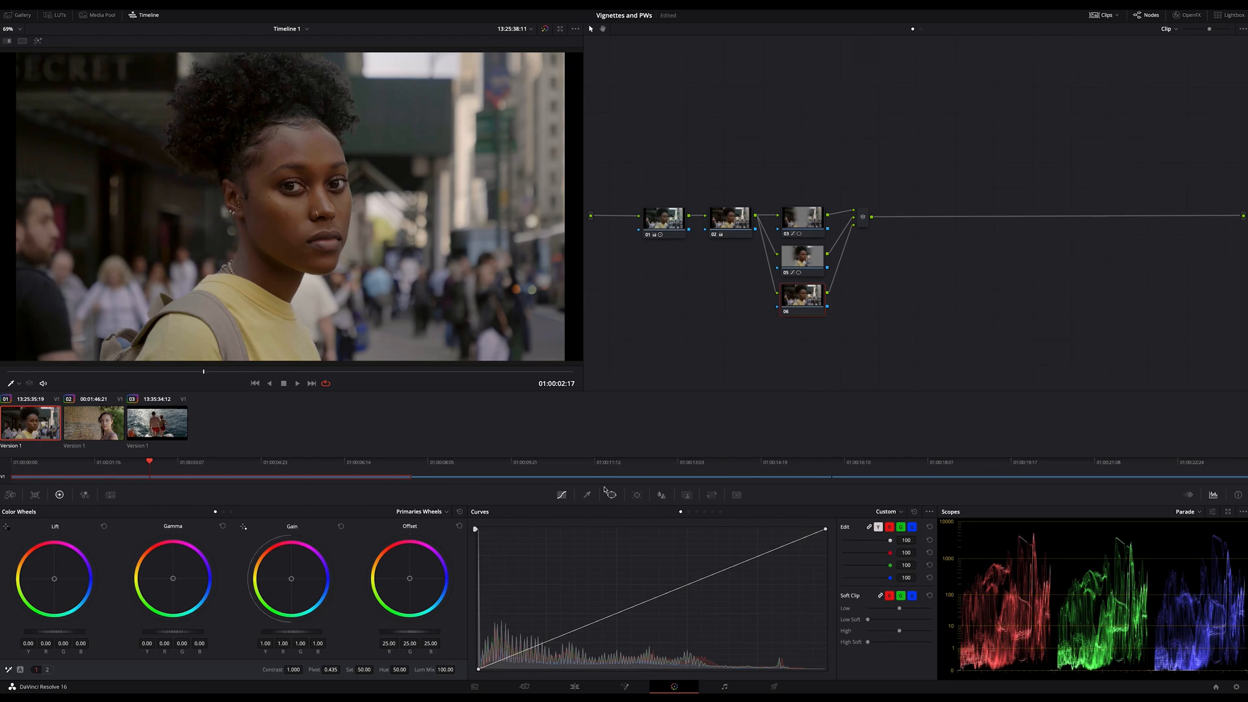
click(611, 494)
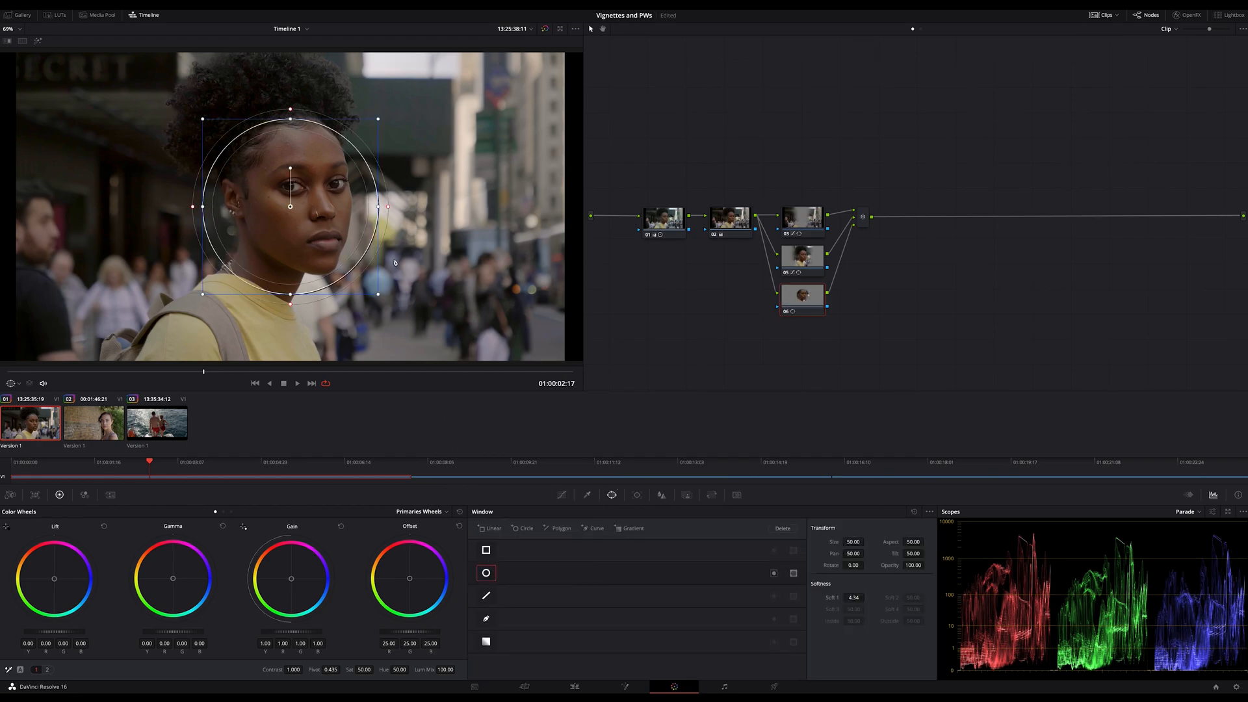
Fit node 06's circular window around the woman's face.
drag(390, 206, 558, 202)
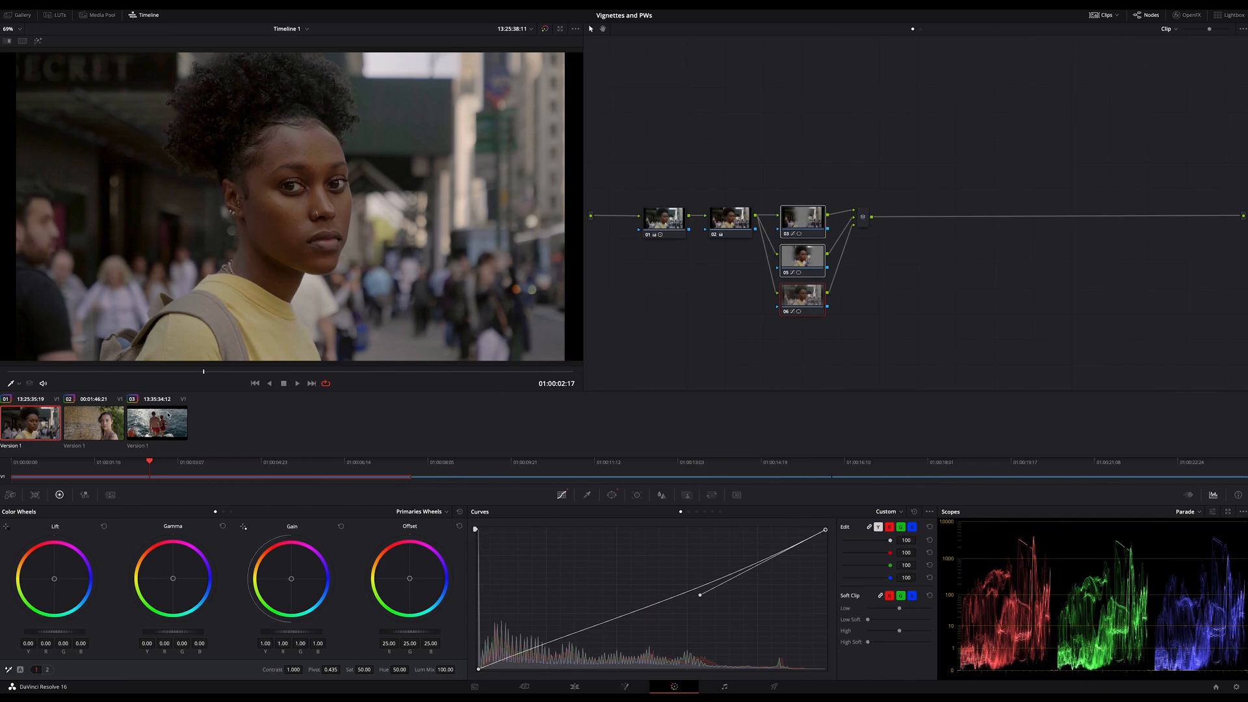
Switch to the brick-wall portrait shot and add serial node 03.
click(93, 422)
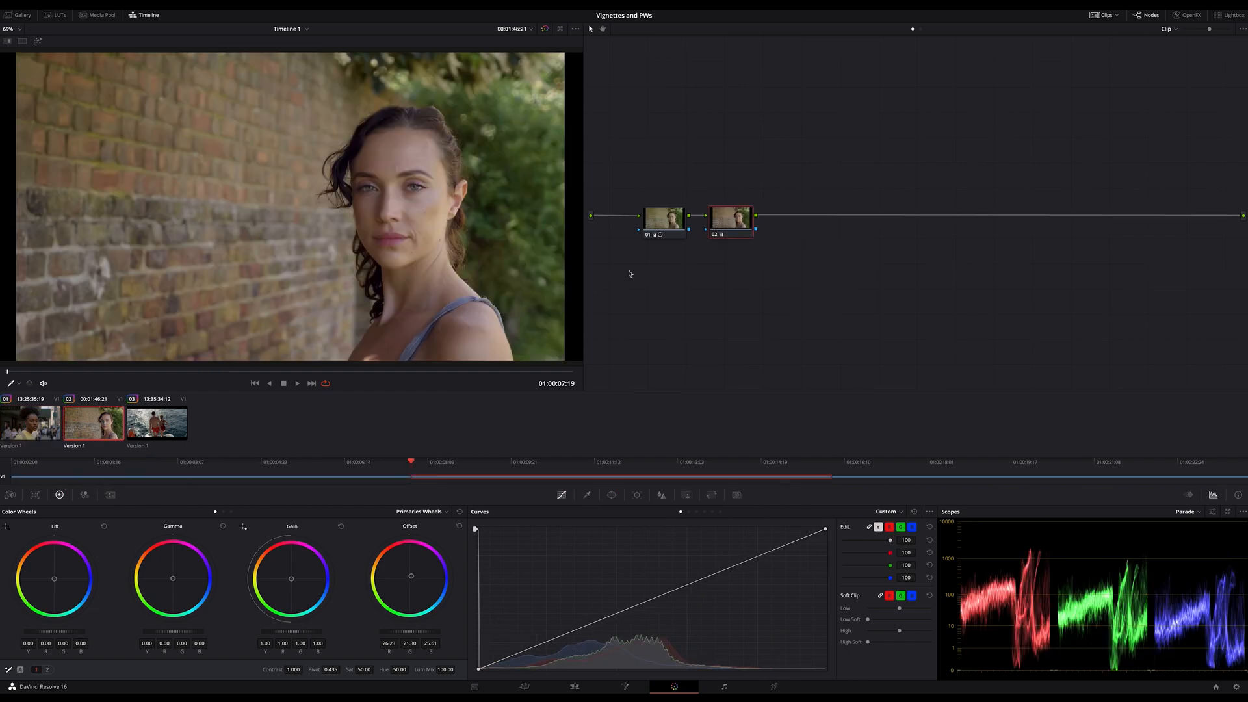
mouse_move(100, 373)
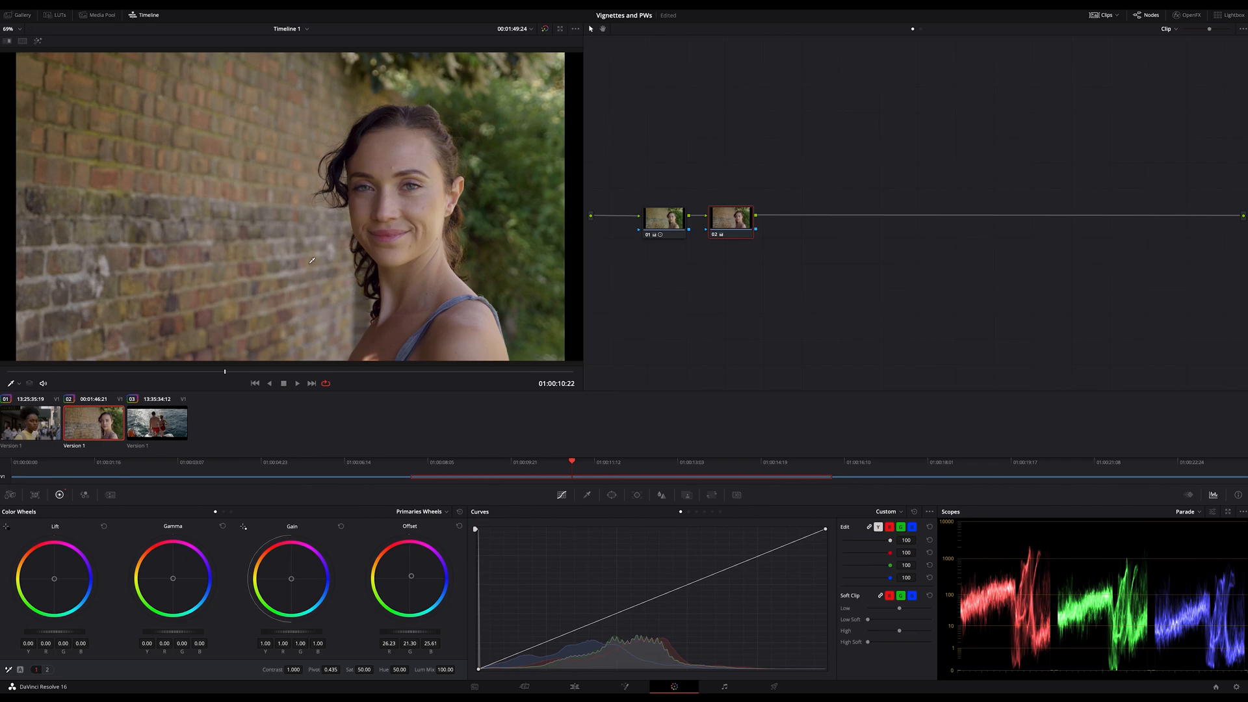
mouse_move(396, 75)
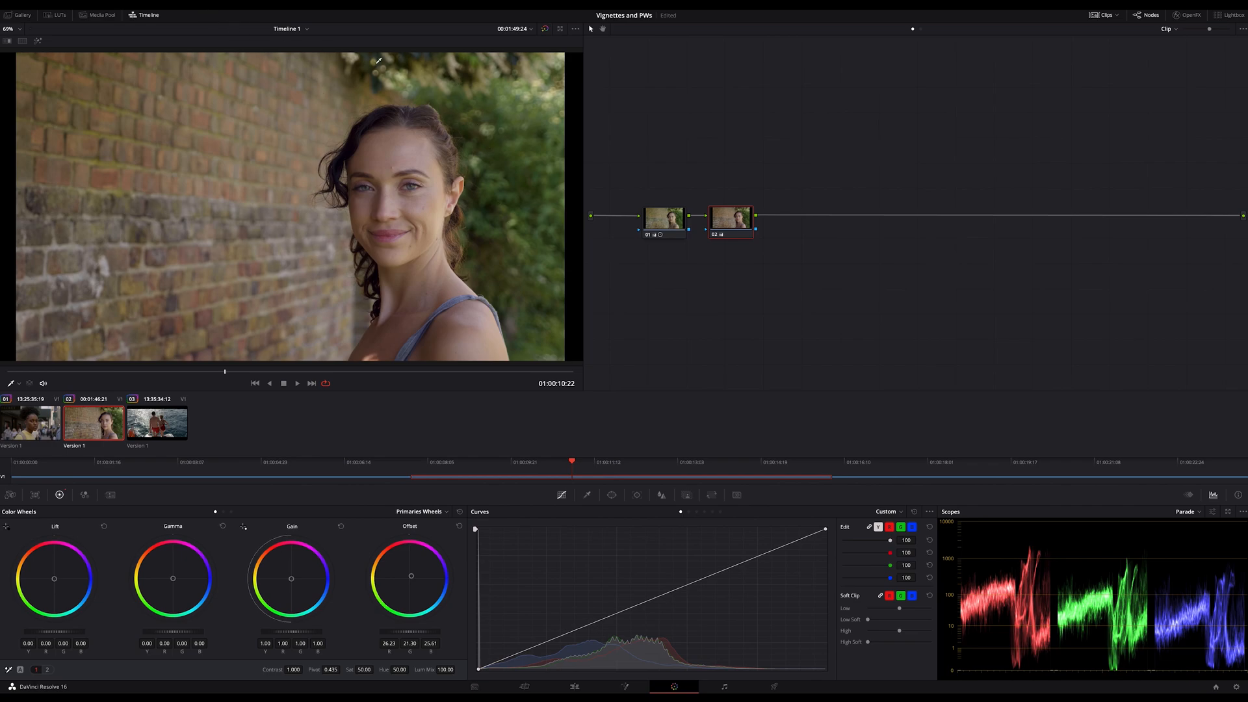
mouse_move(524, 249)
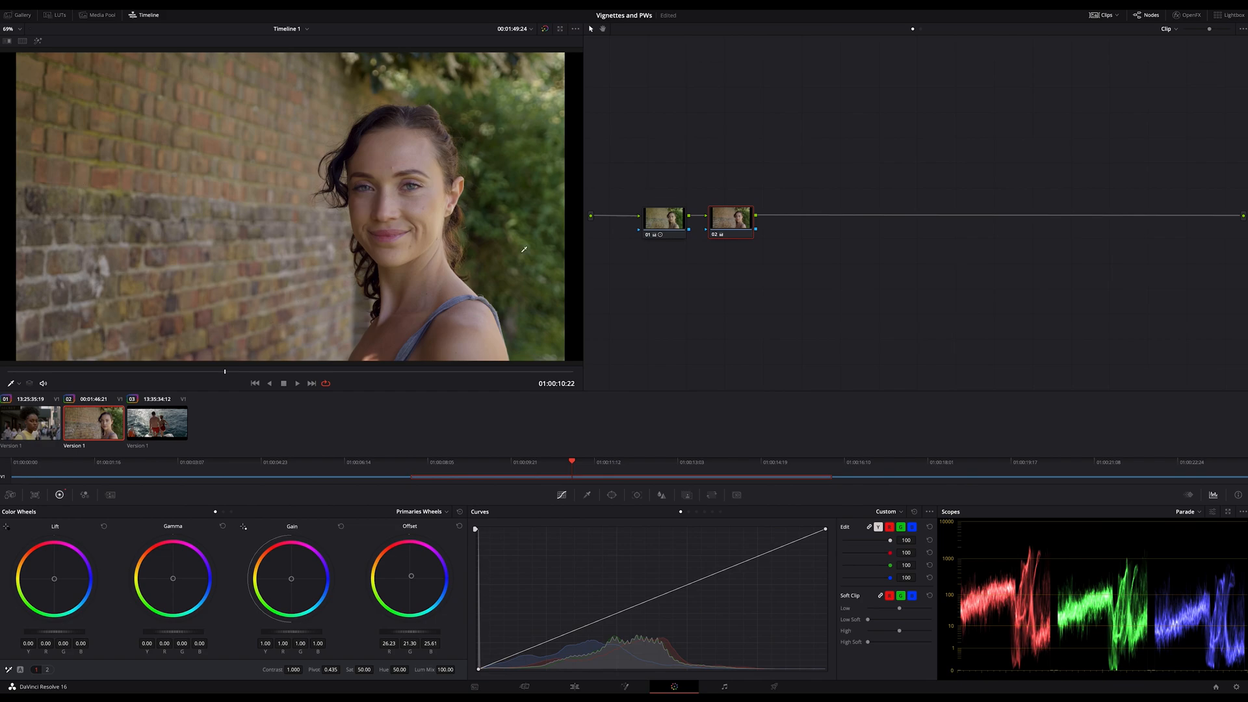
mouse_move(580, 206)
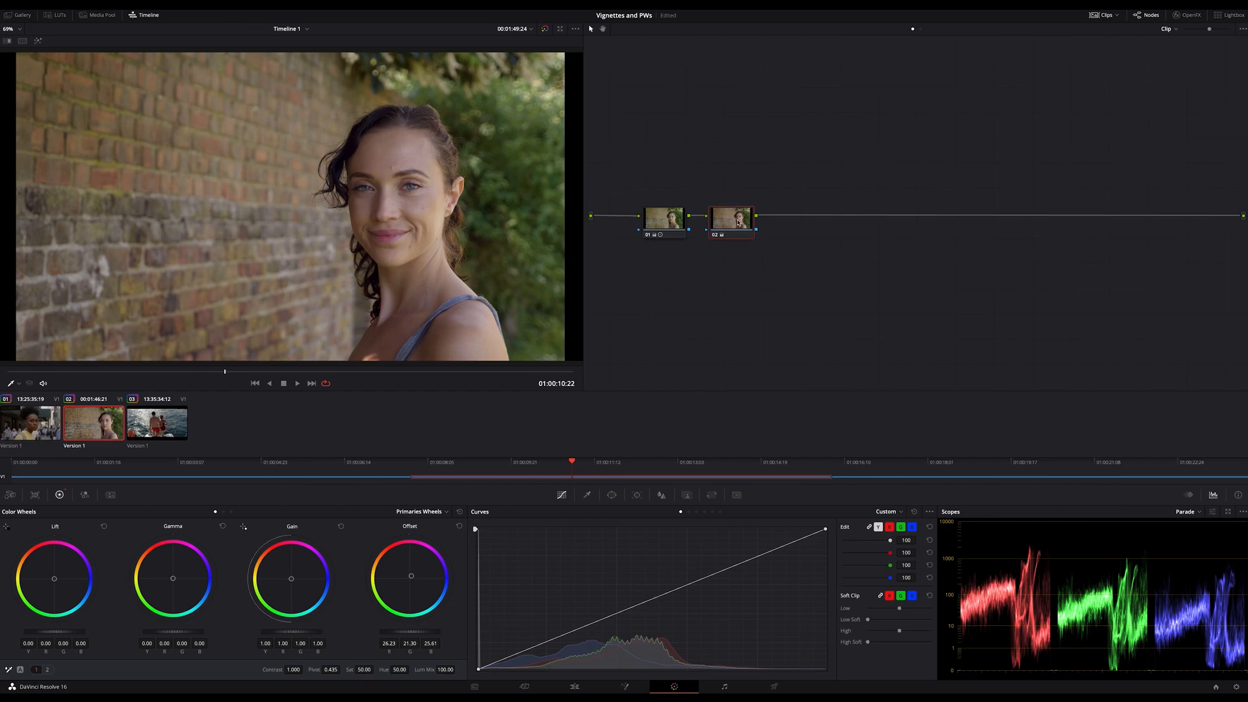
click(731, 216)
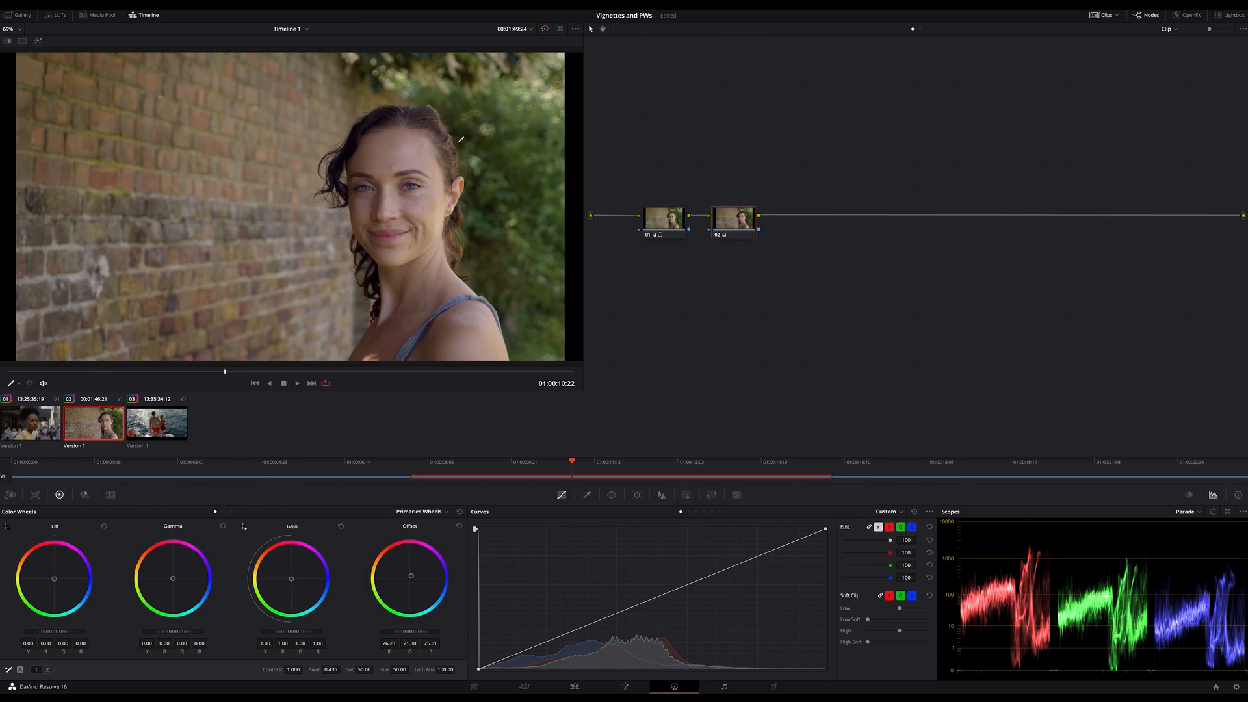
mouse_move(390, 277)
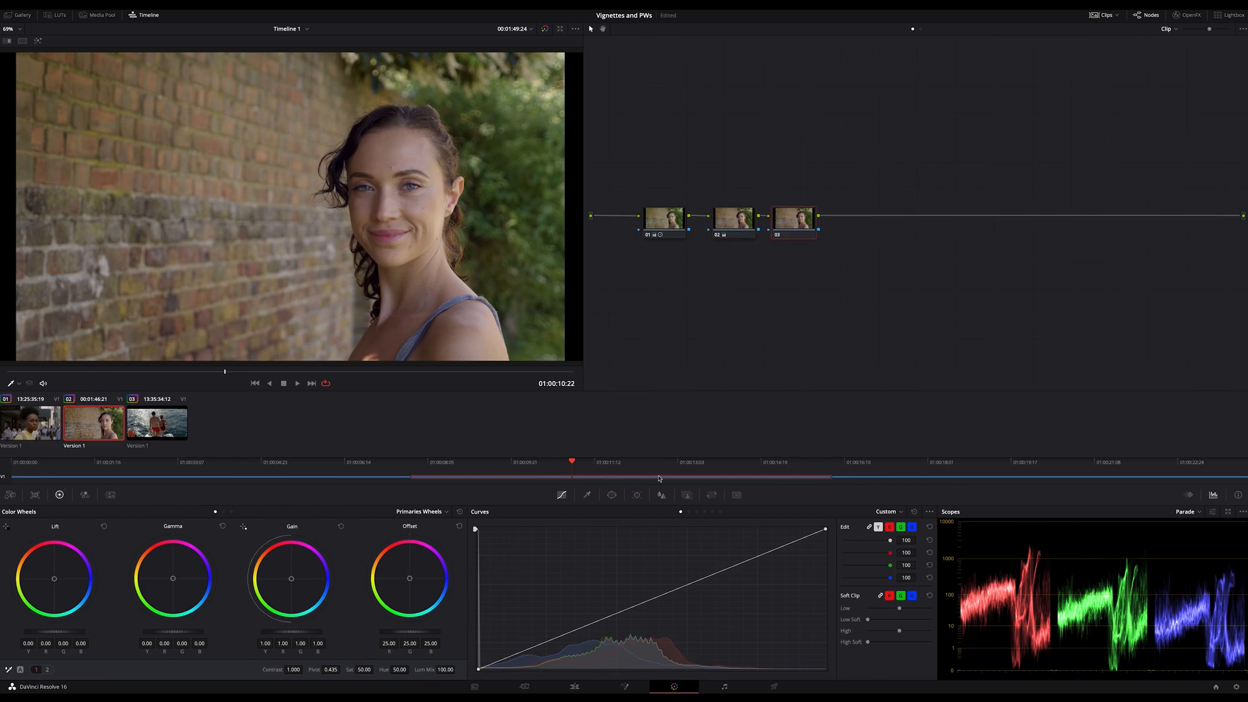
Add a power window to node 03 and darken its area with the curve.
click(611, 494)
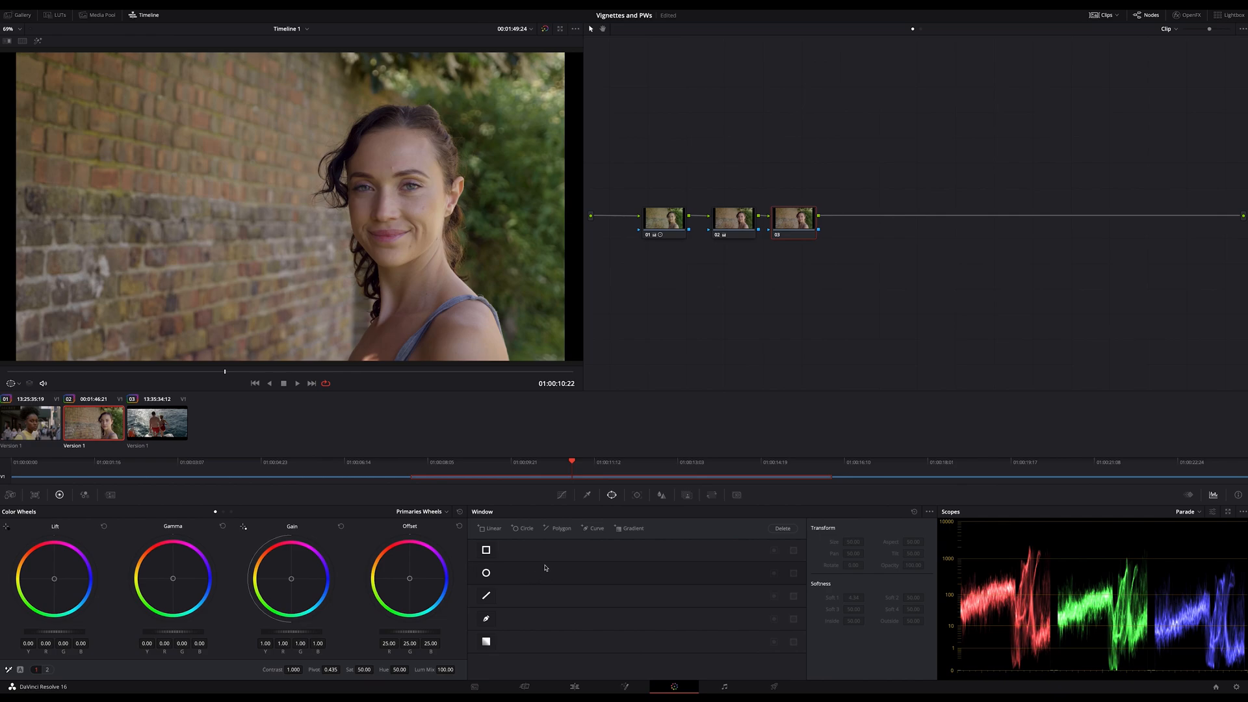
click(486, 618)
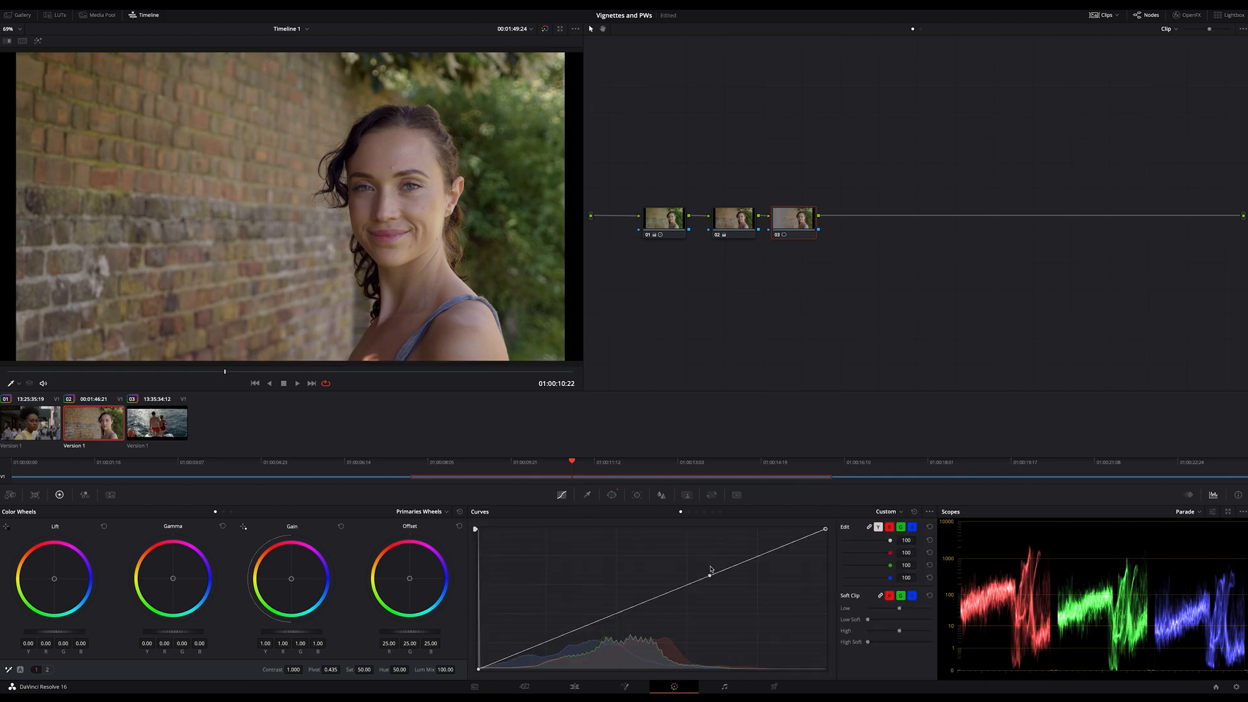
drag(708, 570, 708, 592)
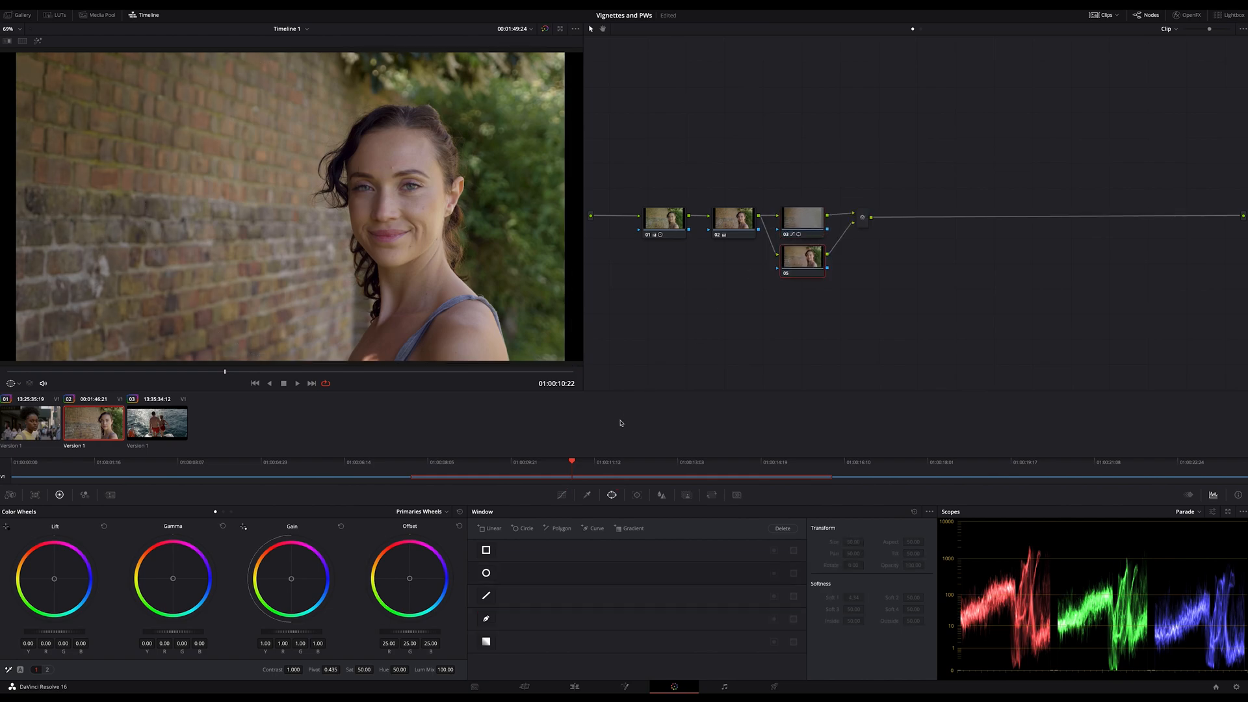
Outline a freeform curve window across the woman's face.
click(485, 618)
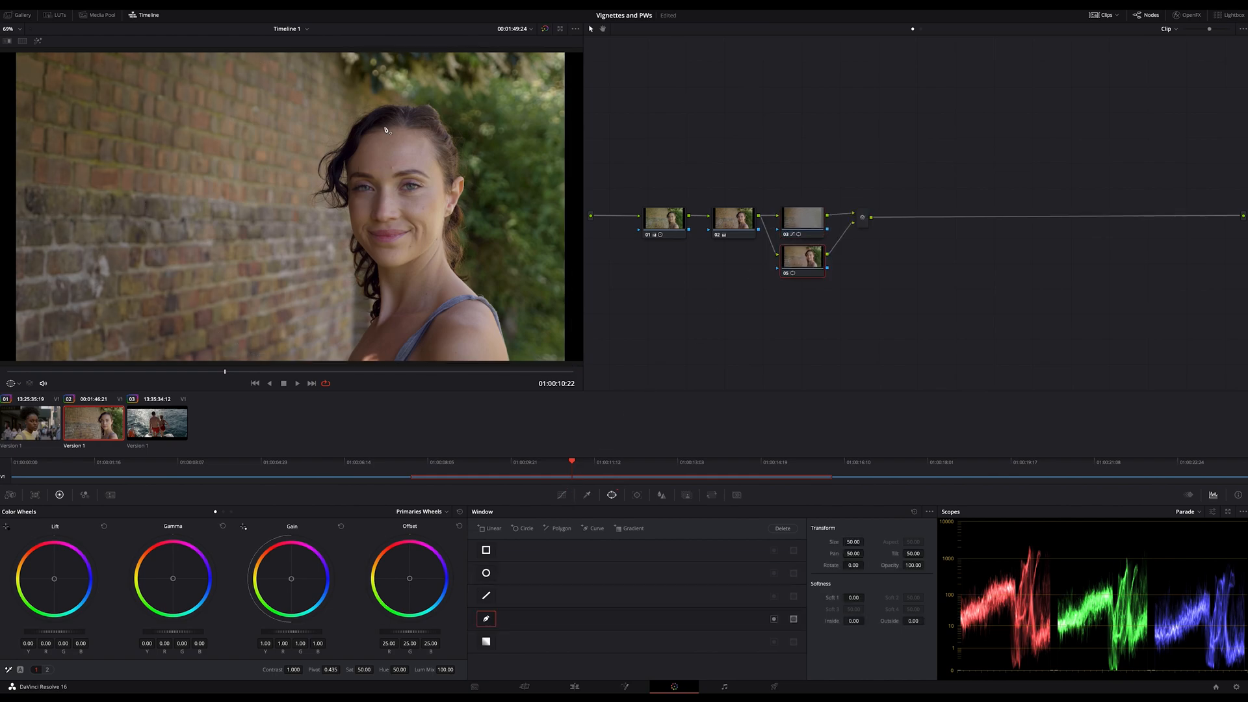
drag(387, 50, 334, 247)
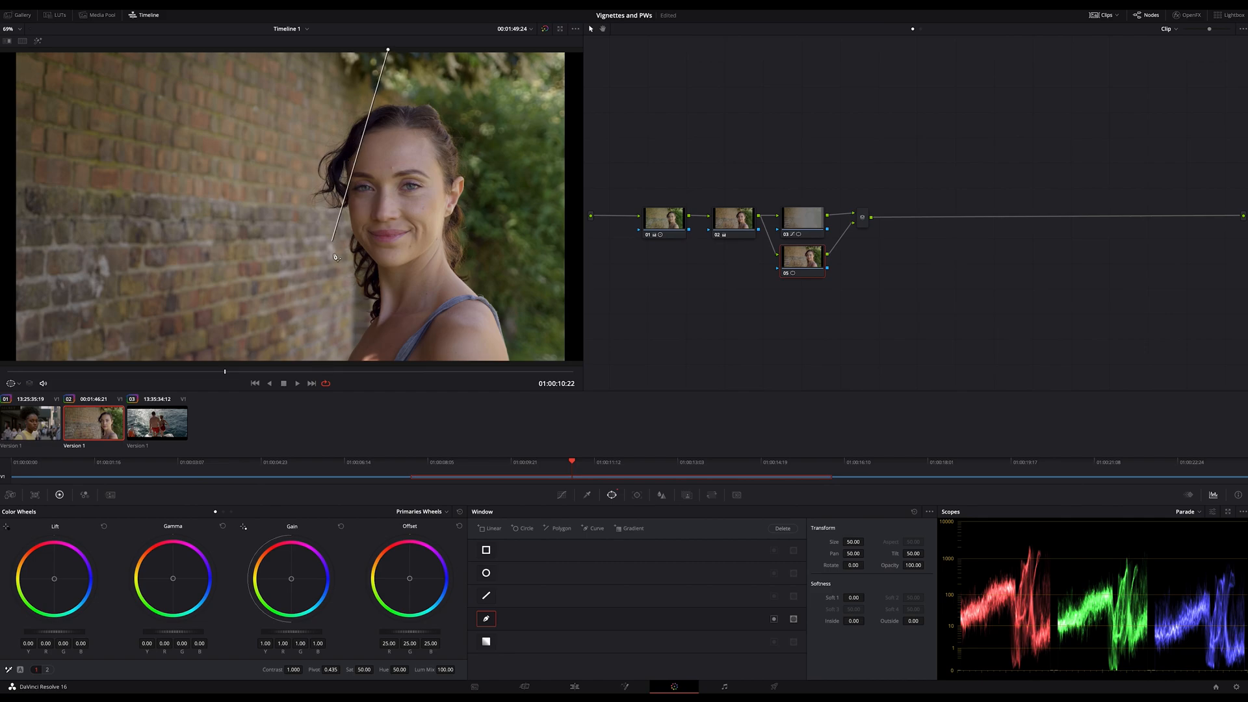
drag(334, 256, 283, 364)
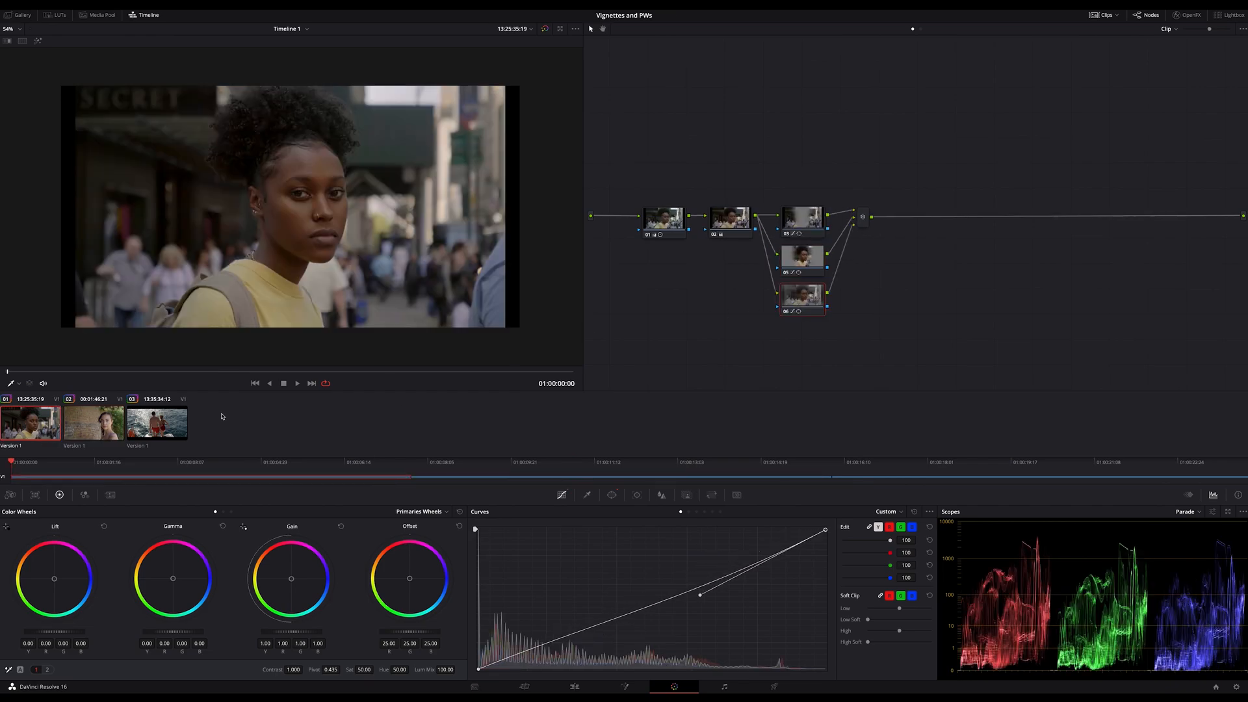
Copy the street portrait's three-node grade onto the brick-wall shot.
click(93, 422)
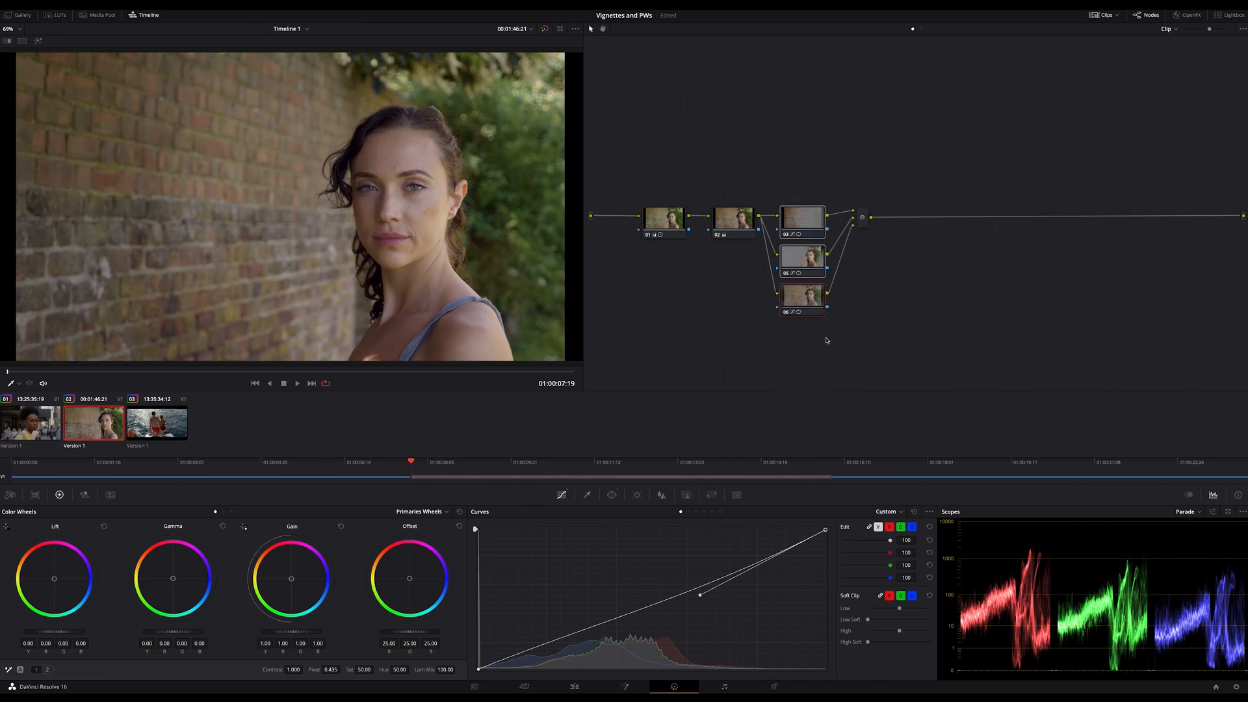
mouse_move(792, 354)
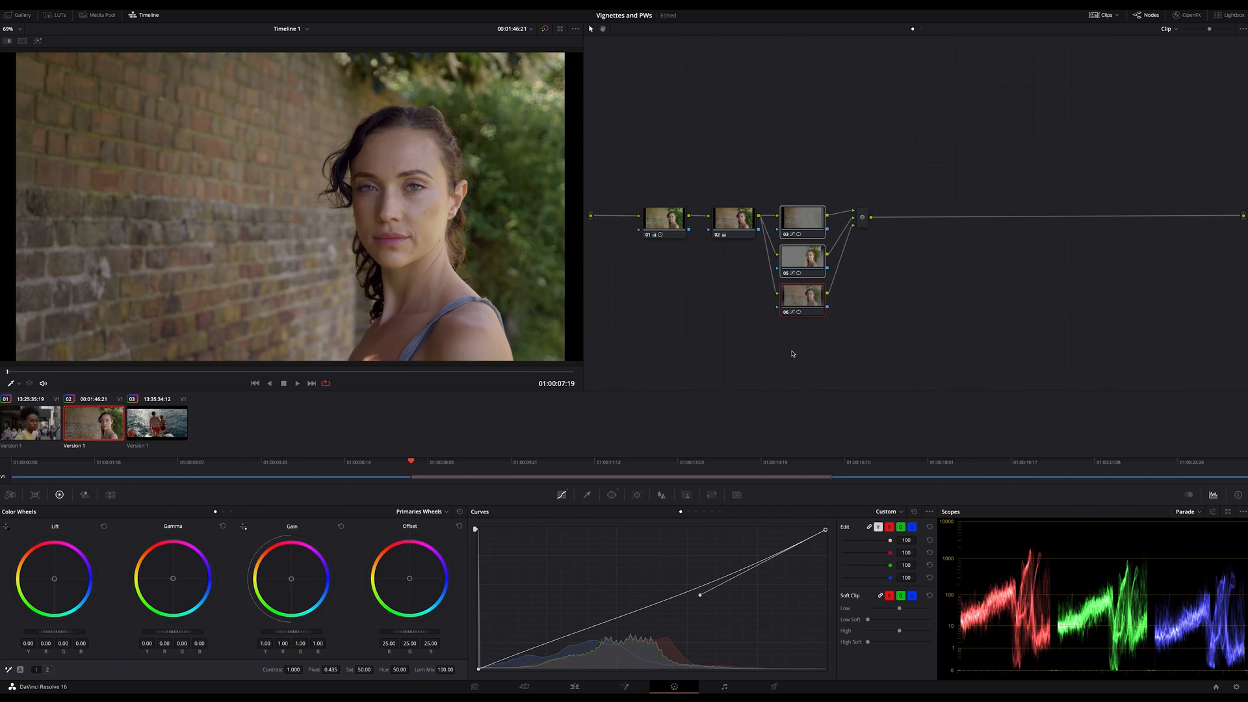
mouse_move(1067, 555)
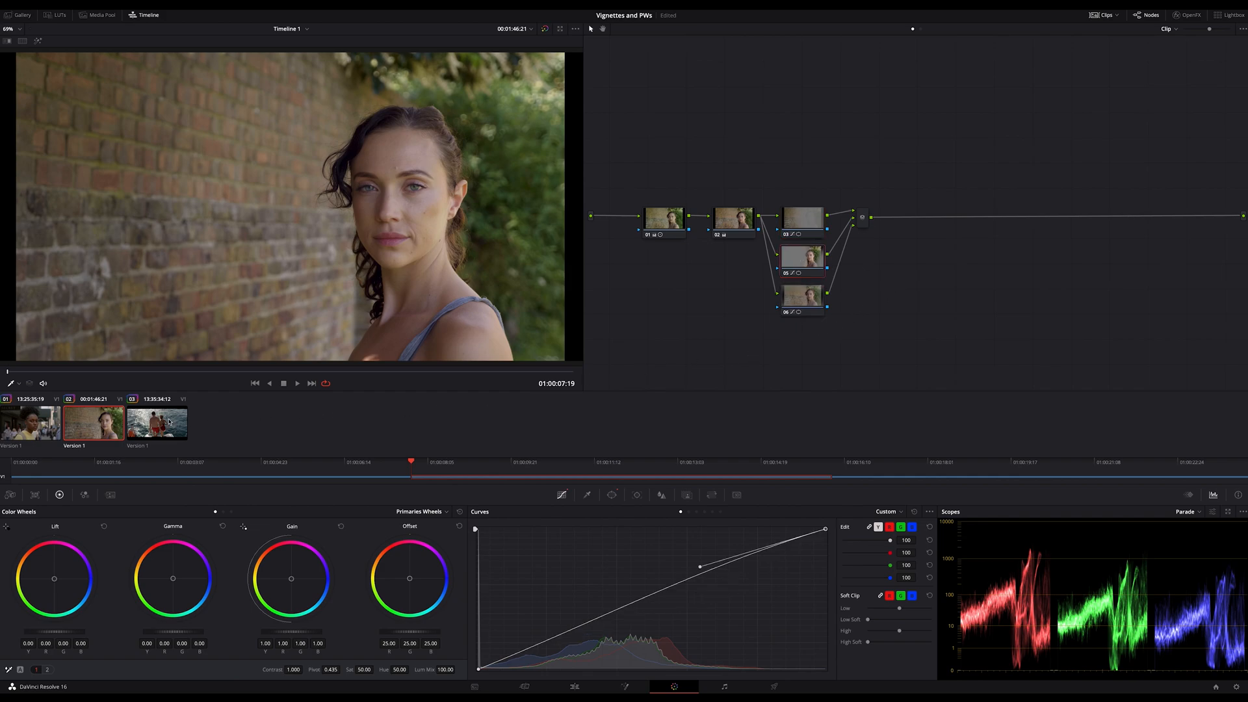
On the boat shot, reshape node 03's four-sided power window over the couple.
click(156, 422)
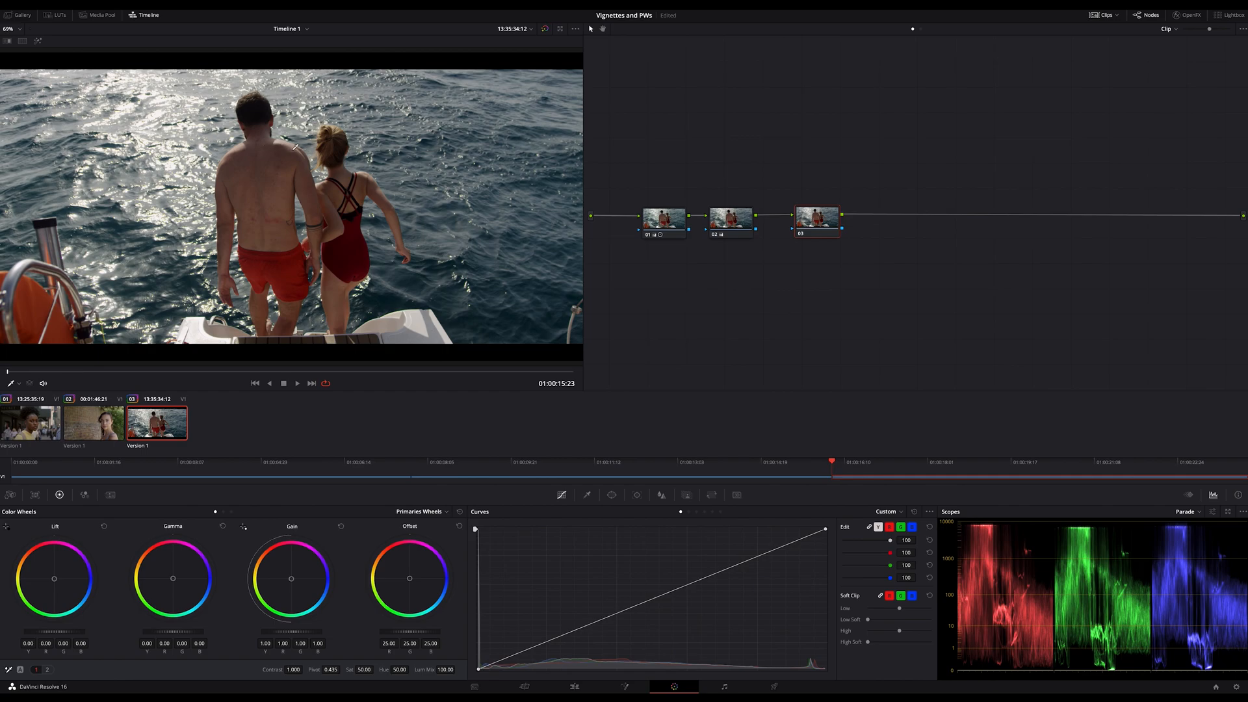
mouse_move(264, 140)
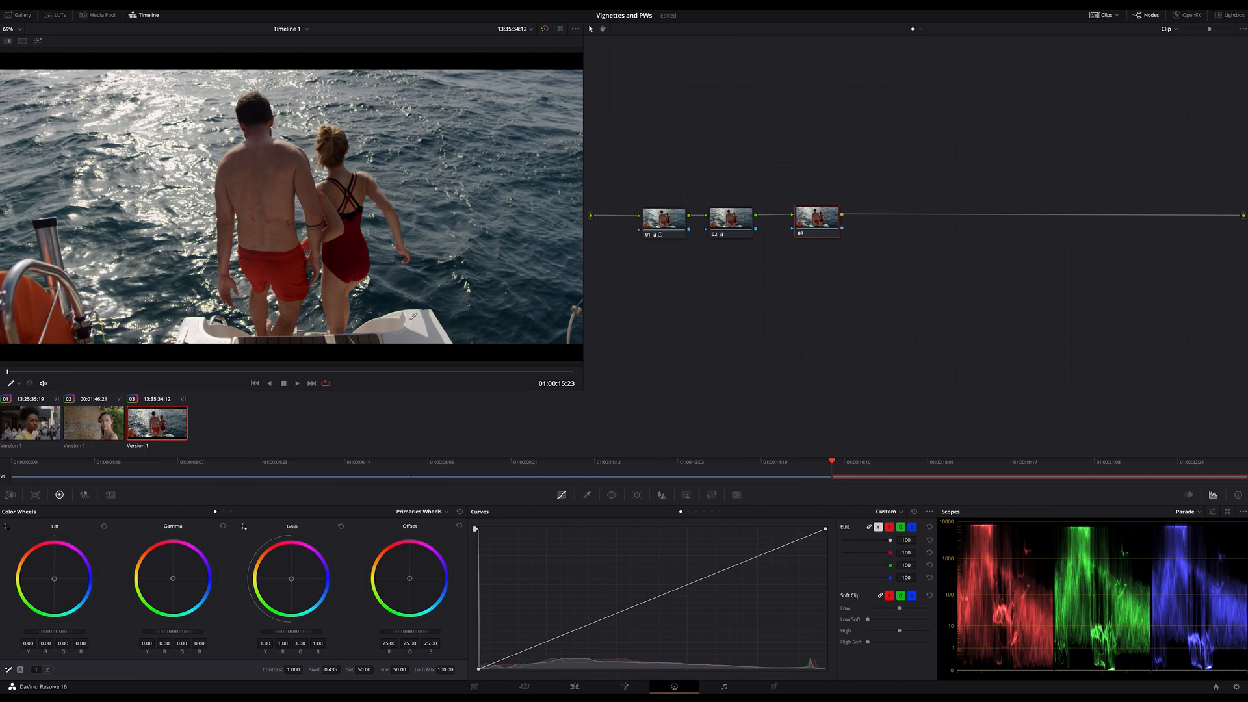
mouse_move(161, 375)
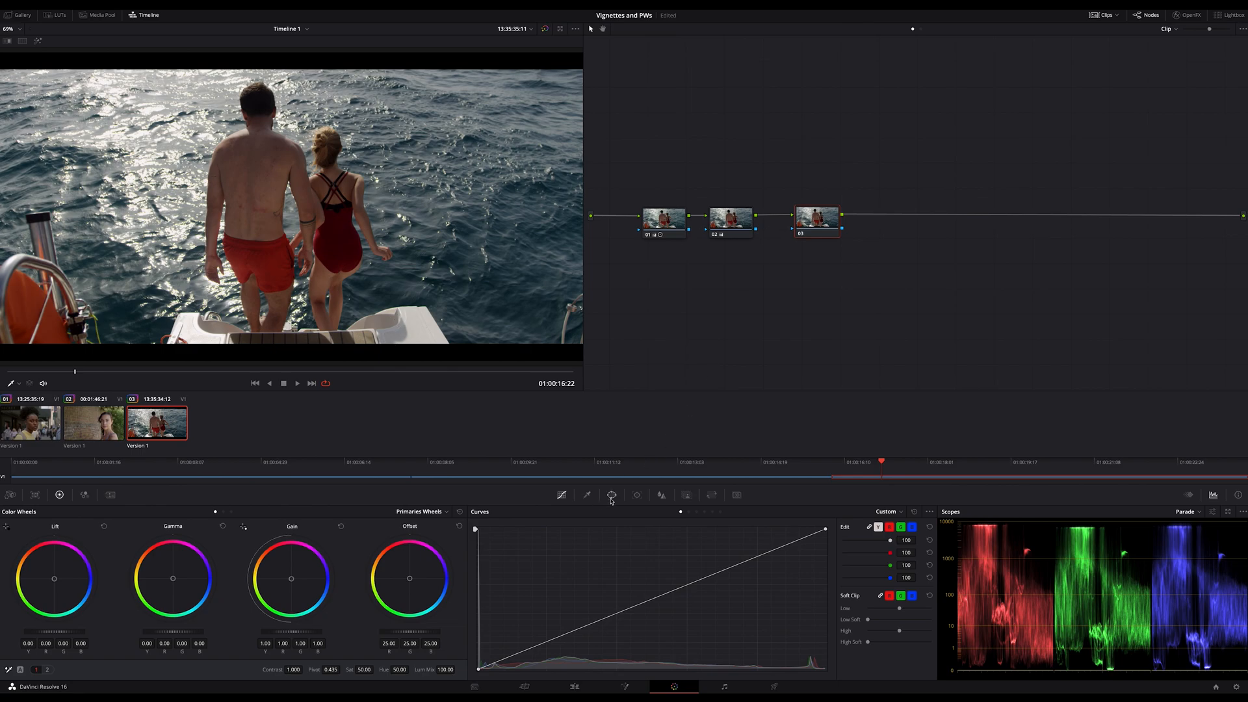
click(611, 493)
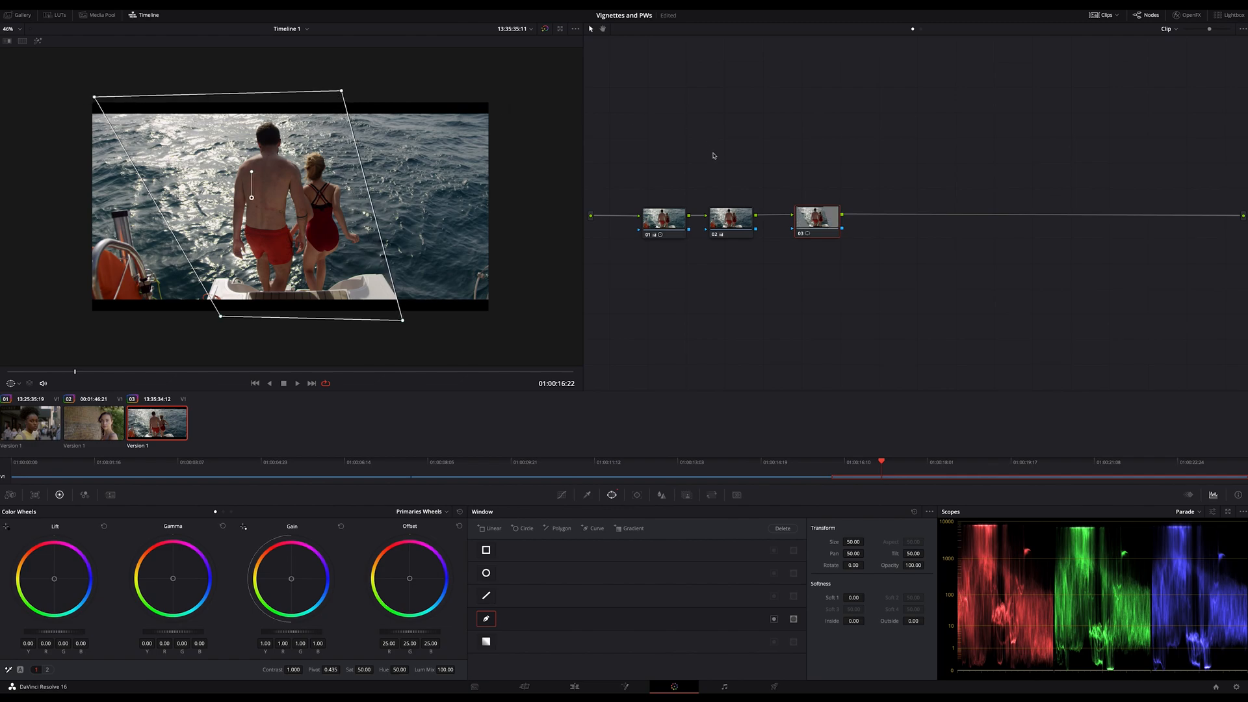
drag(853, 596, 853, 581)
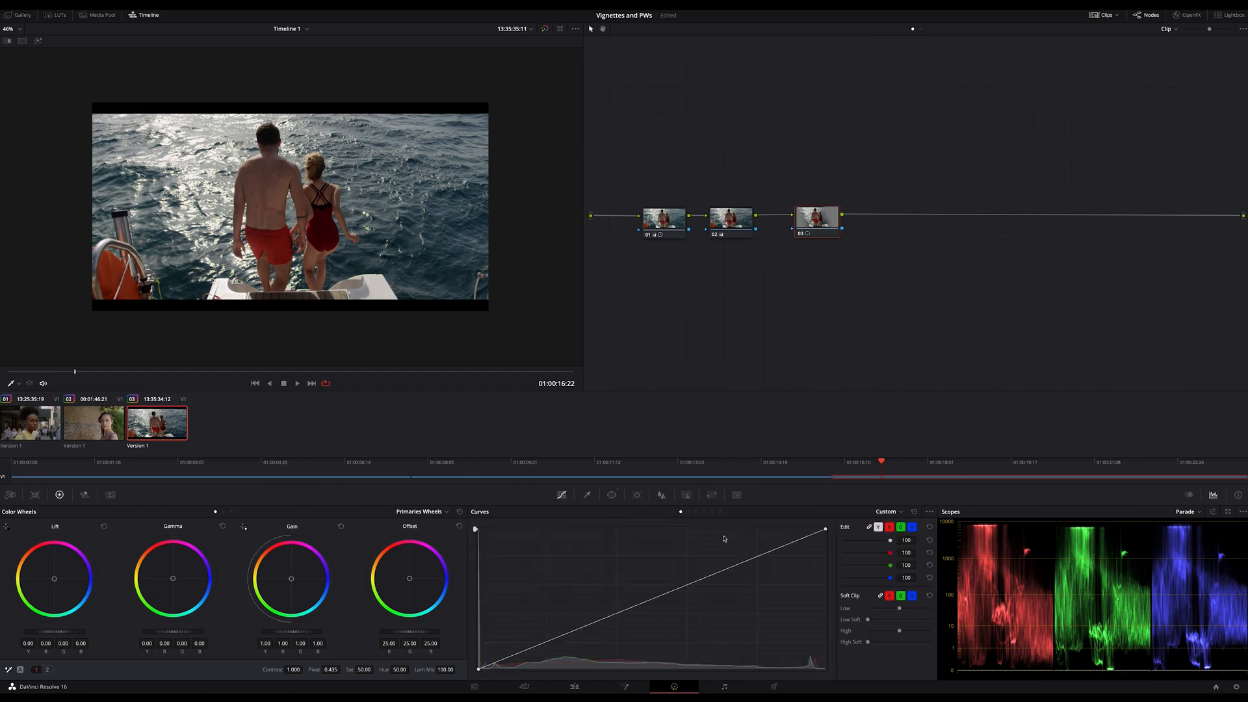
Add a midpoint on node 03's curve and pull it down to darken the image.
click(708, 574)
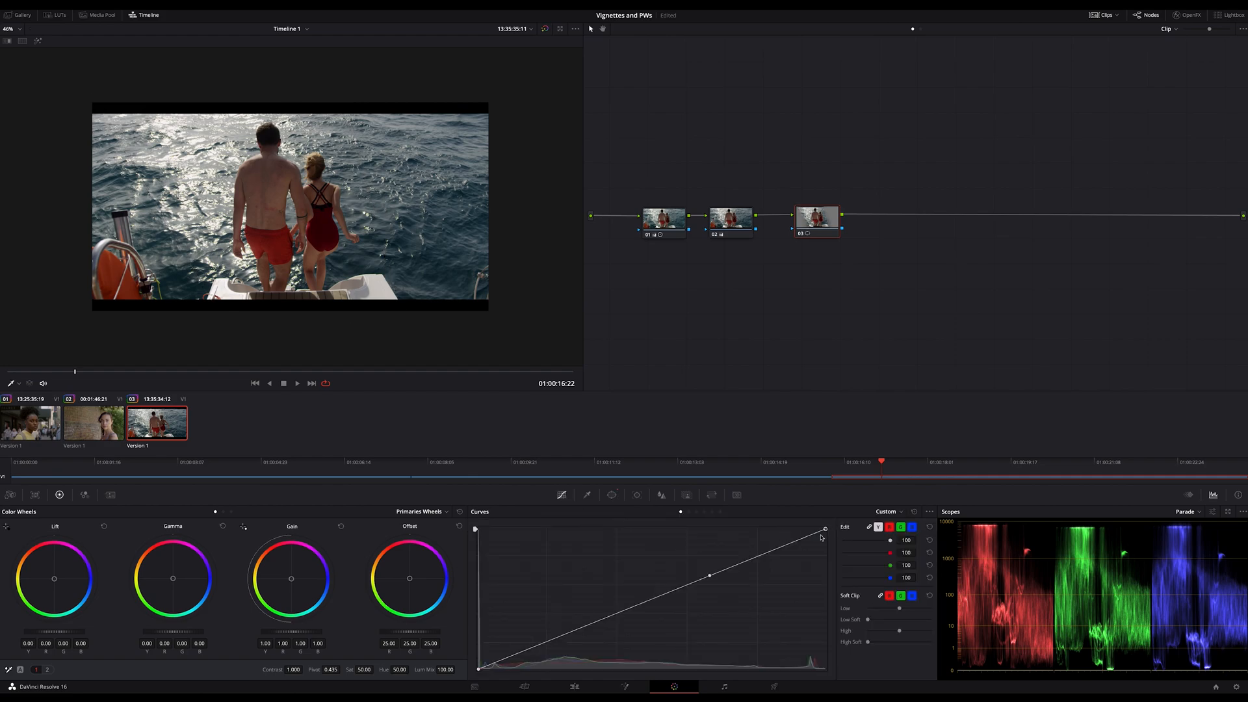
drag(708, 575, 705, 595)
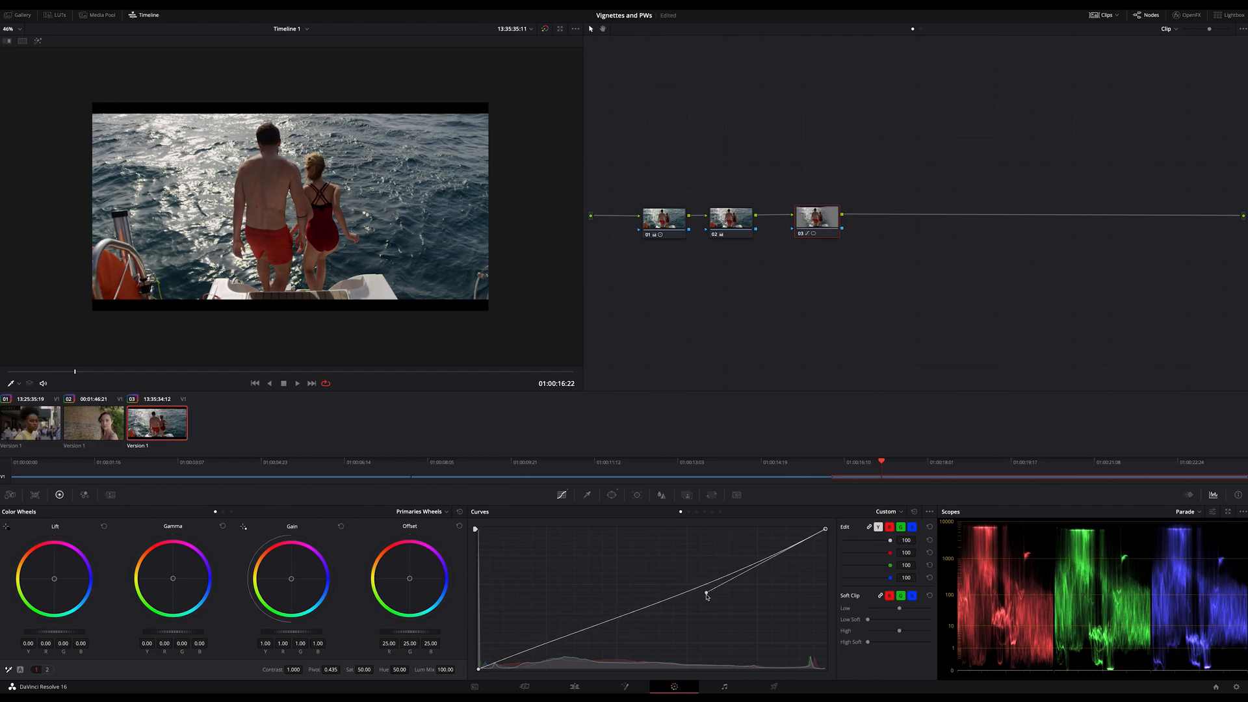
drag(705, 595, 696, 605)
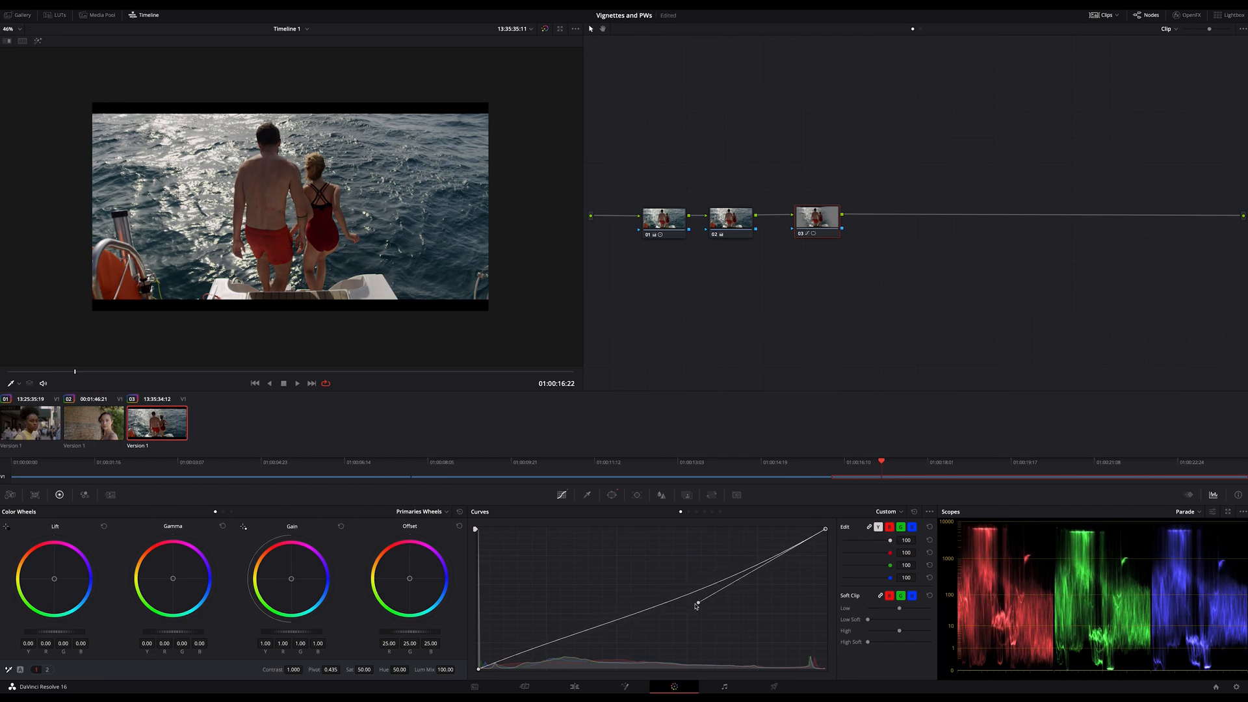
drag(695, 605, 692, 603)
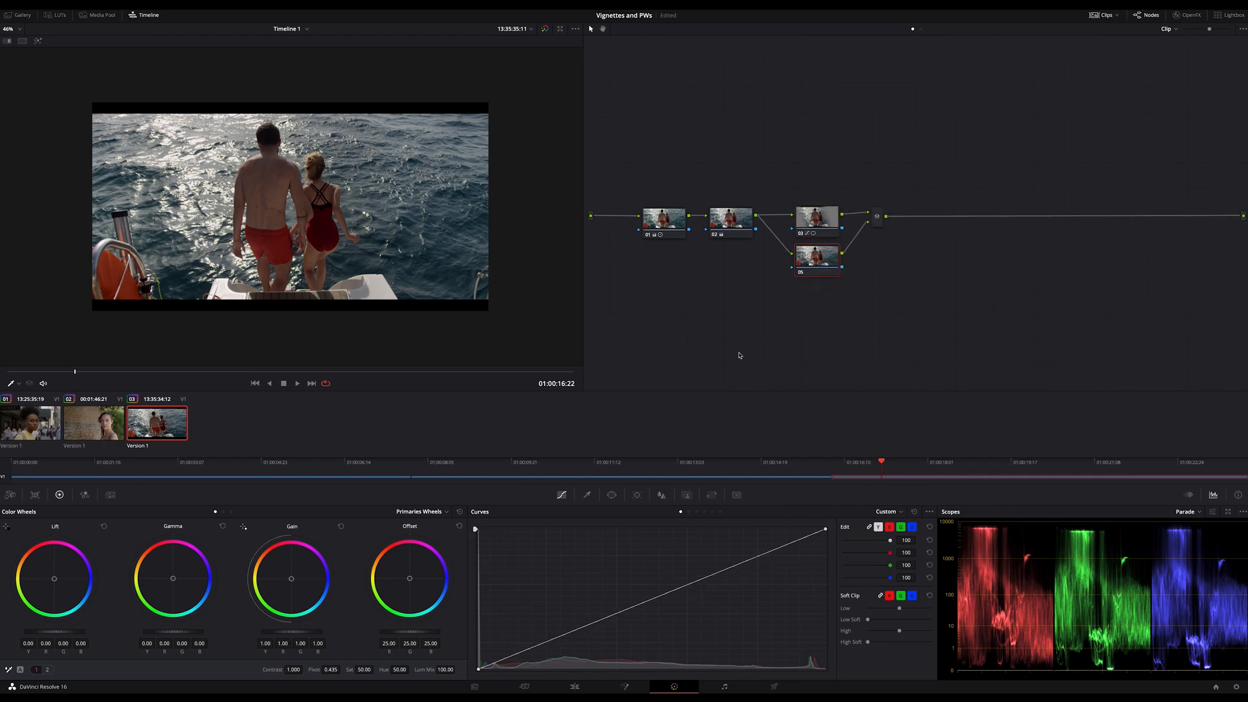
Lift the highlights on parallel node 05's curve, then add node 06 with its own brightening bend.
click(611, 494)
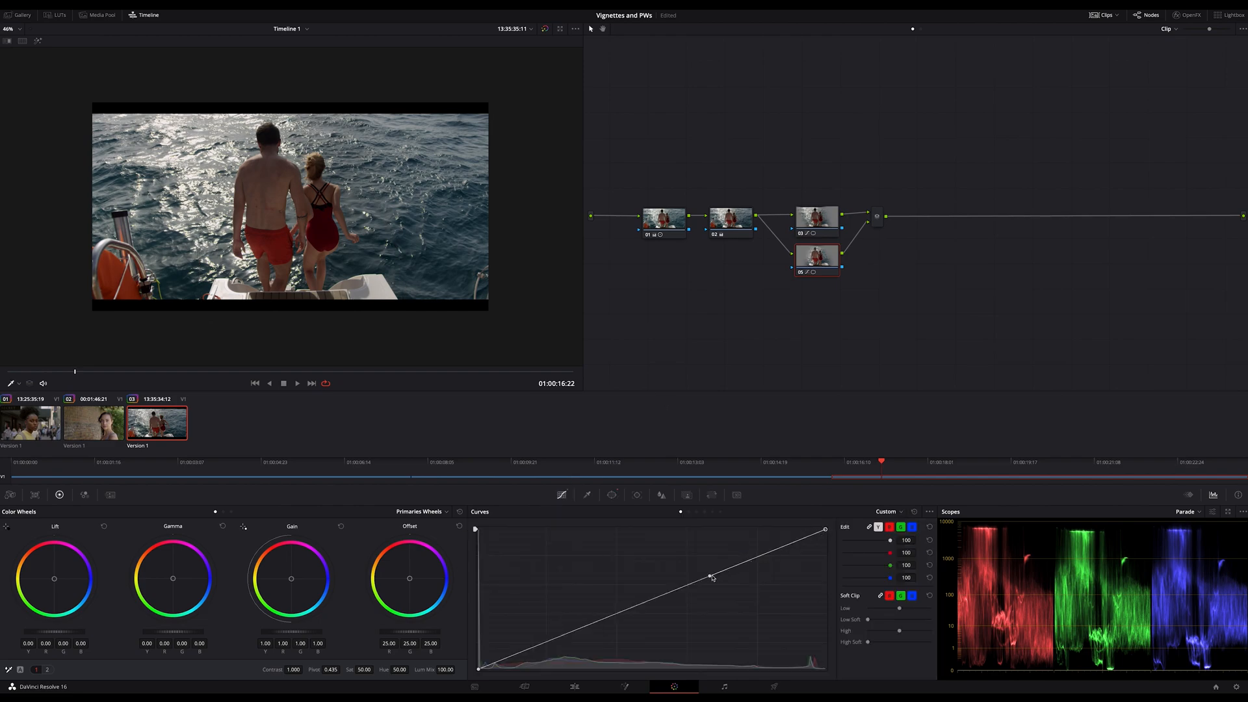
drag(710, 576, 686, 563)
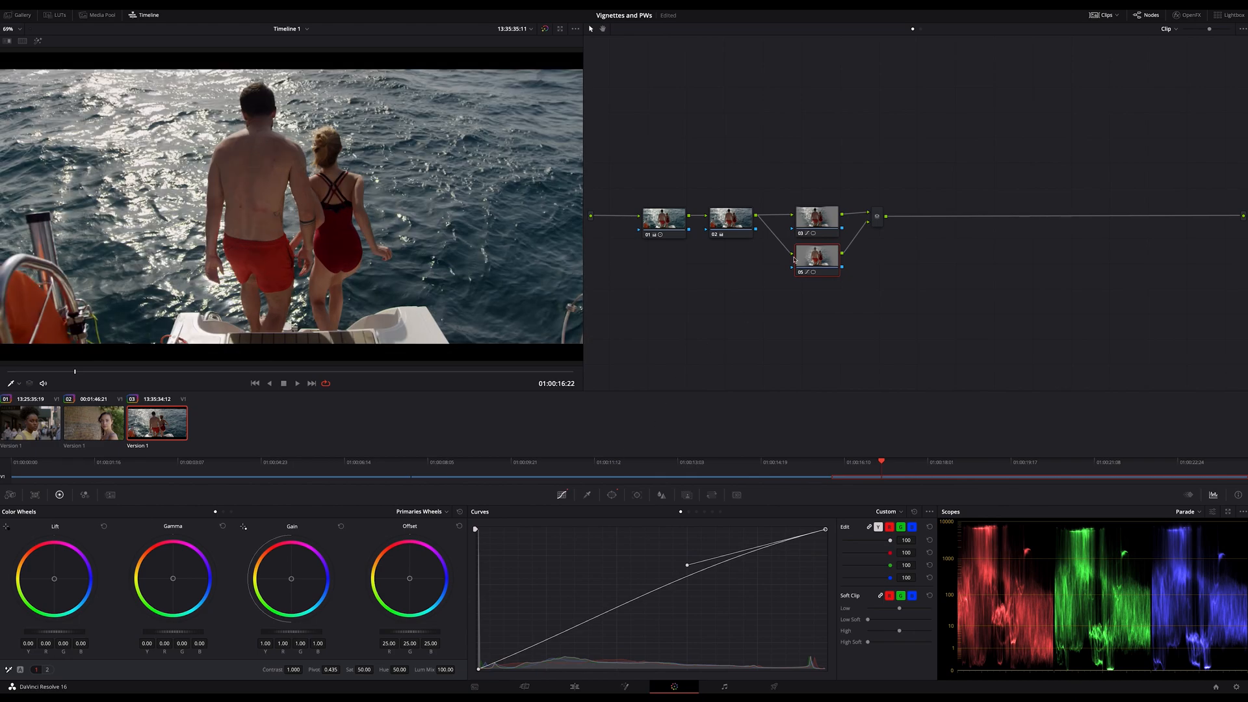
click(816, 216)
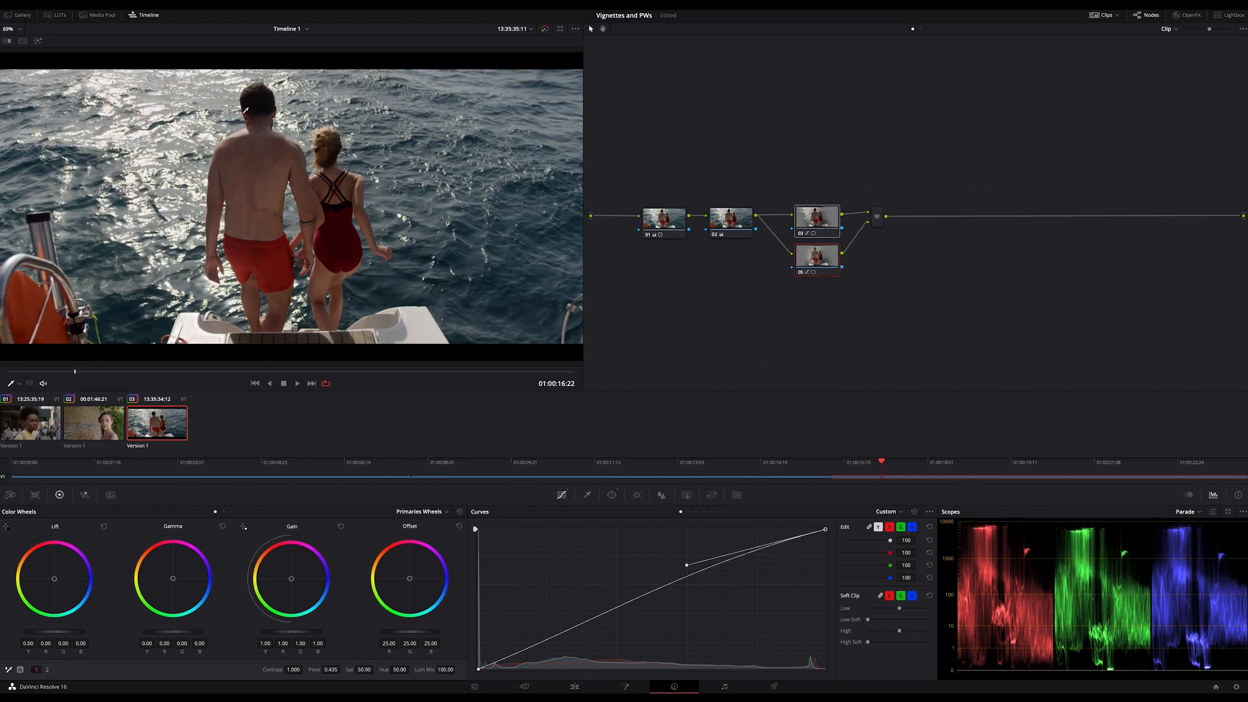
drag(687, 564, 692, 605)
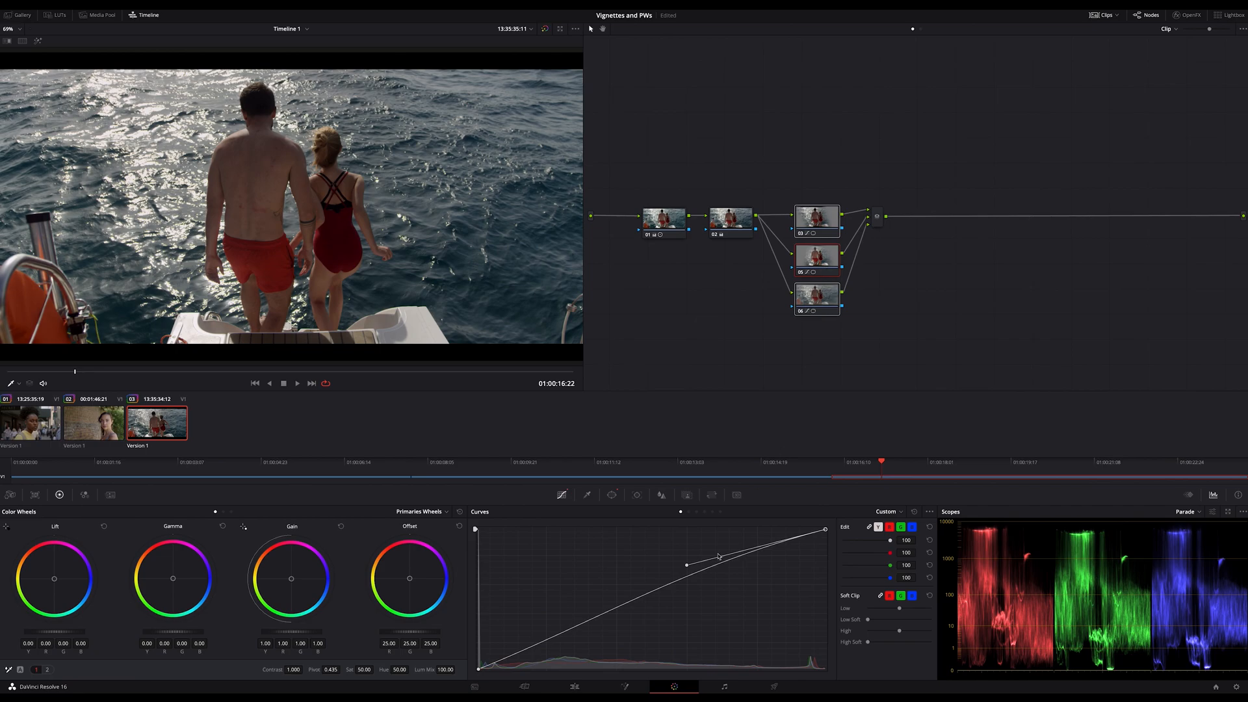
Push node 06's highlight curve point further up.
drag(686, 564, 661, 568)
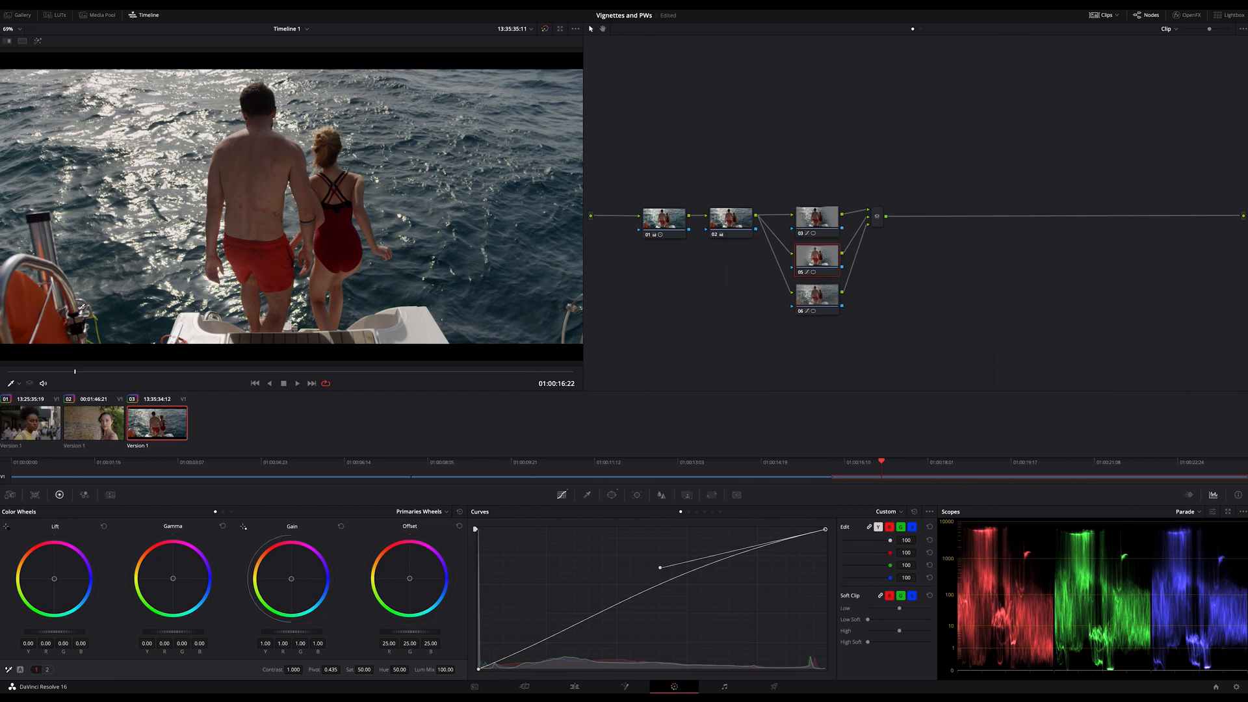
mouse_move(620, 361)
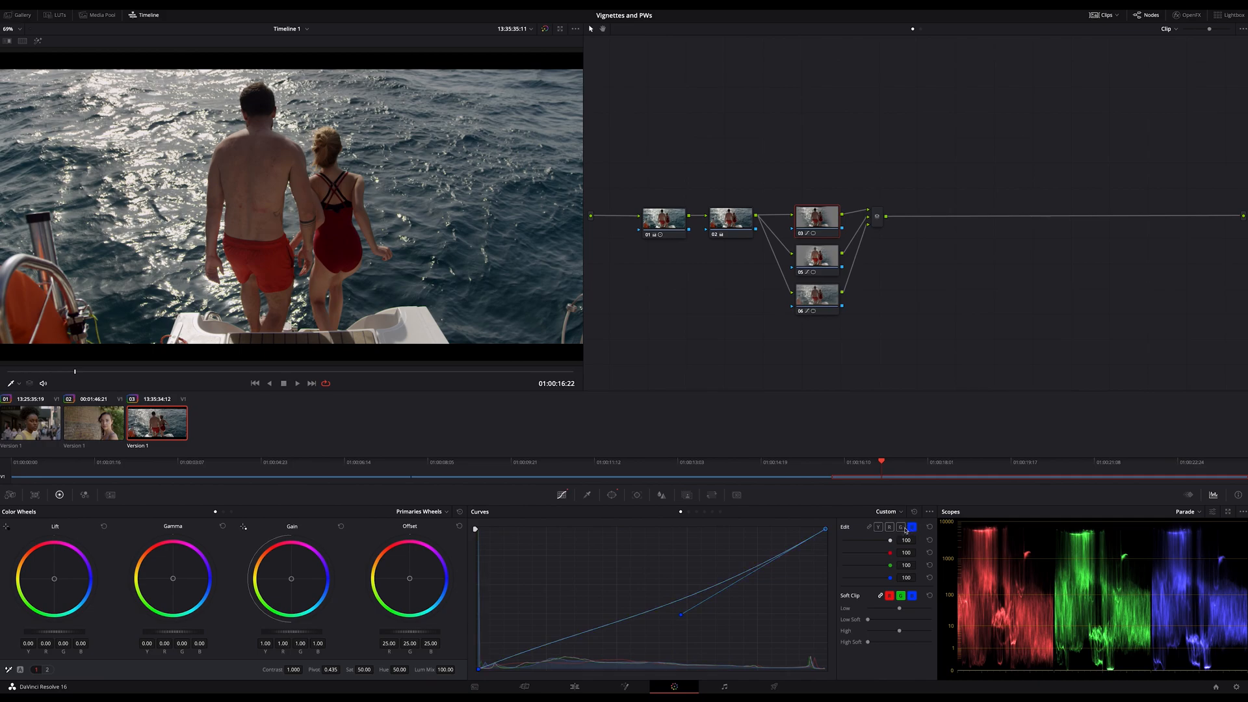
On node 03, reshape the red channel, copy the bend to luma, and straighten the blue channel curve.
click(890, 527)
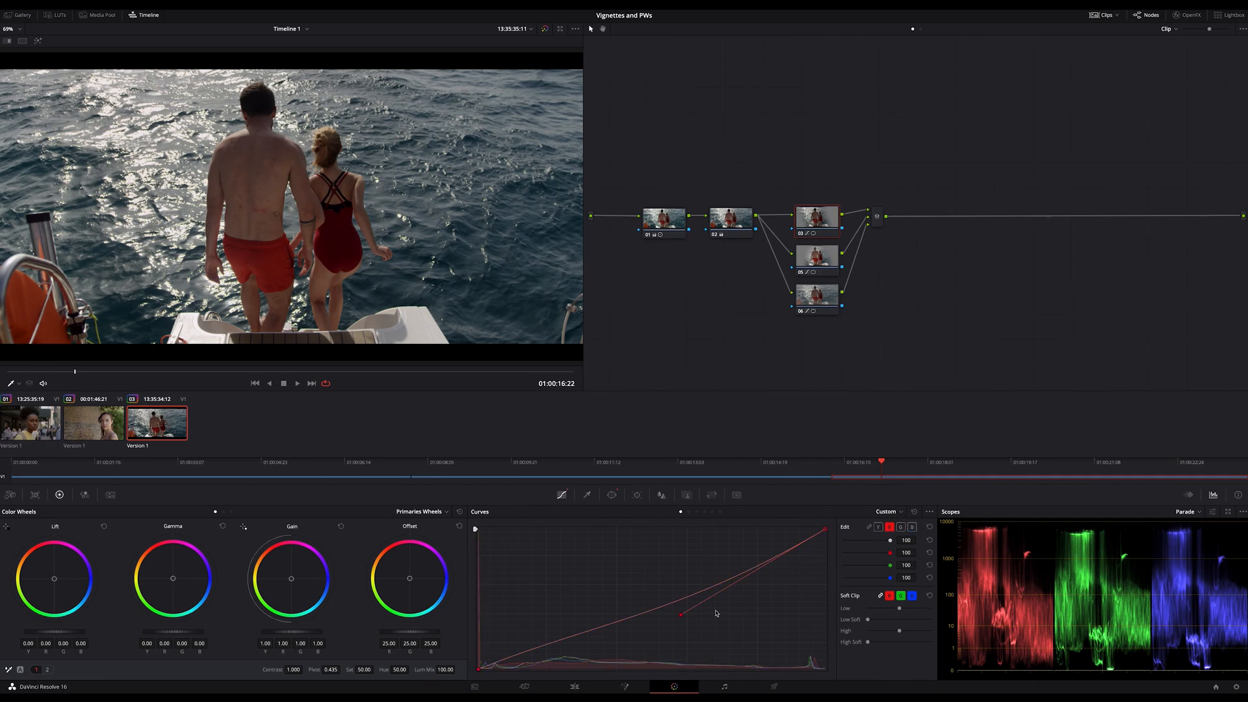
drag(680, 613, 669, 600)
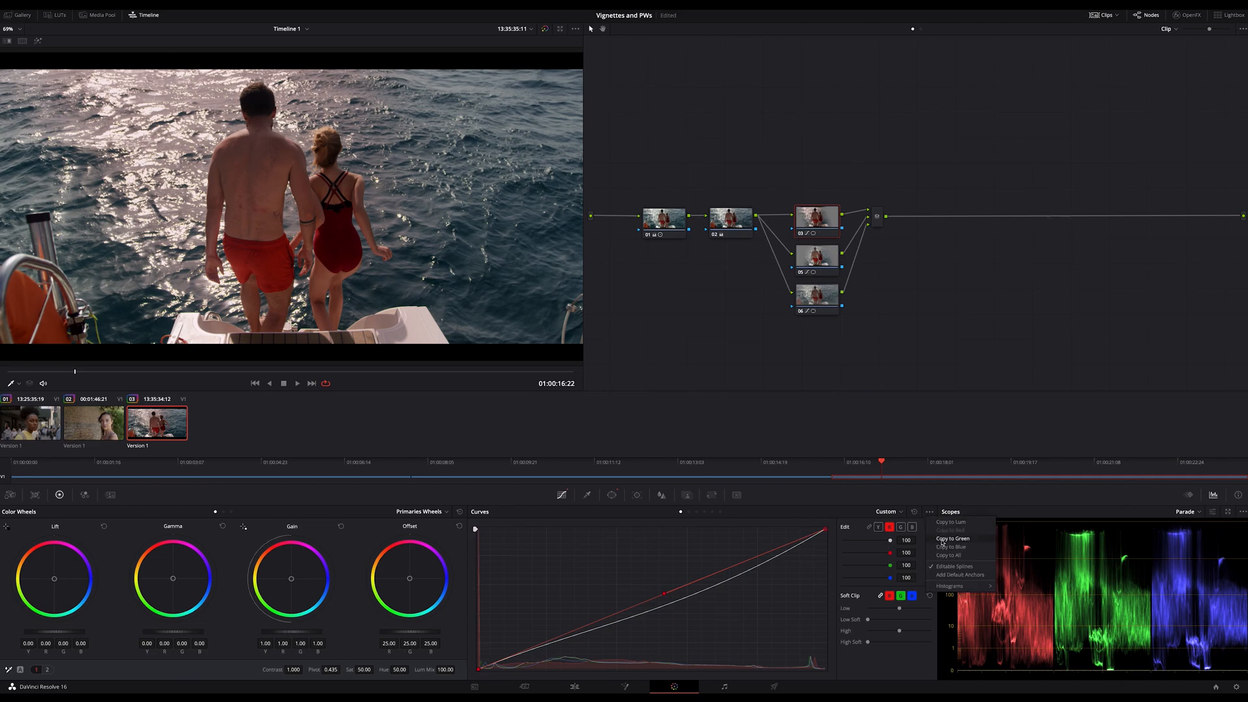
click(887, 444)
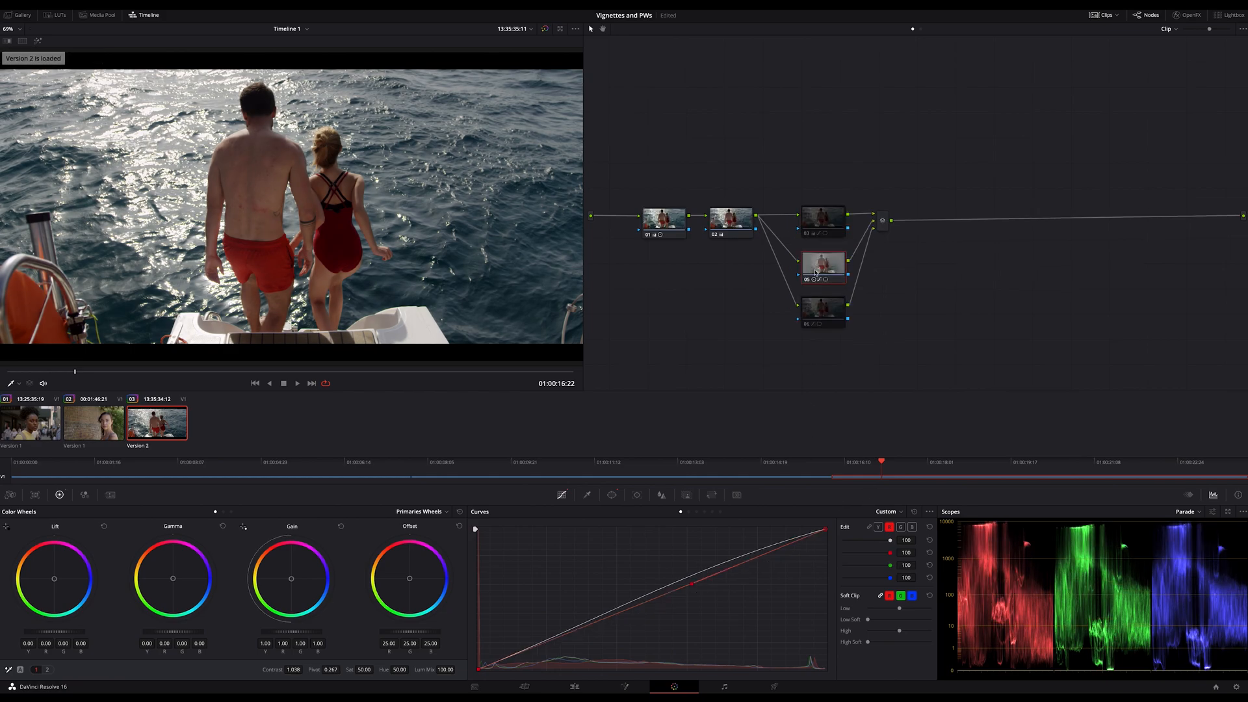
drag(692, 583, 716, 578)
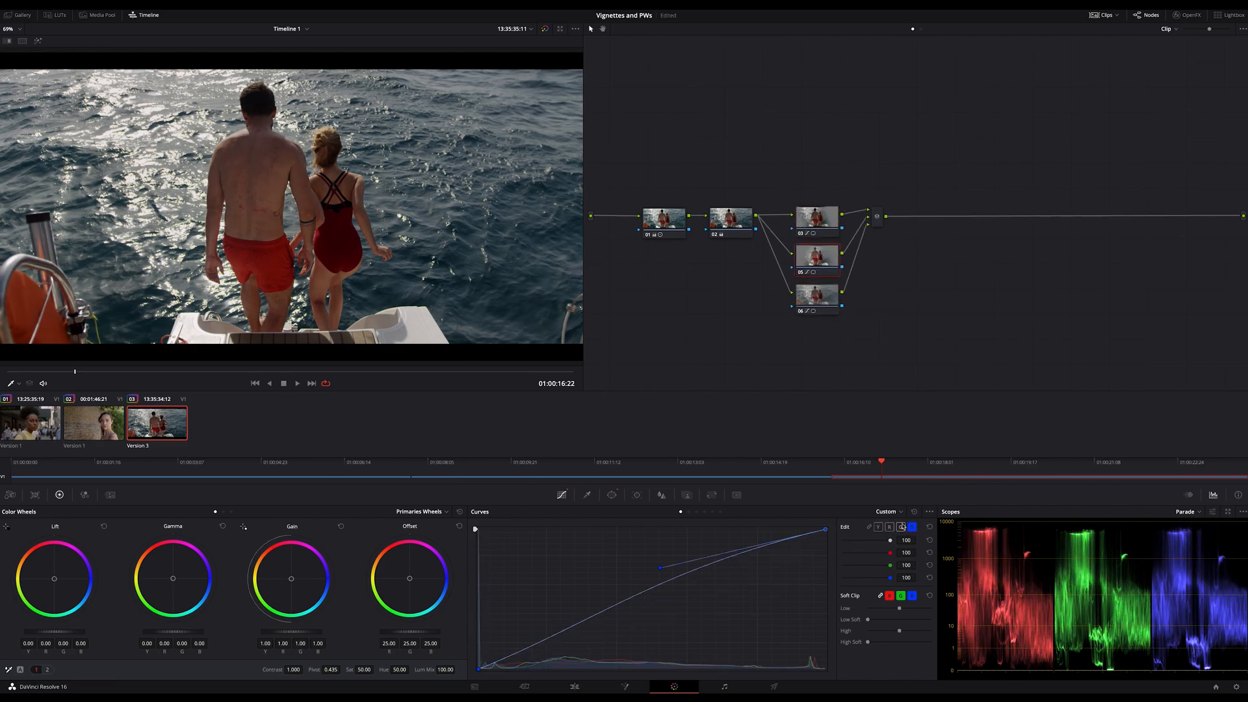
drag(660, 568, 666, 593)
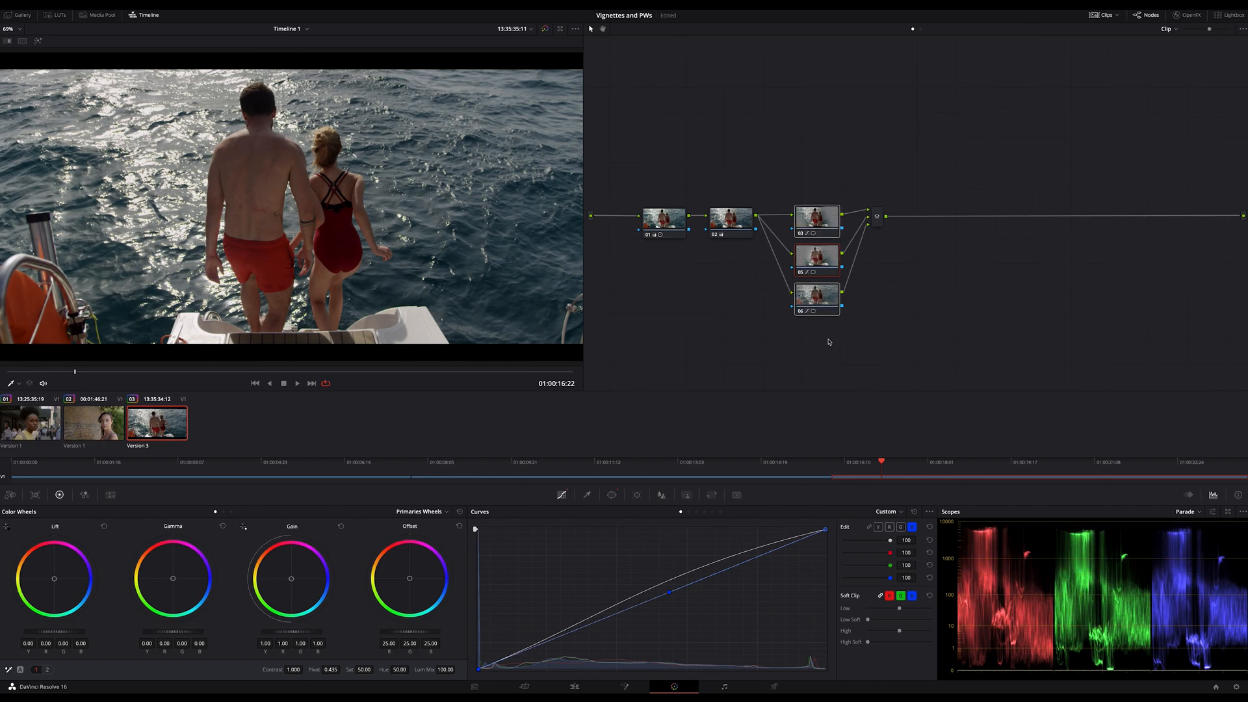
click(157, 422)
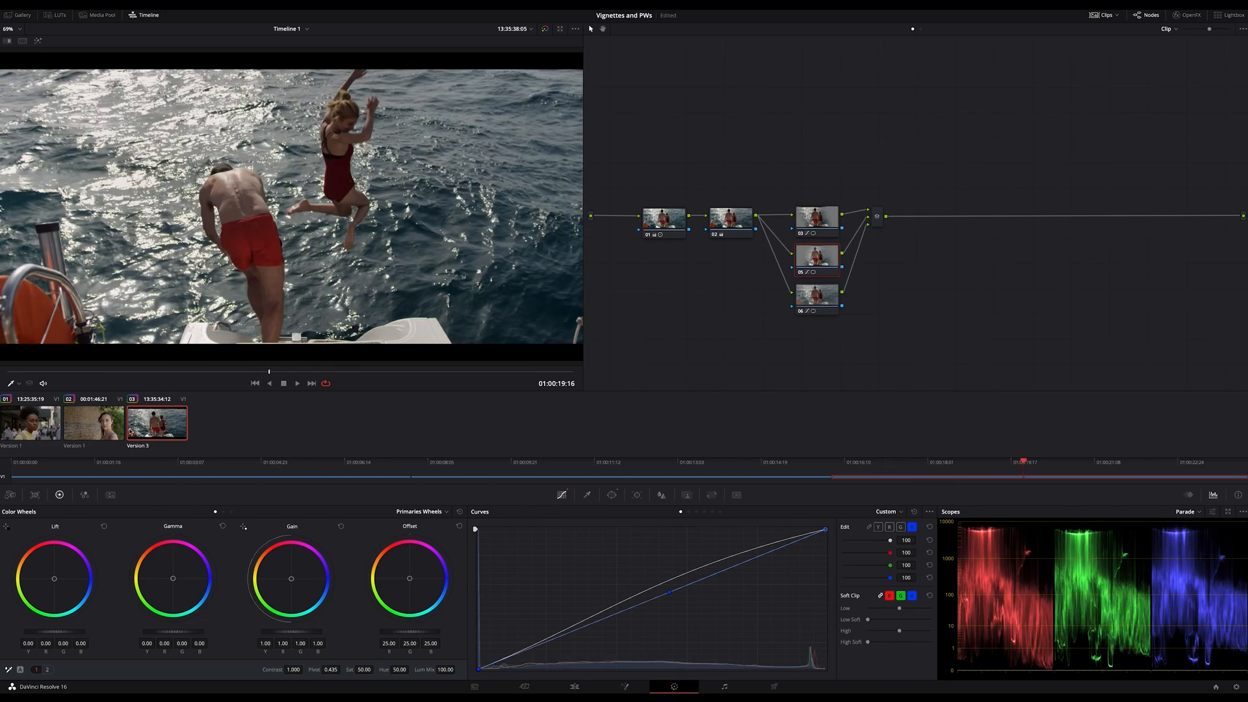
Bend the brick-wall portrait's curve to lift highlights, then brighten the street portrait's curve.
click(93, 422)
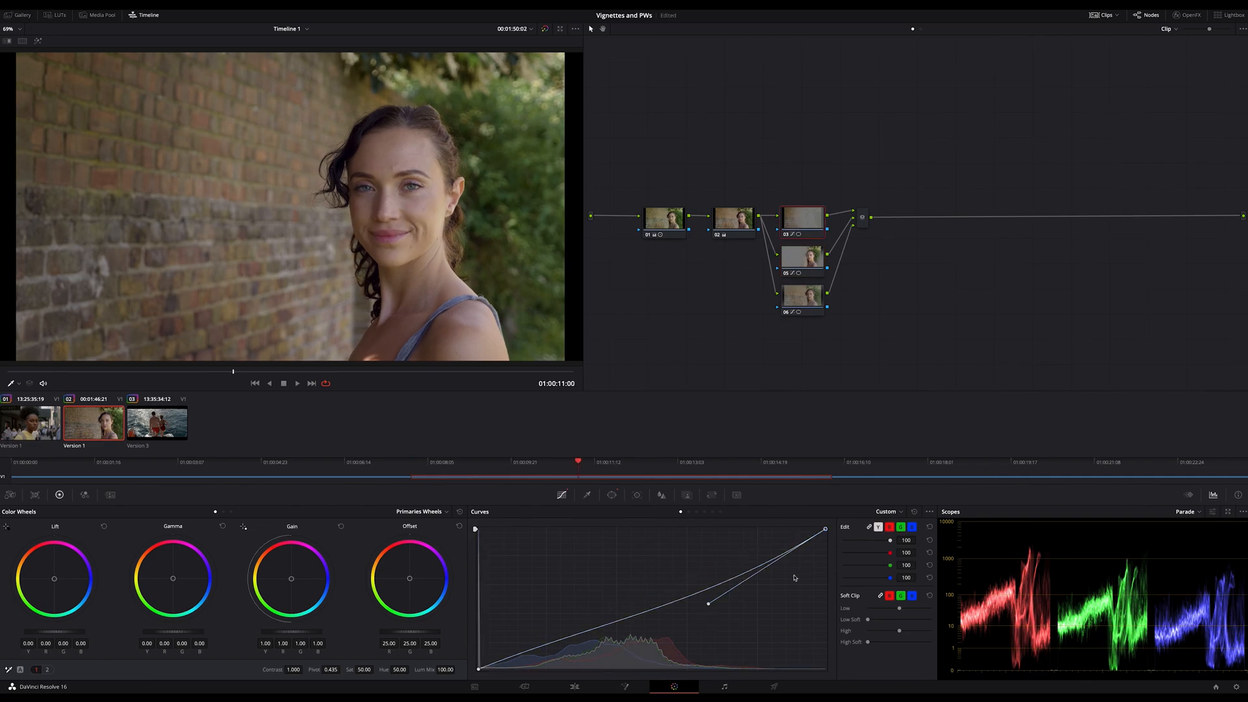
drag(706, 603, 655, 631)
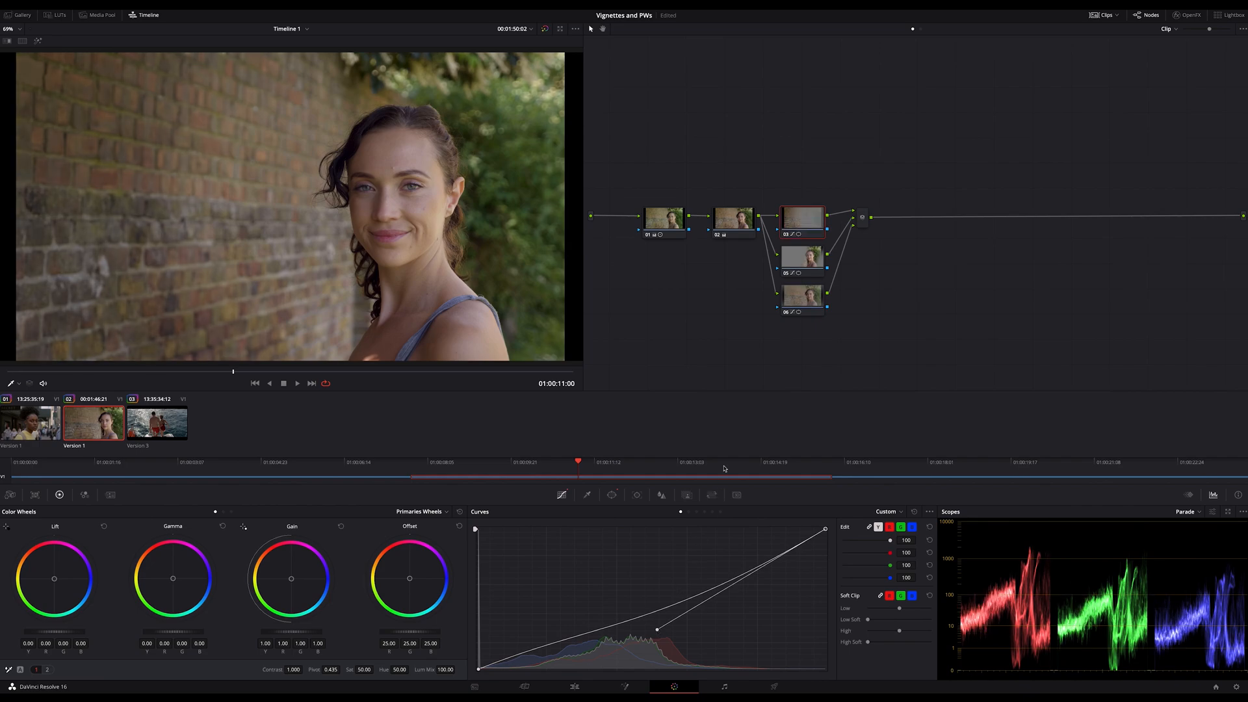
mouse_move(727, 320)
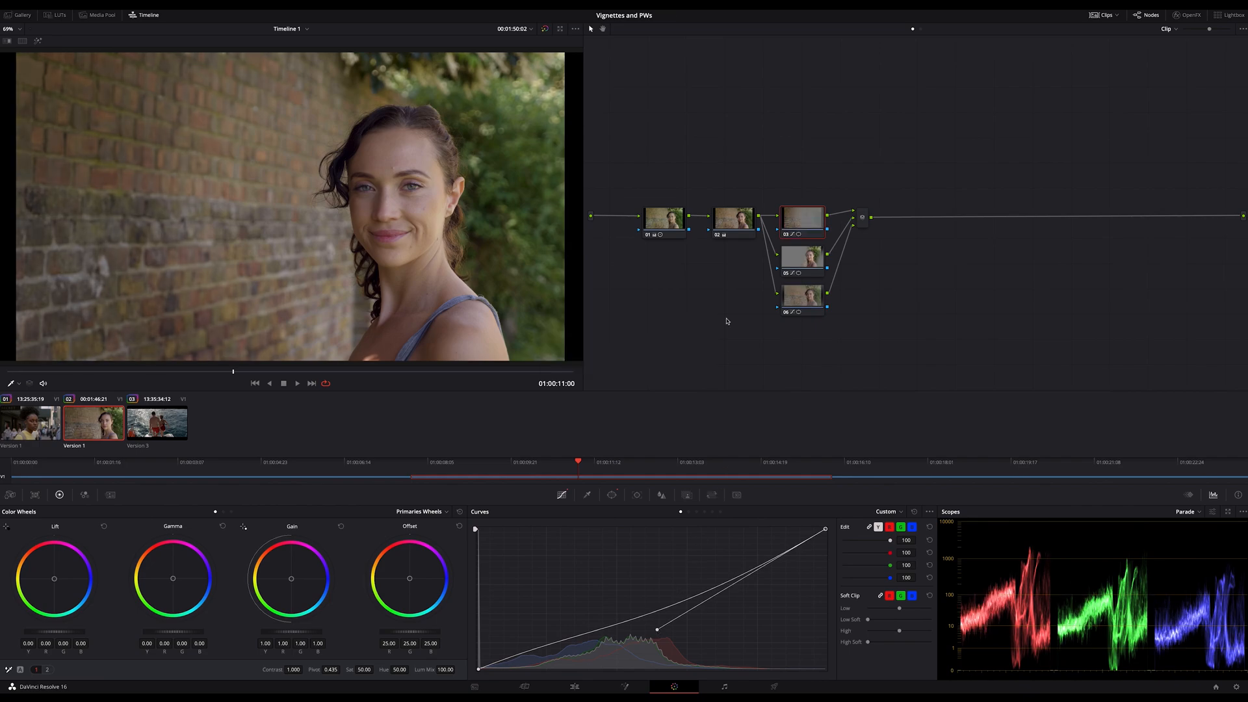
mouse_move(224, 402)
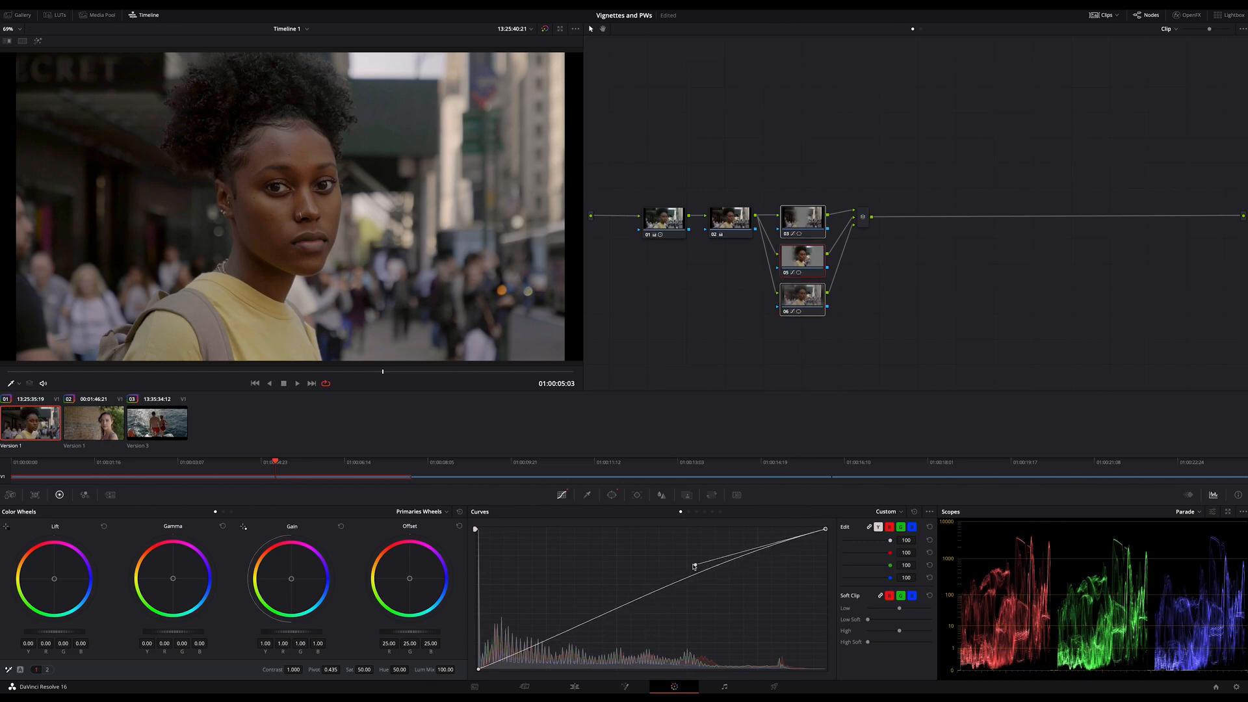
drag(694, 564, 666, 568)
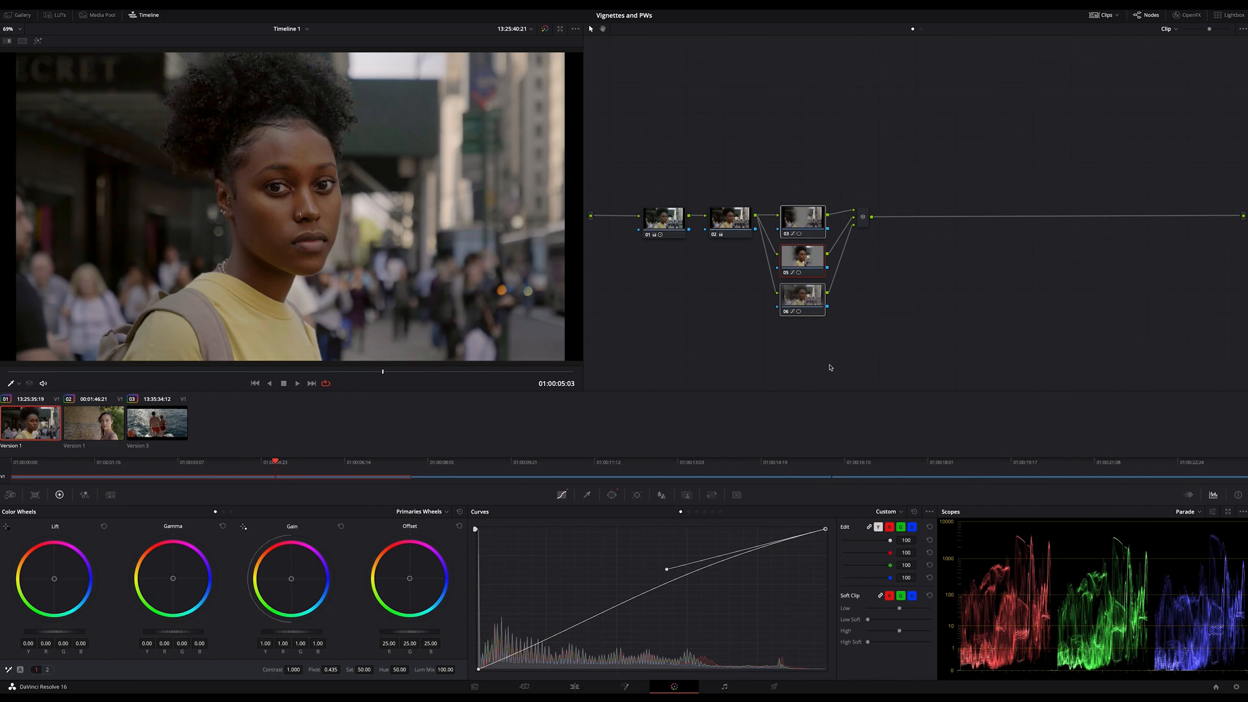
mouse_move(959, 333)
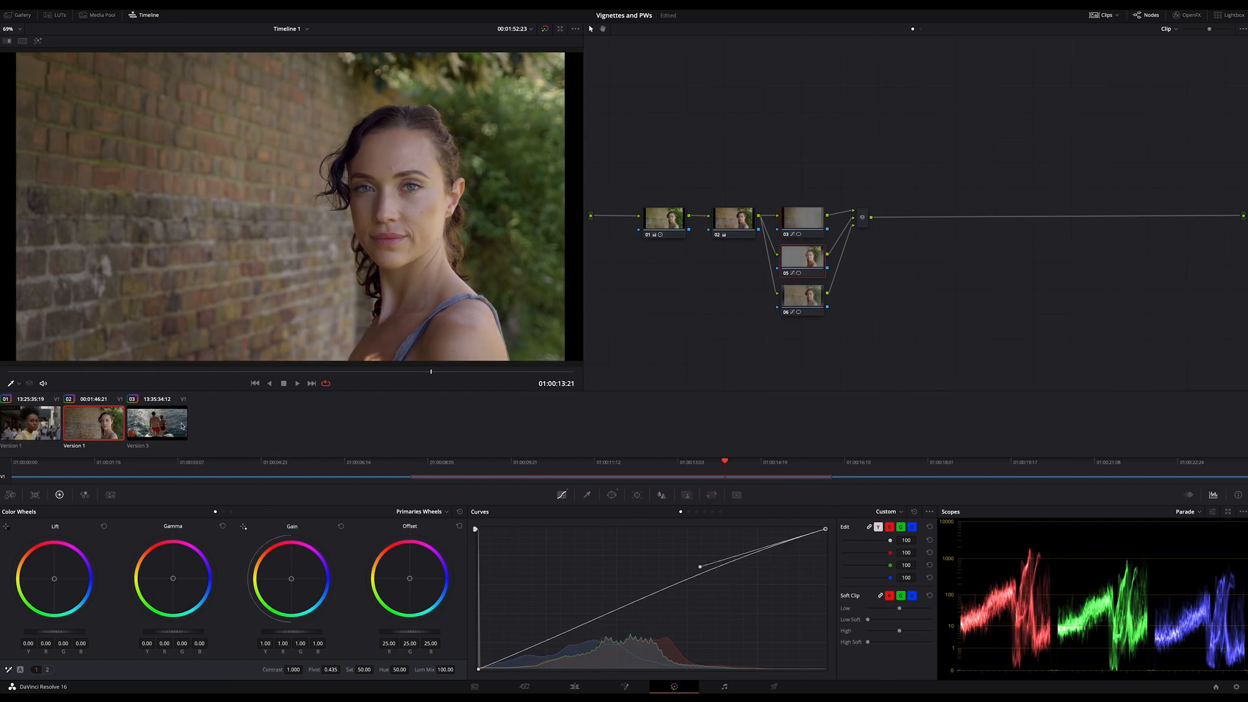
Return to the boat shot and review its luma-only highlight grade.
click(157, 422)
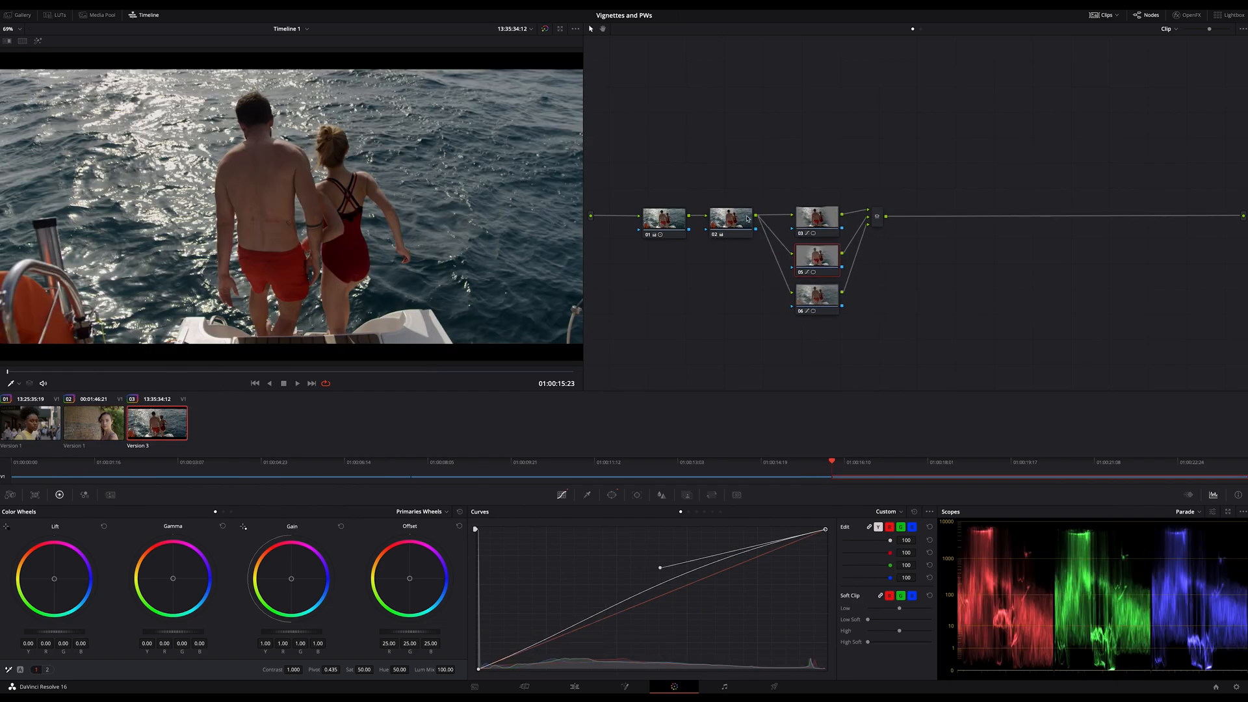
mouse_move(783, 197)
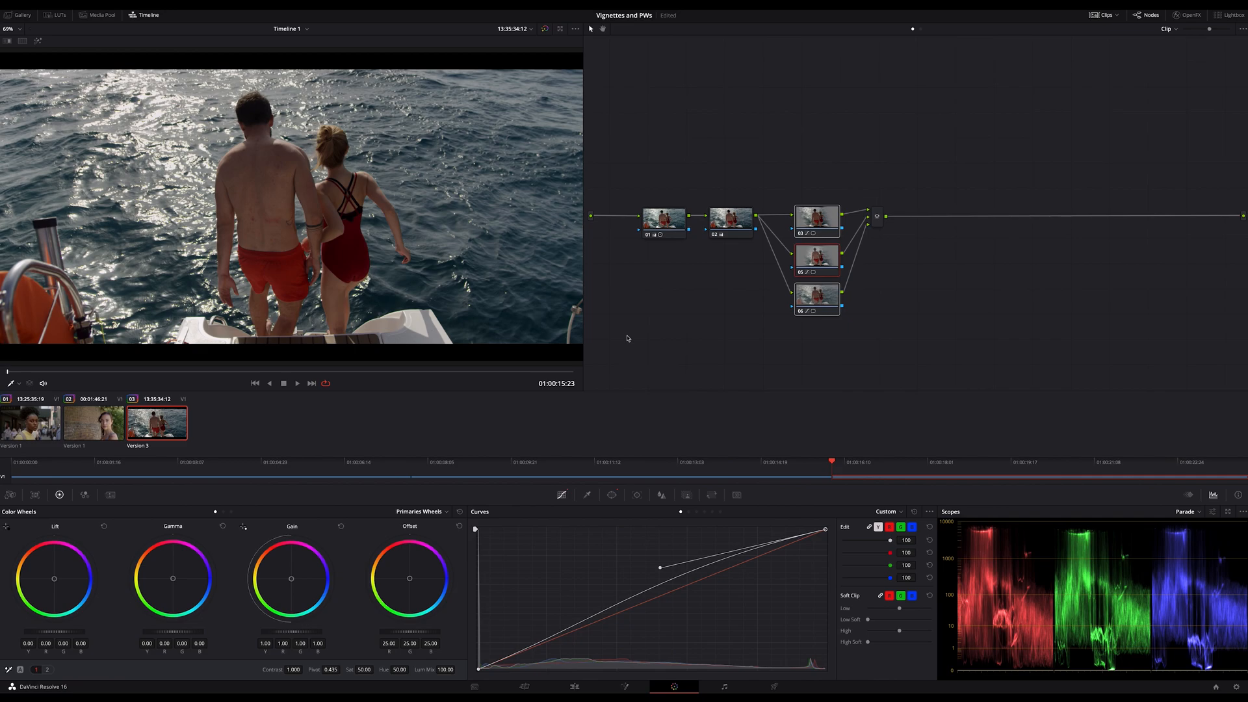
mouse_move(645, 340)
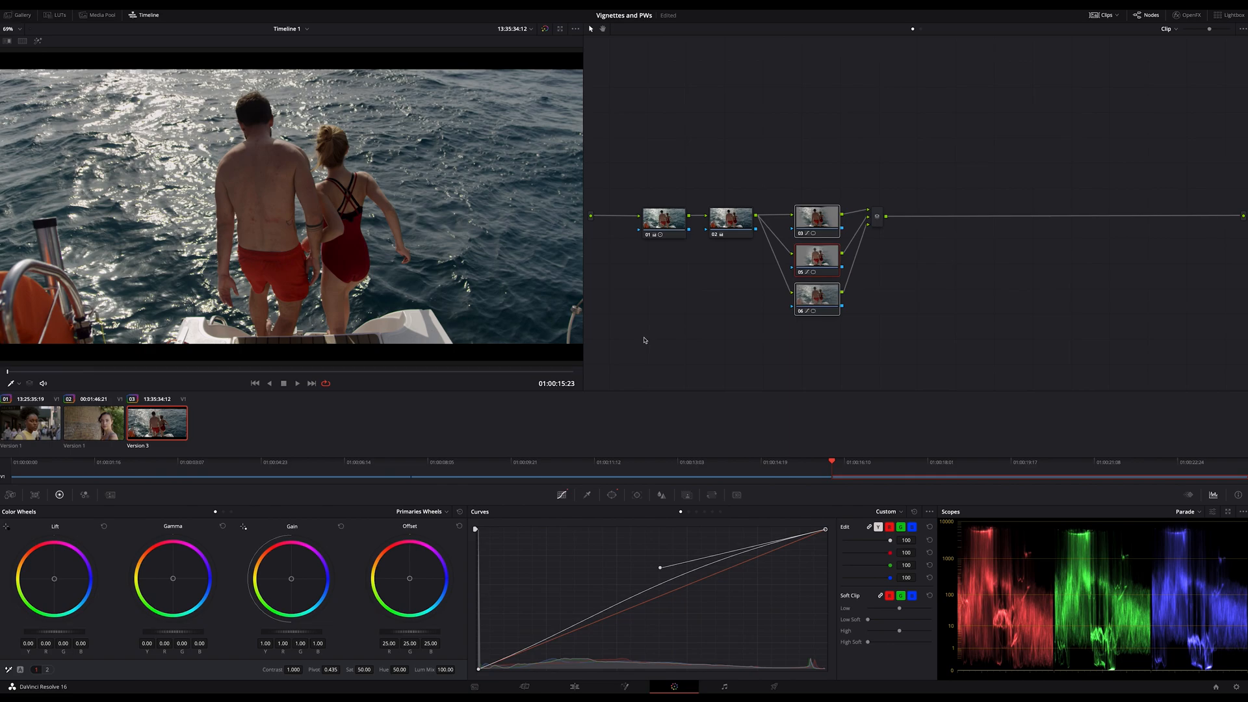
mouse_move(642, 340)
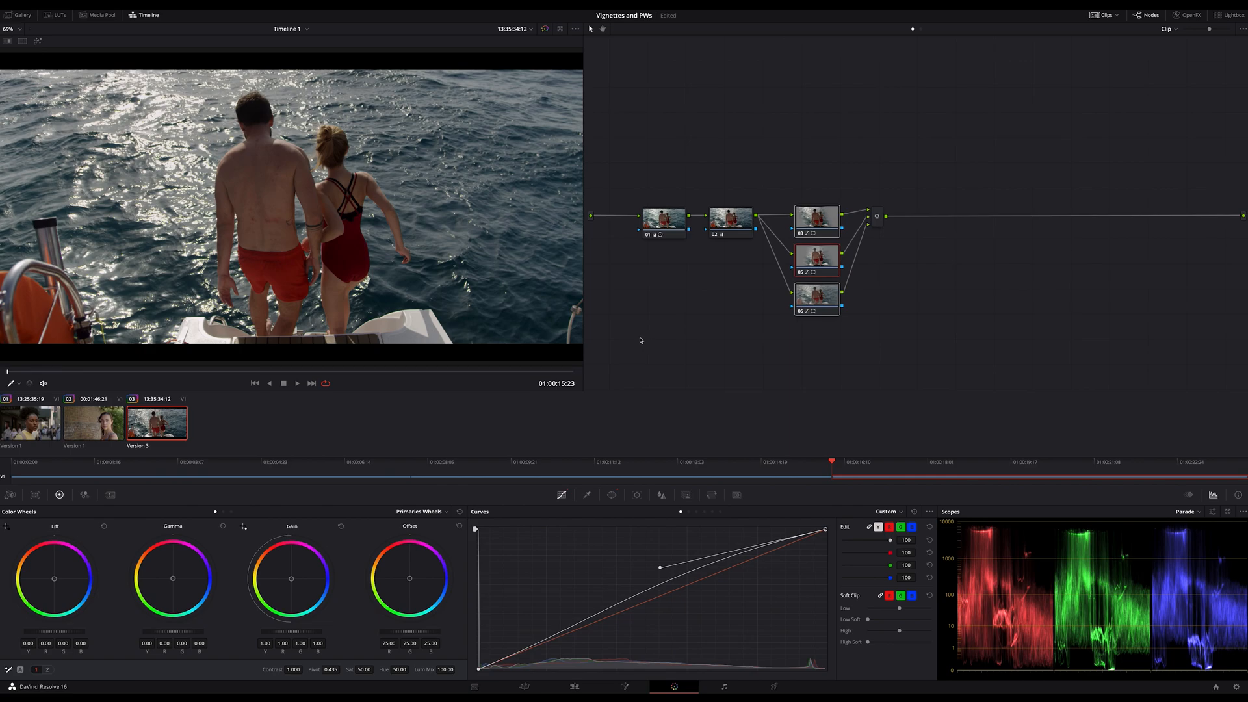
mouse_move(942, 169)
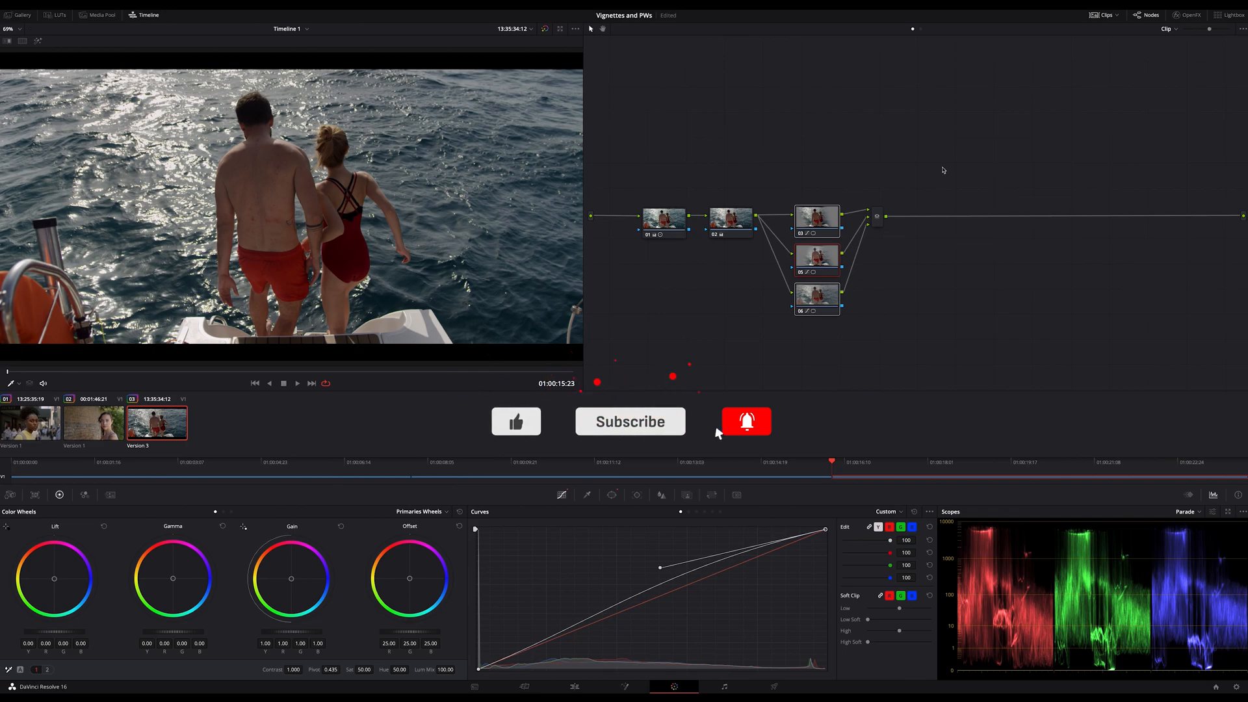
click(745, 421)
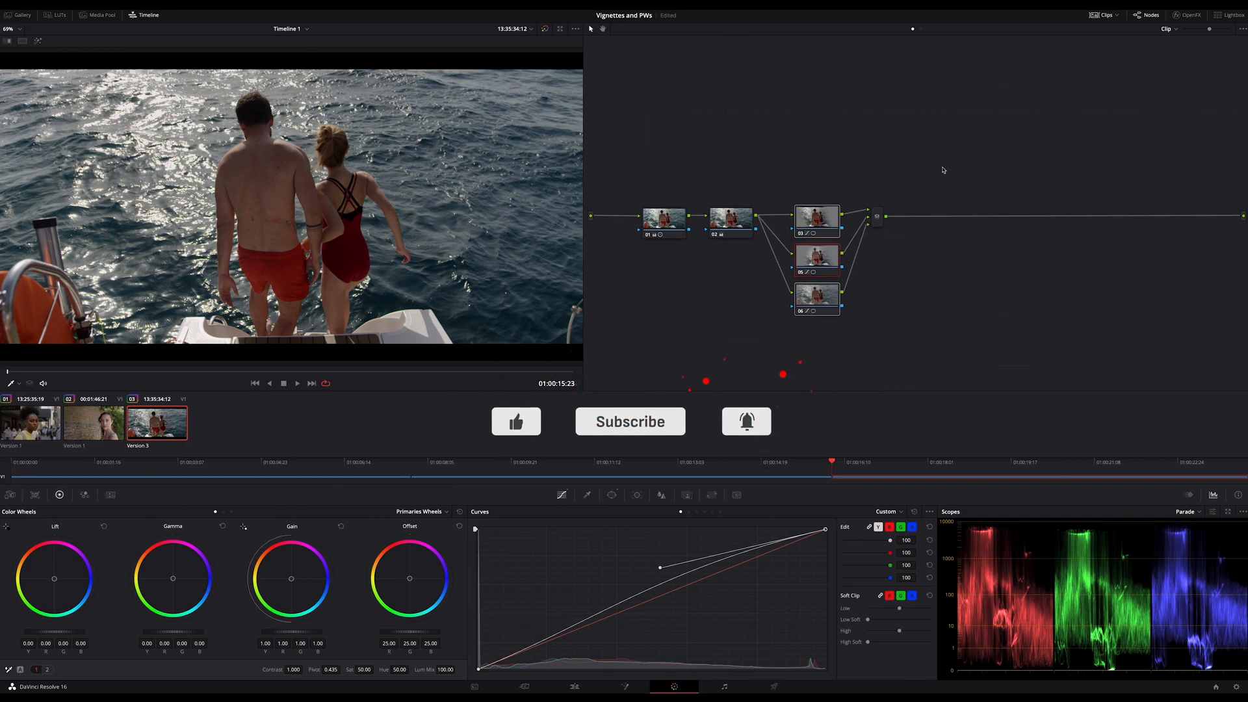